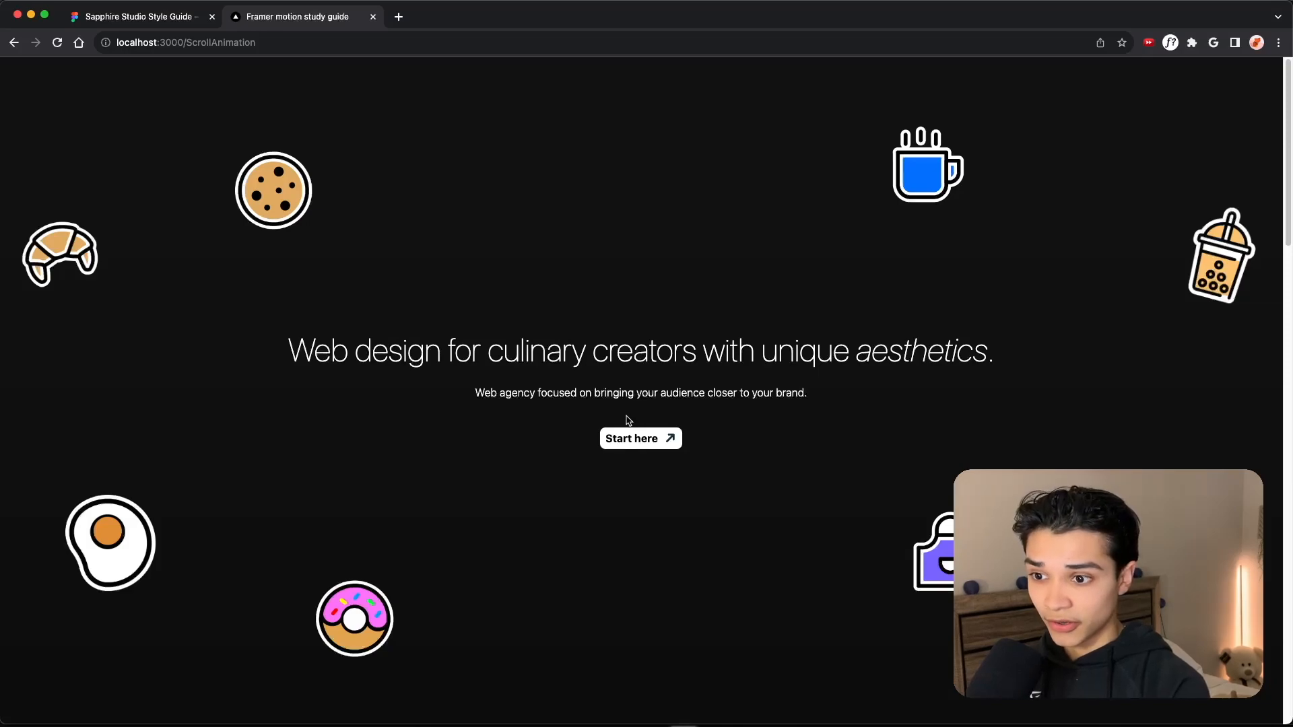
mouse_move(588, 496)
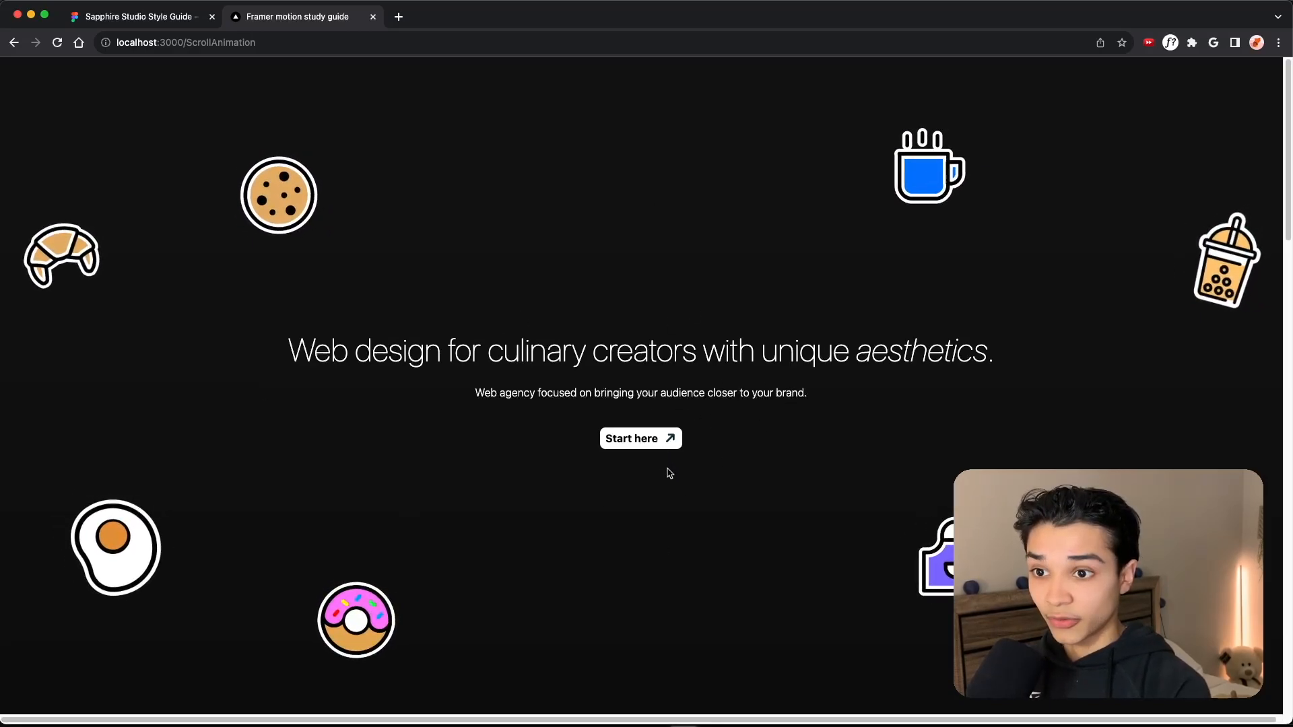
- Scroll through the localhost ScrollAnimation page to review the sticker hero
scroll("down", 3)
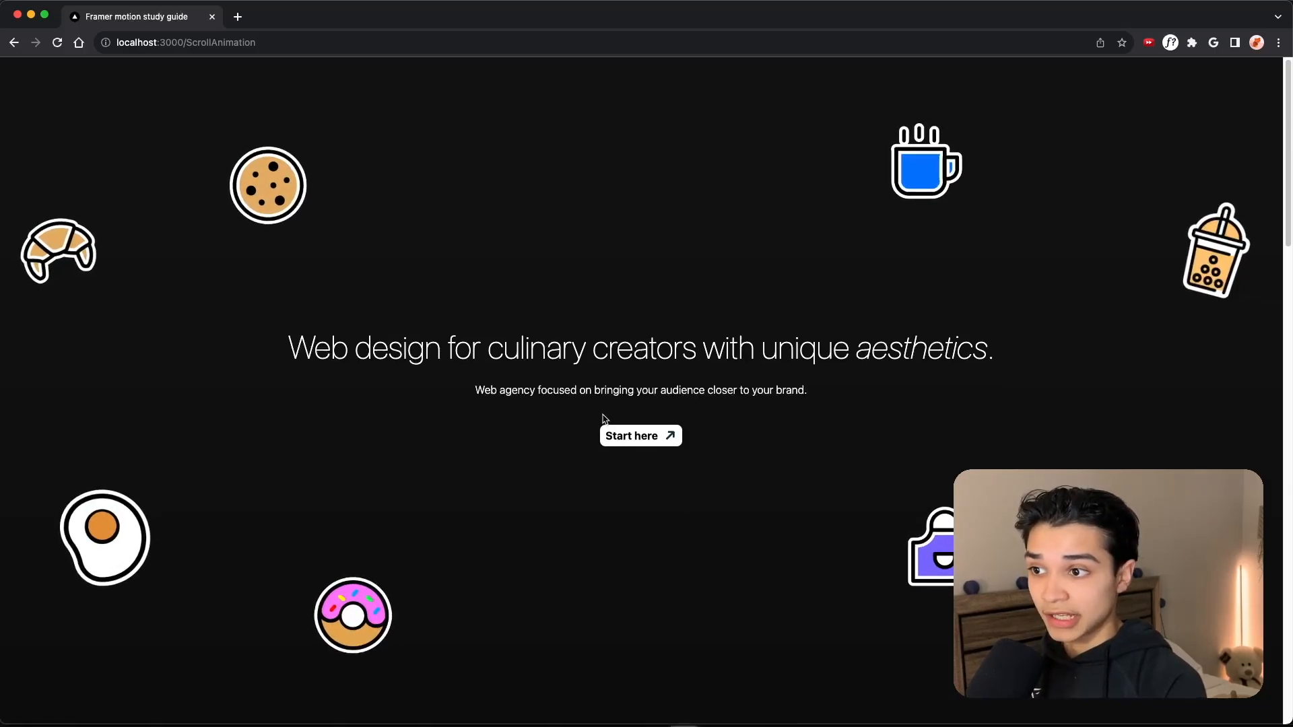
scroll("down", 3)
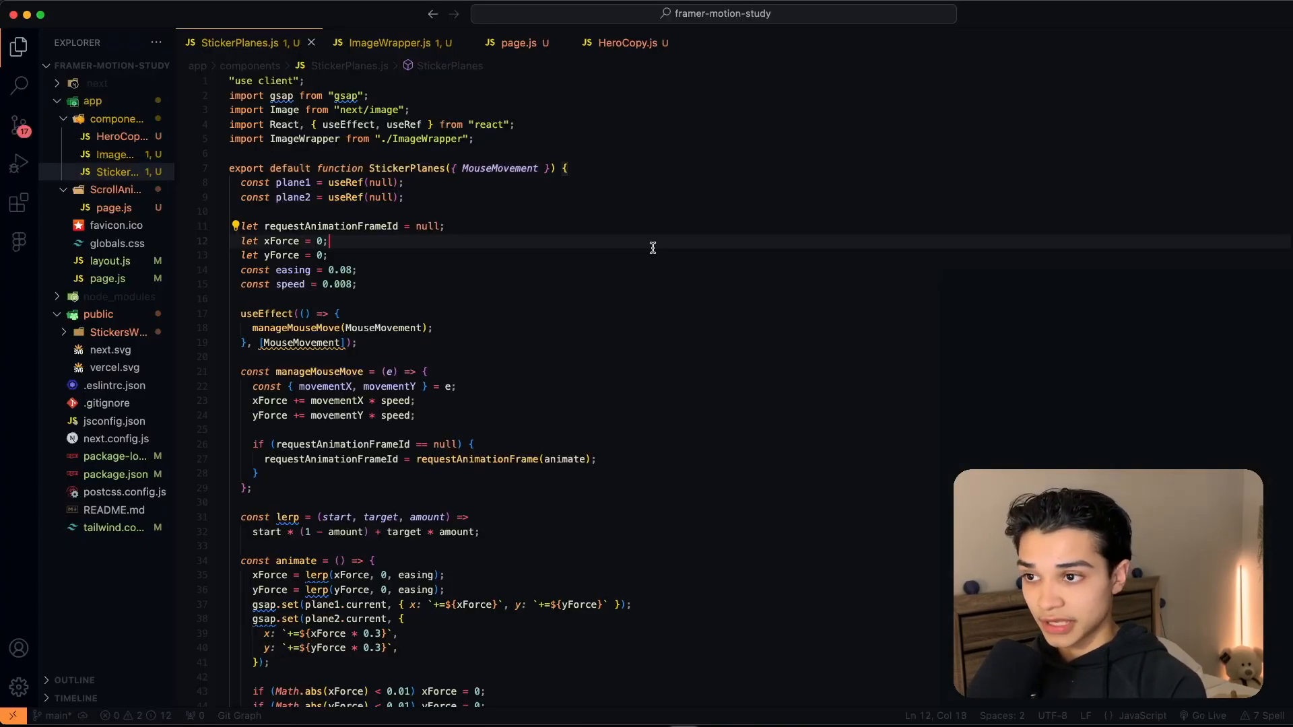
left_click(516, 43)
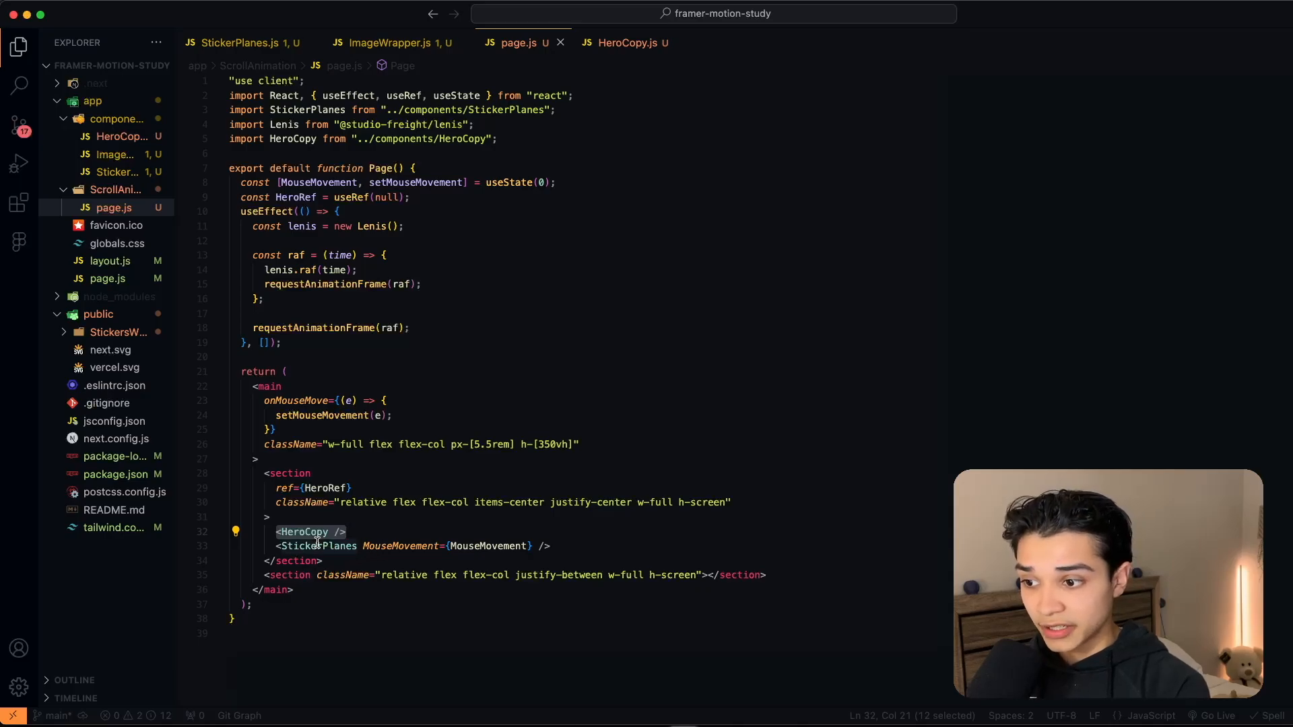
left_click(240, 42)
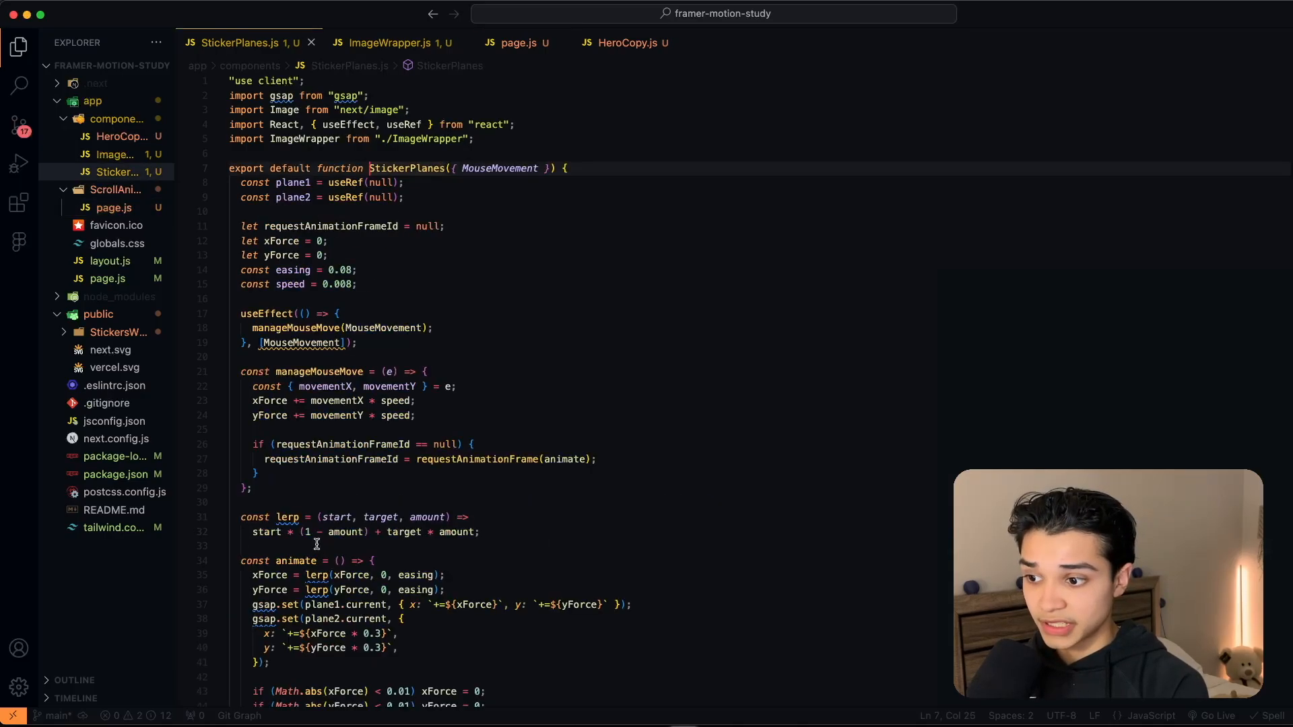
scroll("down", 3)
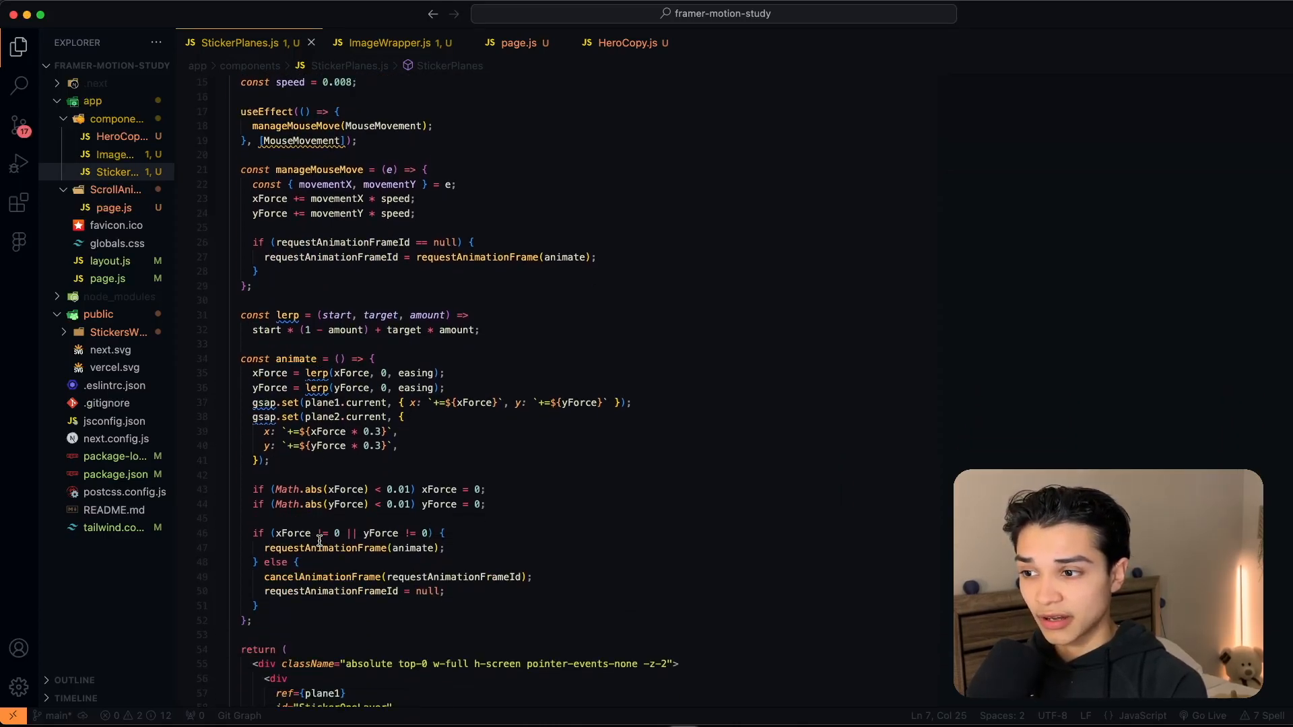
scroll("down", 3)
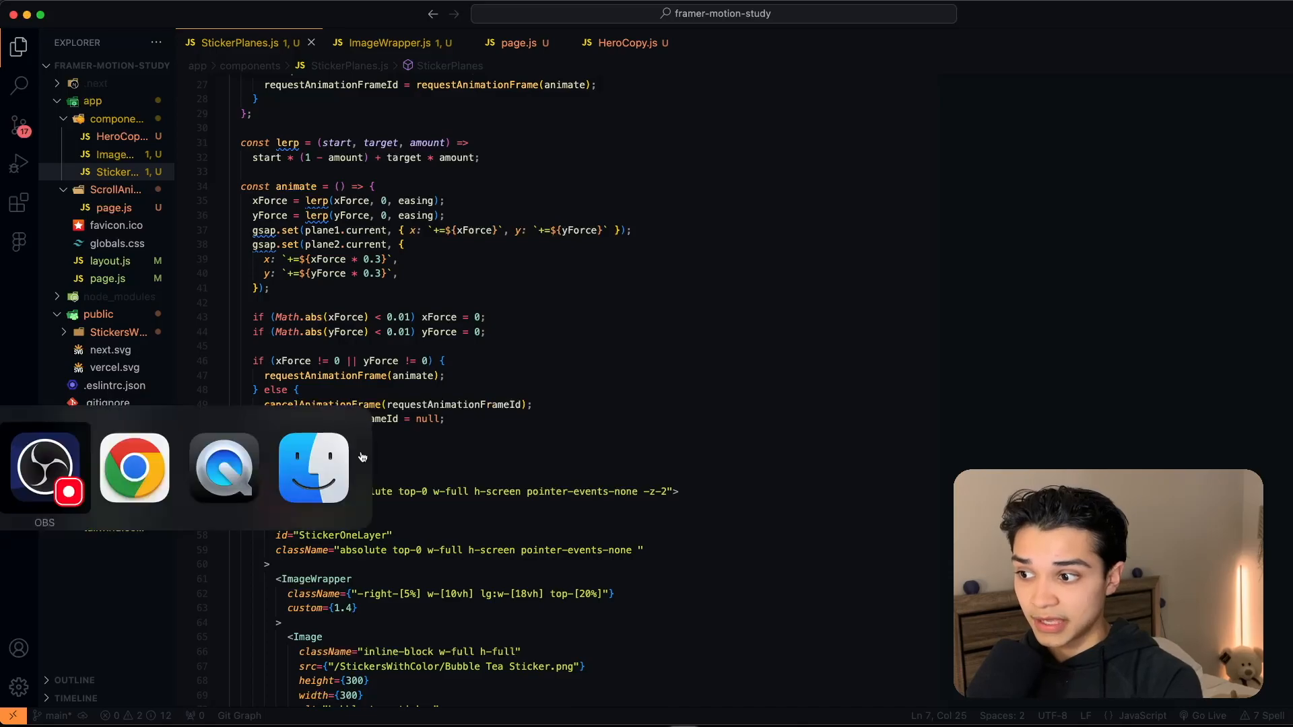
left_click(134, 467)
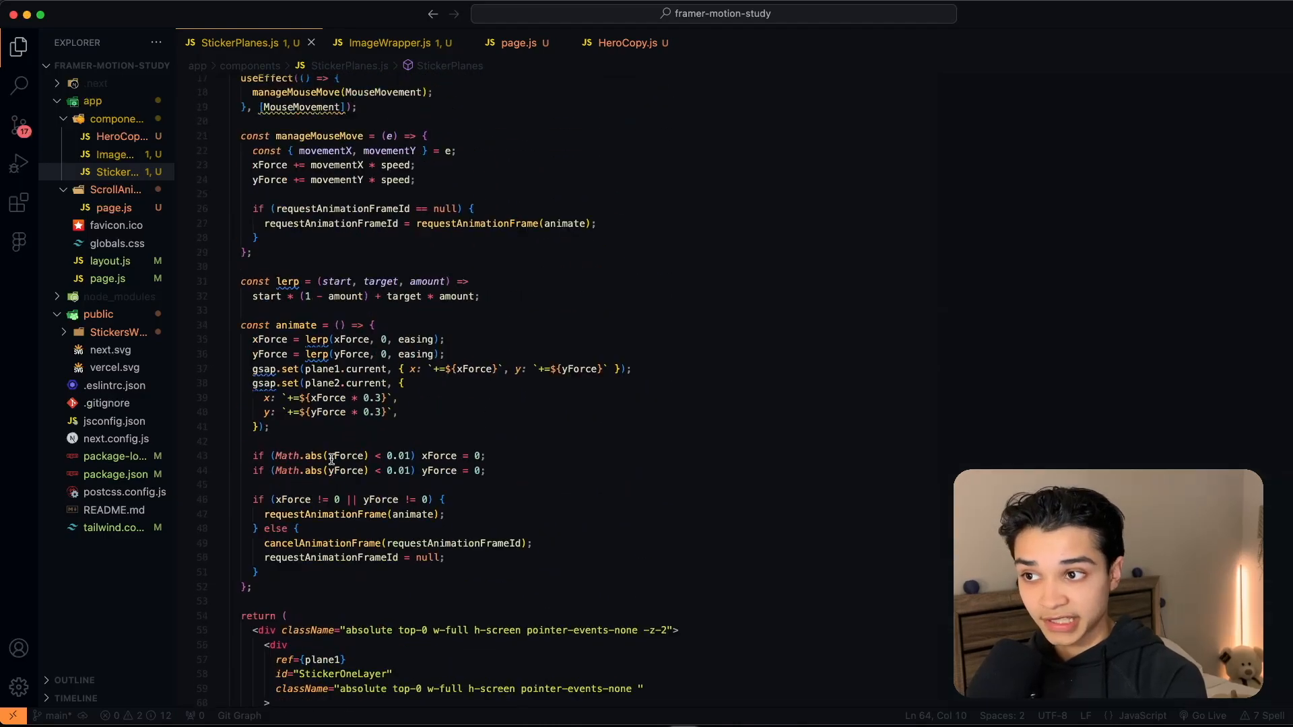
left_click(394, 42)
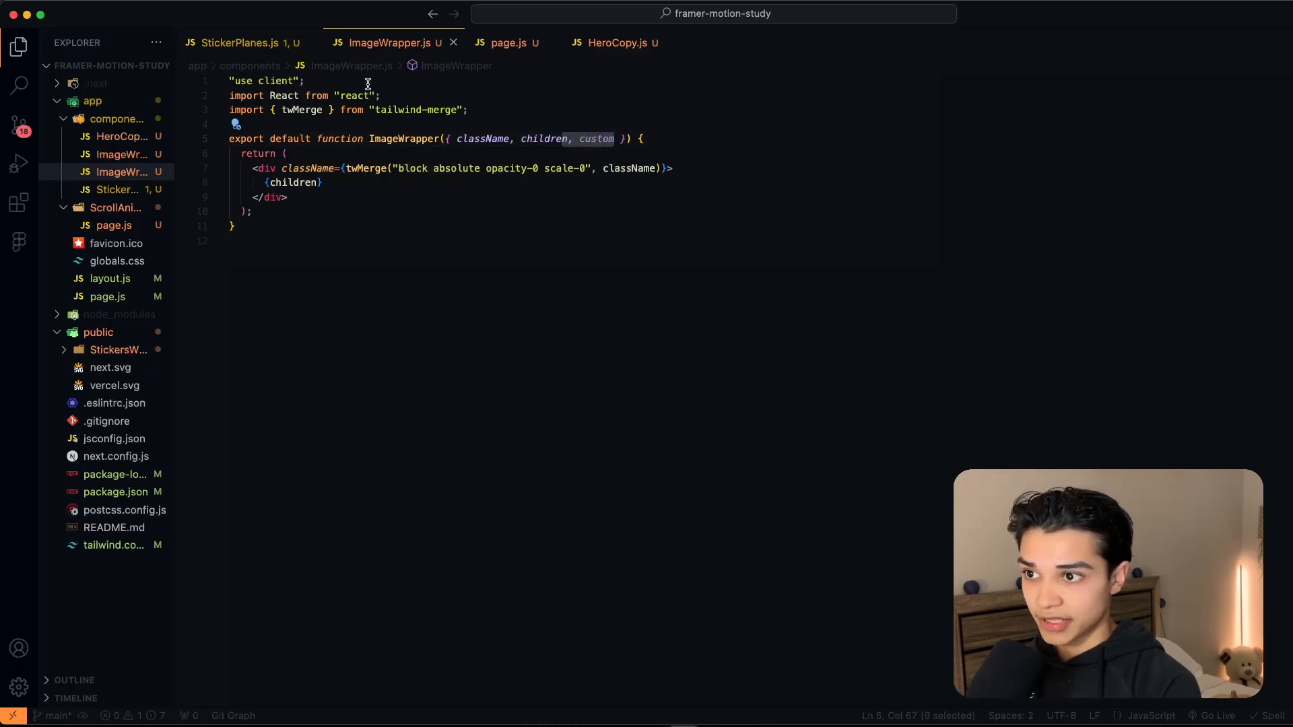
- Check the custom prop in StickerPlanes.js, then return to ImageWrapper.js
left_click(239, 42)
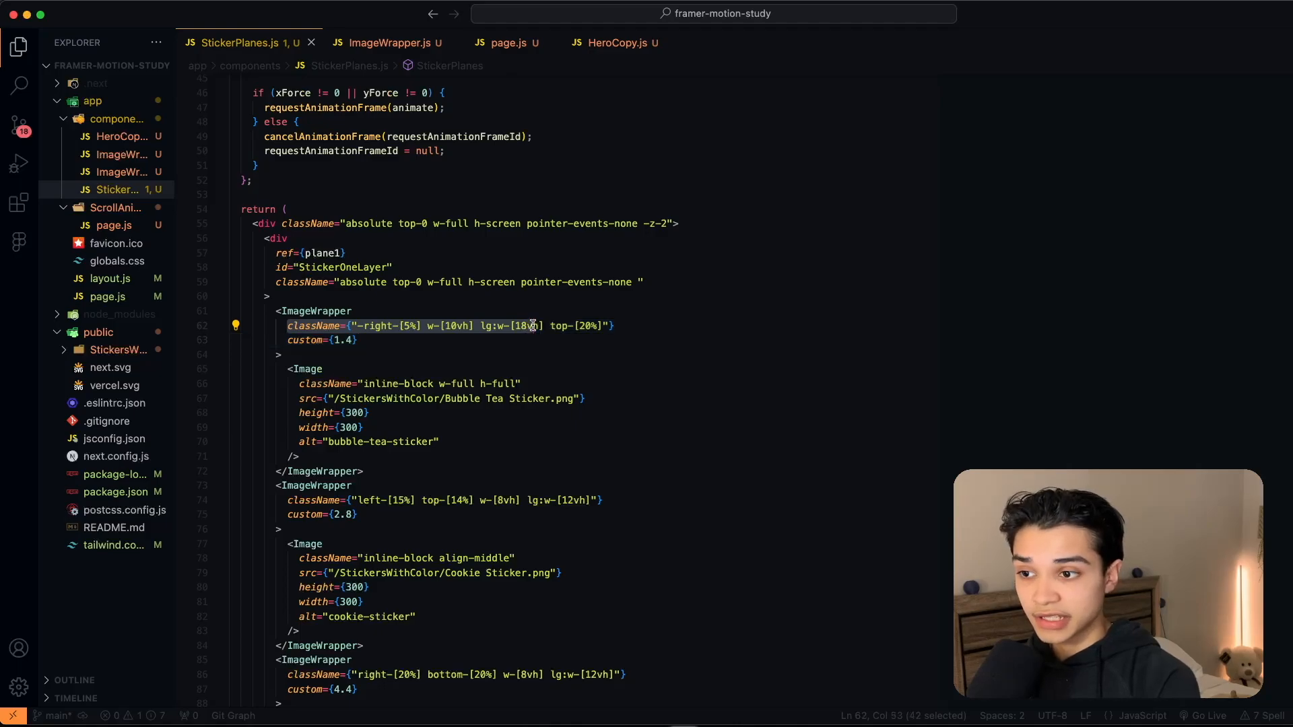
left_click(388, 42)
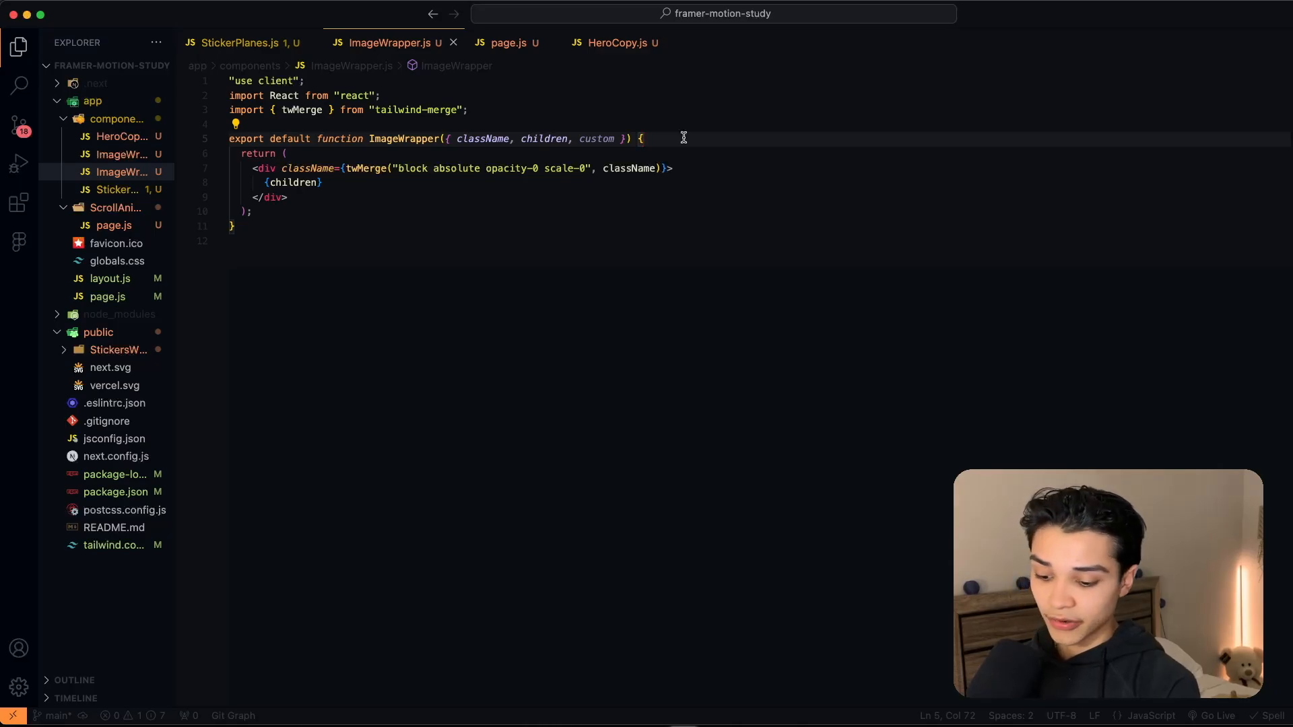
- Declare const imageRef = useRef() and attach ref={imageRef} to the wrapper div
type("const")
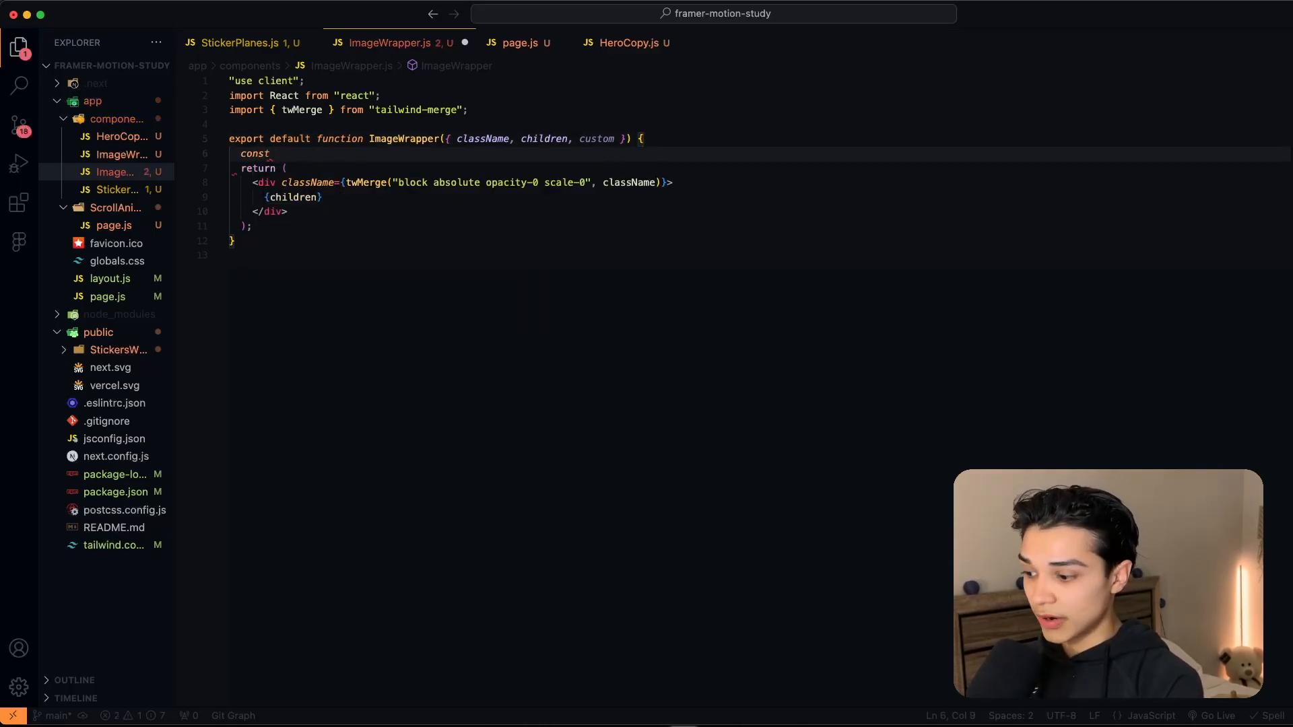
type("image")
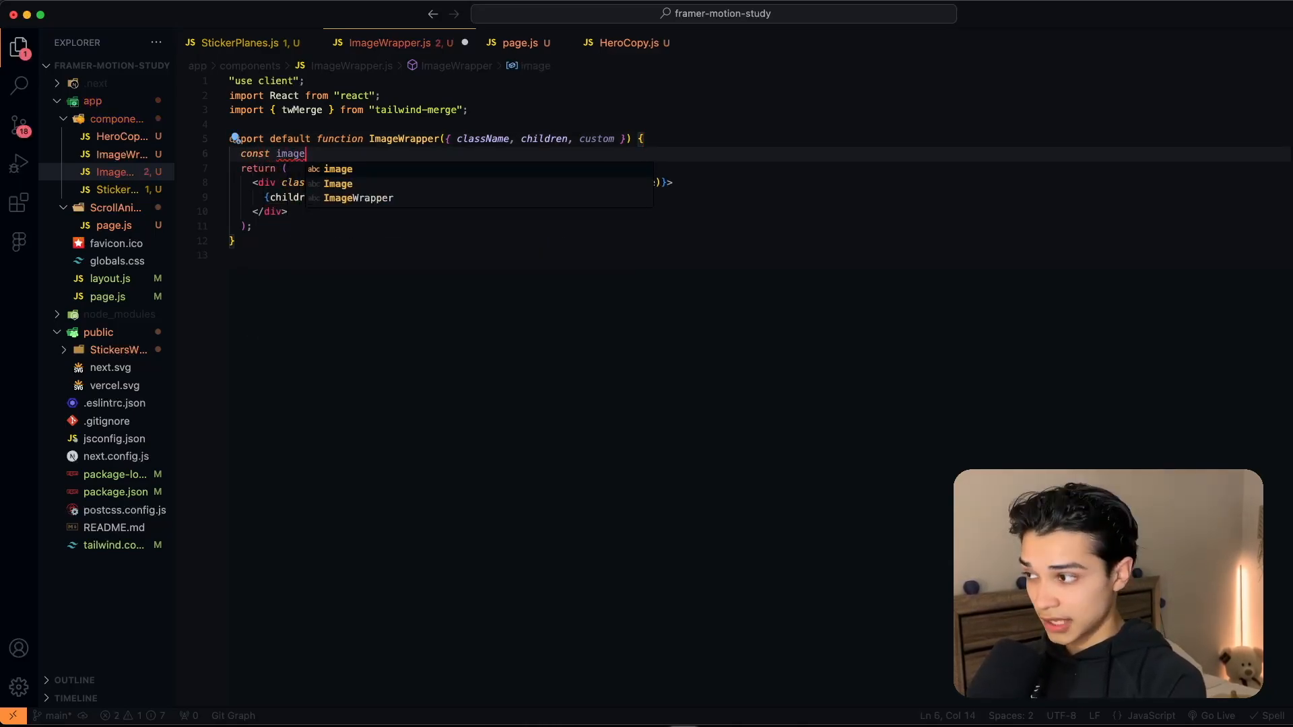
type("Ref = us")
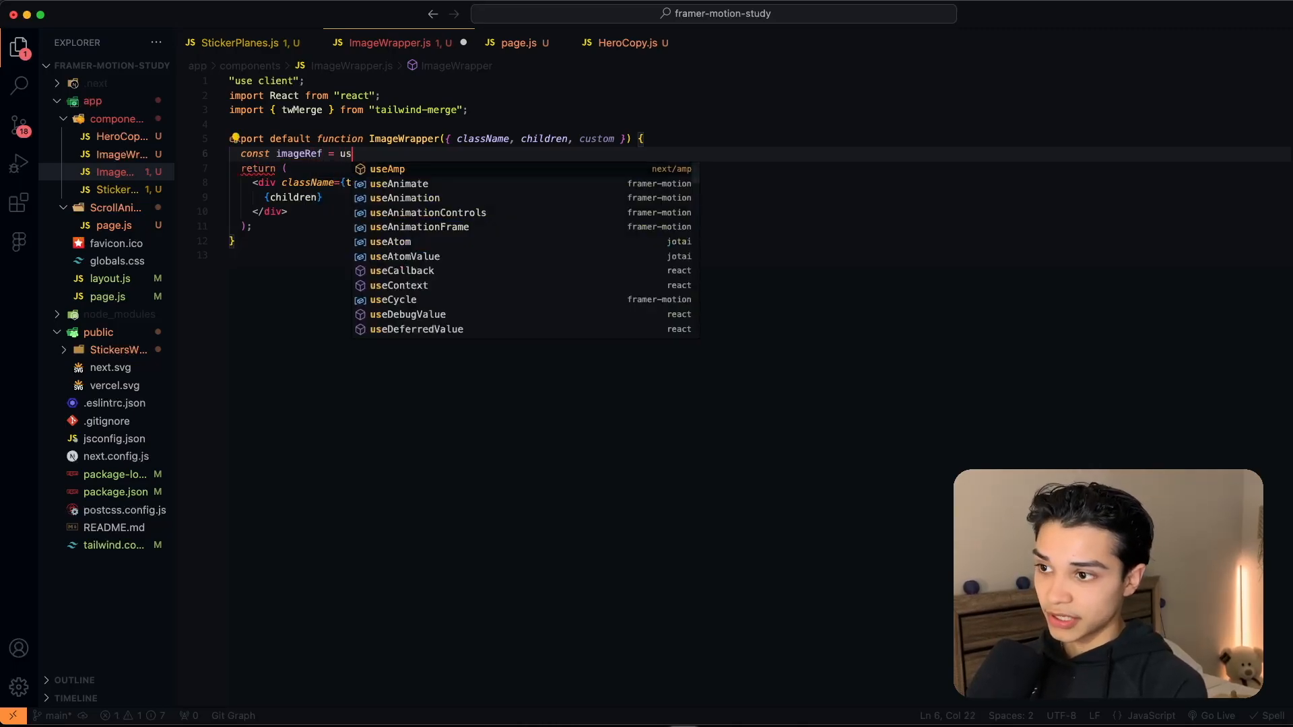
type("eRef(")
left_click(509, 181)
type(" ref={imageRef")
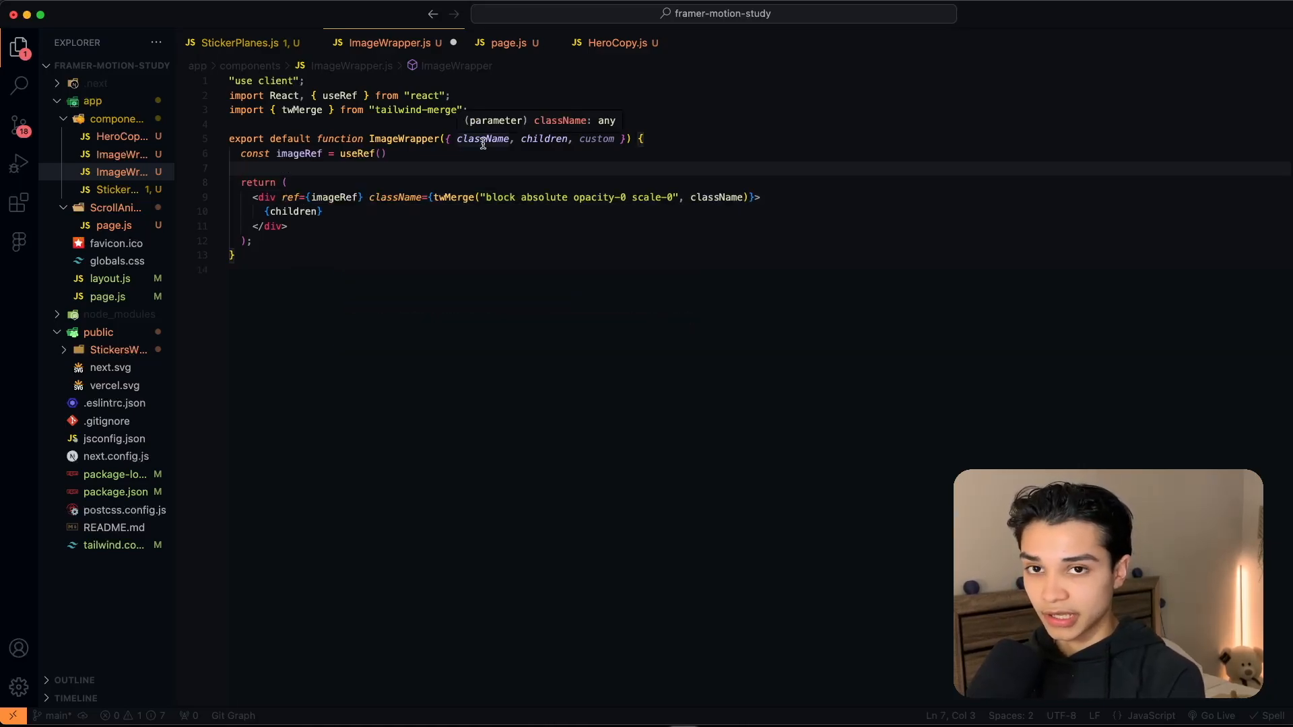
- Add a useLayoutEffect that calls gsap.registerPlugin(ScrollTrigger), with its React import
type("use")
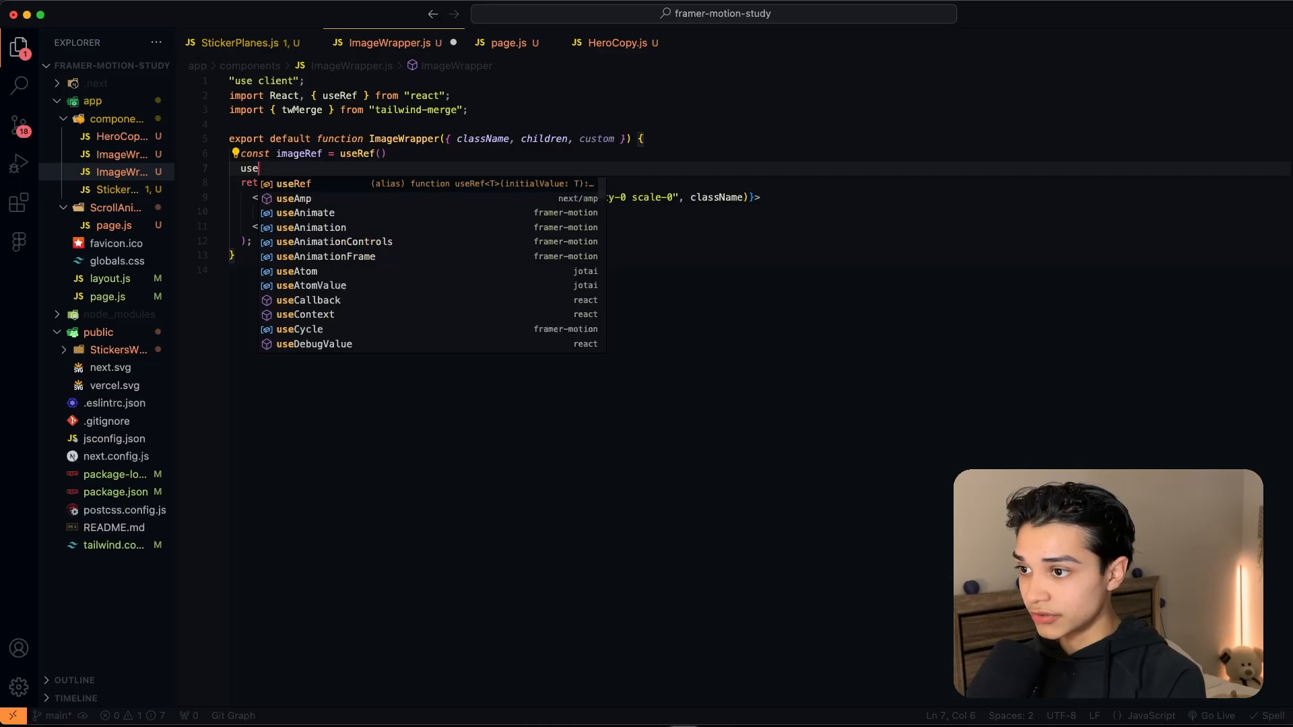
type("Effec")
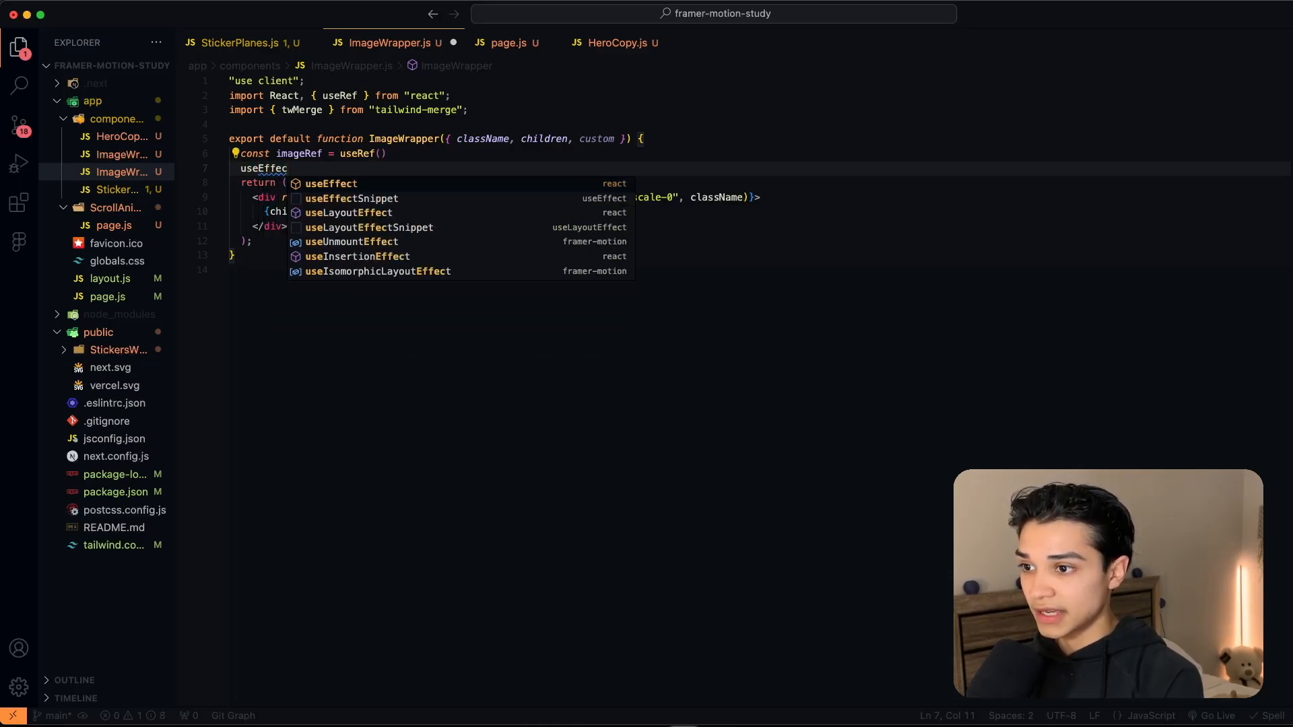
left_click(348, 211)
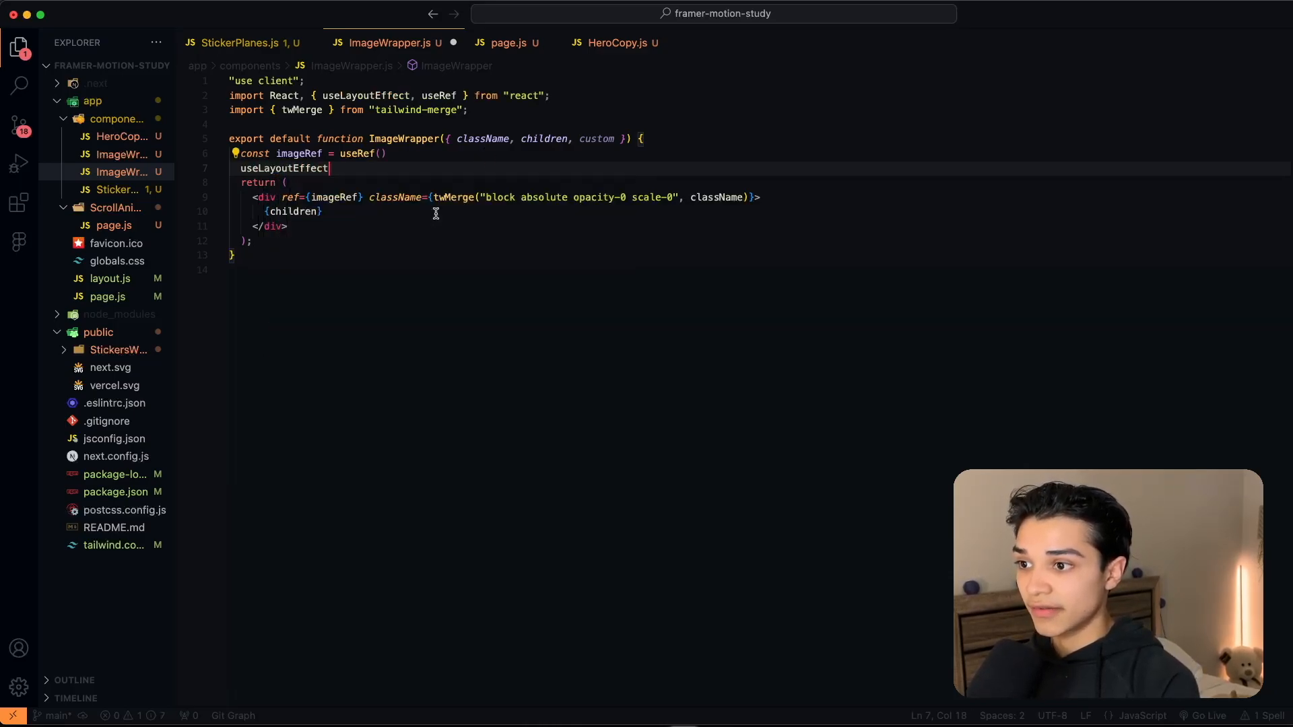
type("(() =>{")
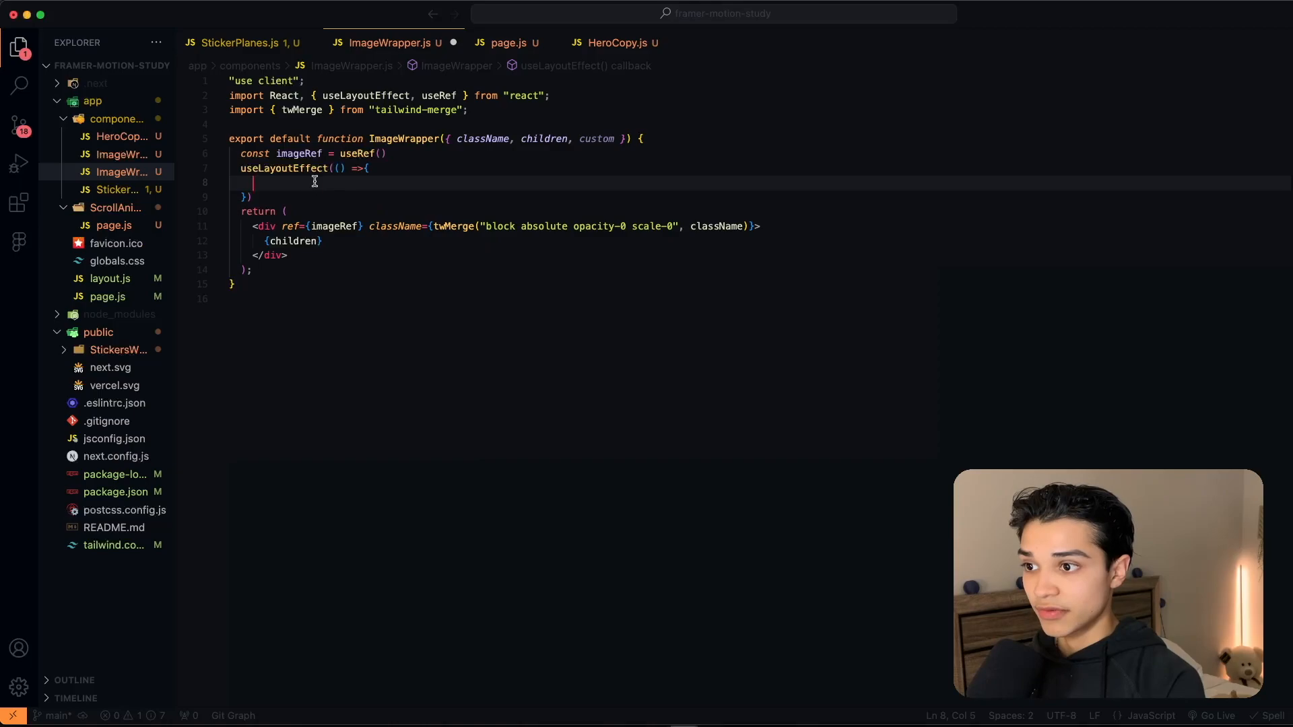
type("gsap.registerPlugin(ScrollTrigger);")
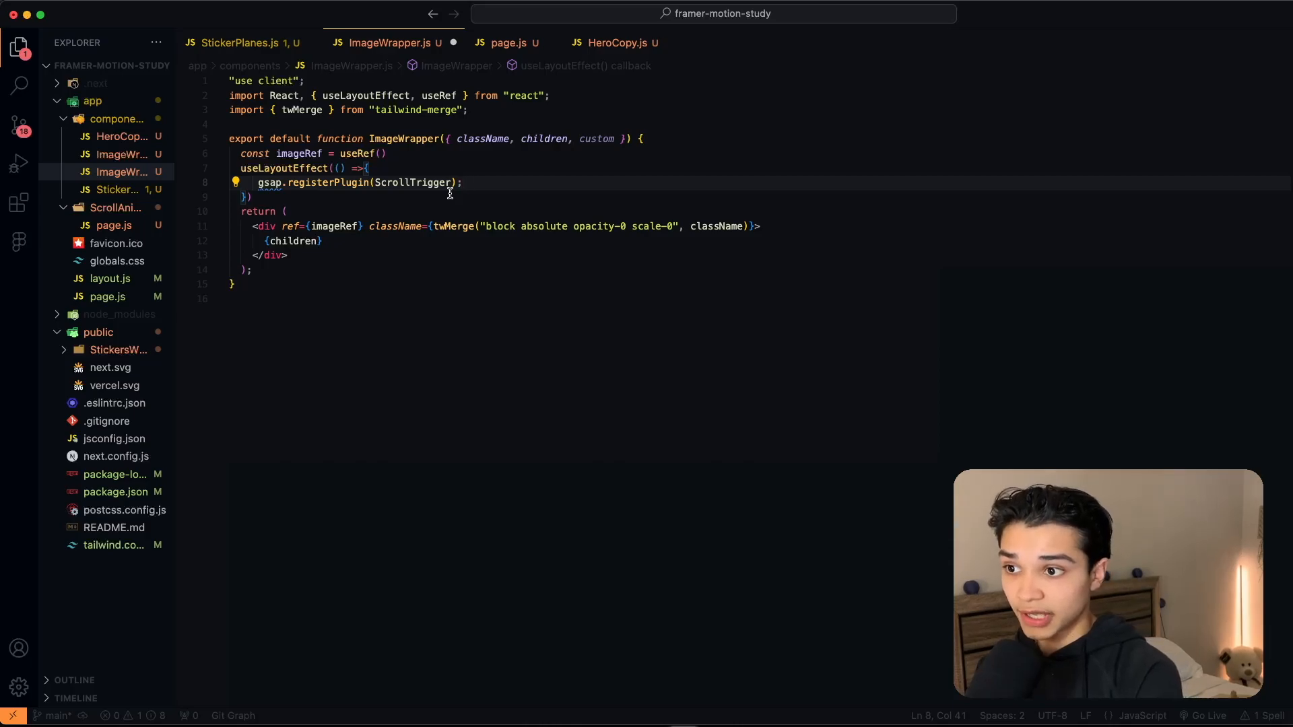
mouse_move(404, 182)
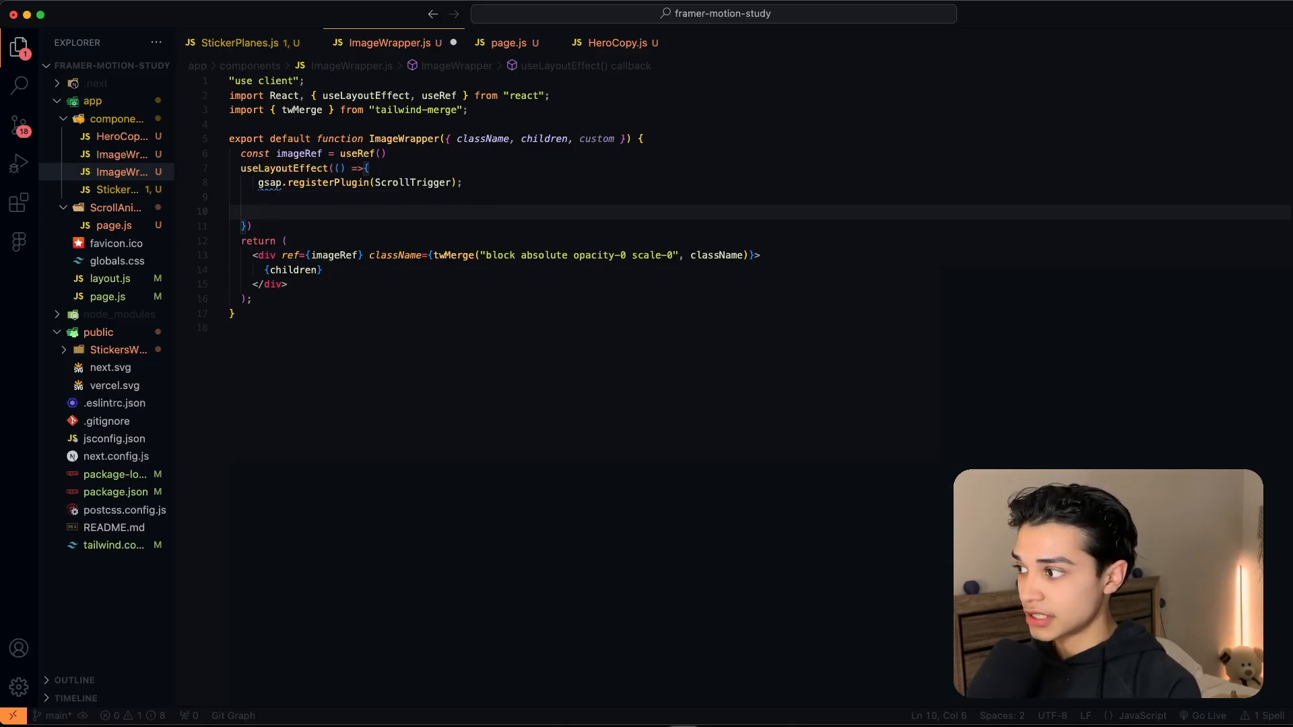
- Write gsap.from(imageRef.current, { opacity: 0, scale: 0 }) inside the layout effect
type("g")
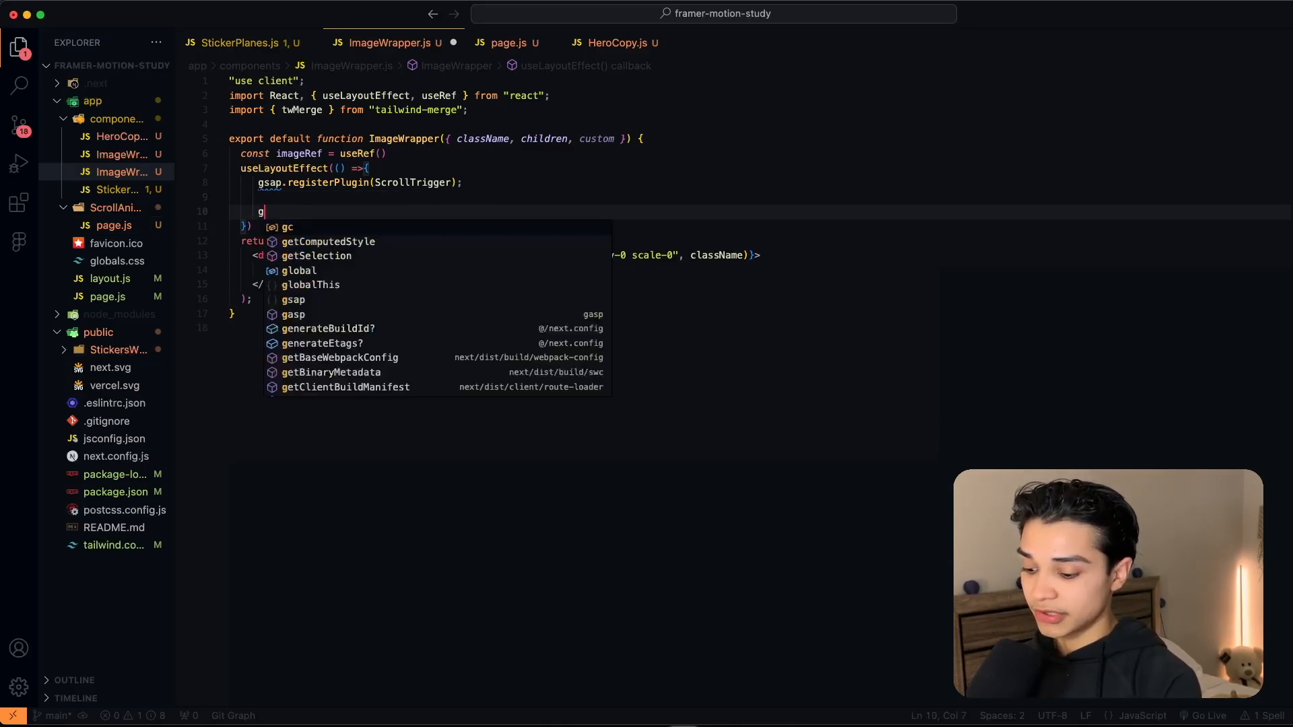
type("sap.from")
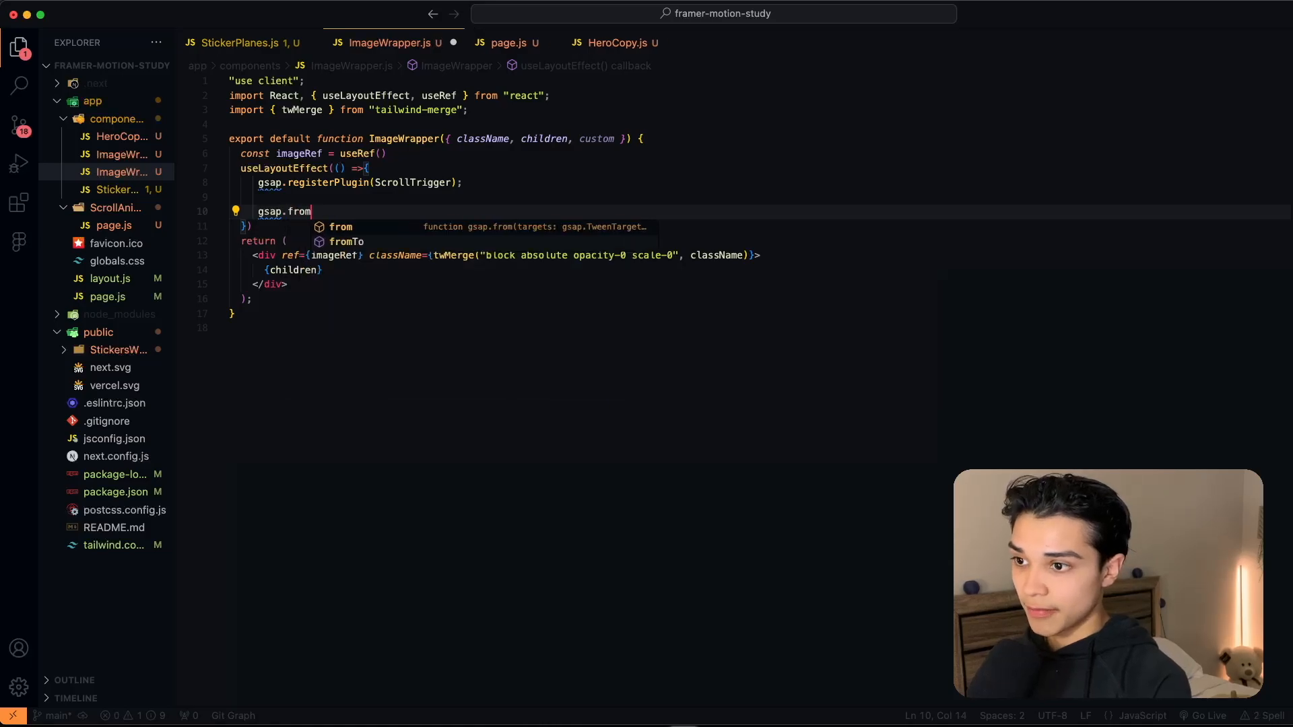
type("(imageRef")
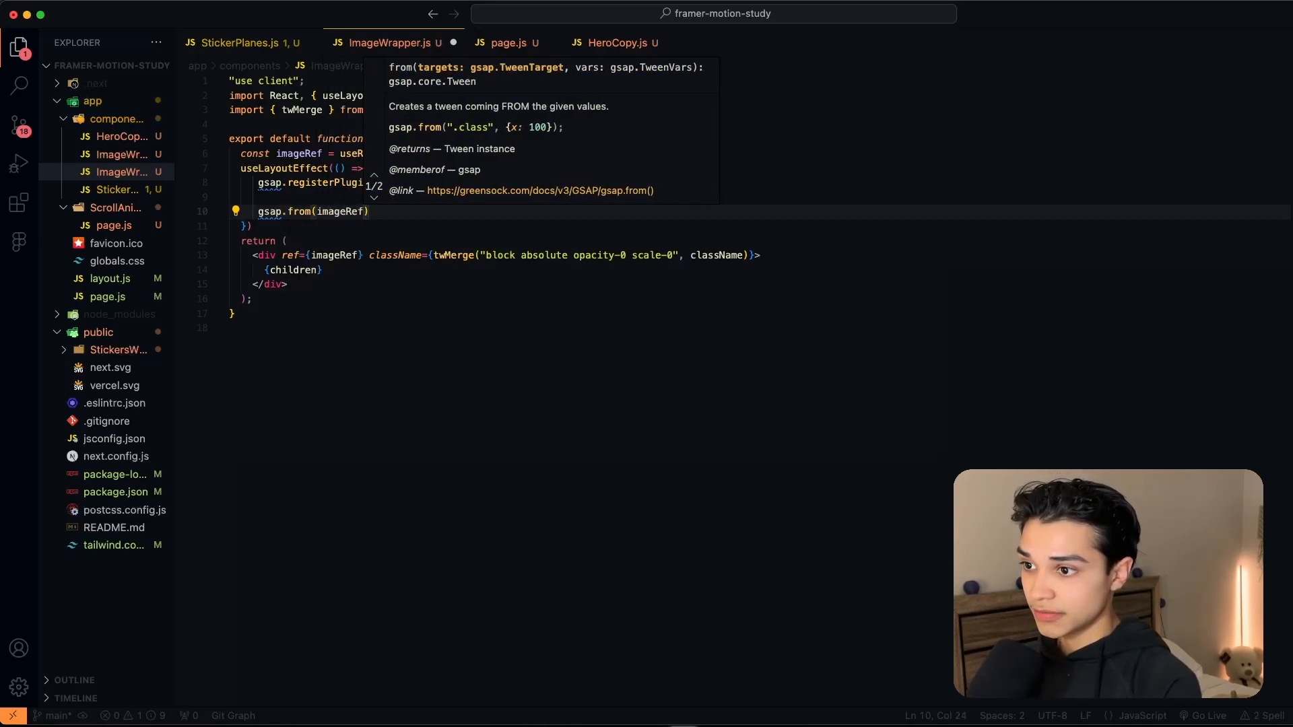
type(".current")
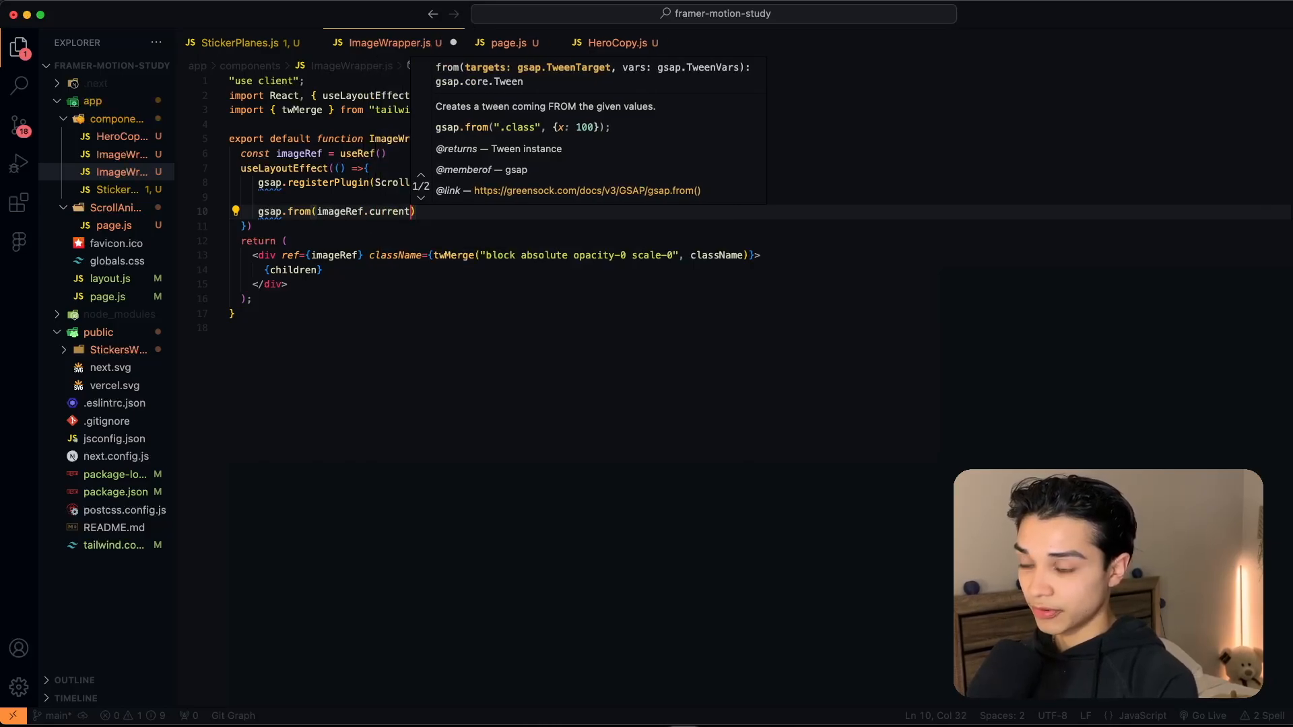
type(",")
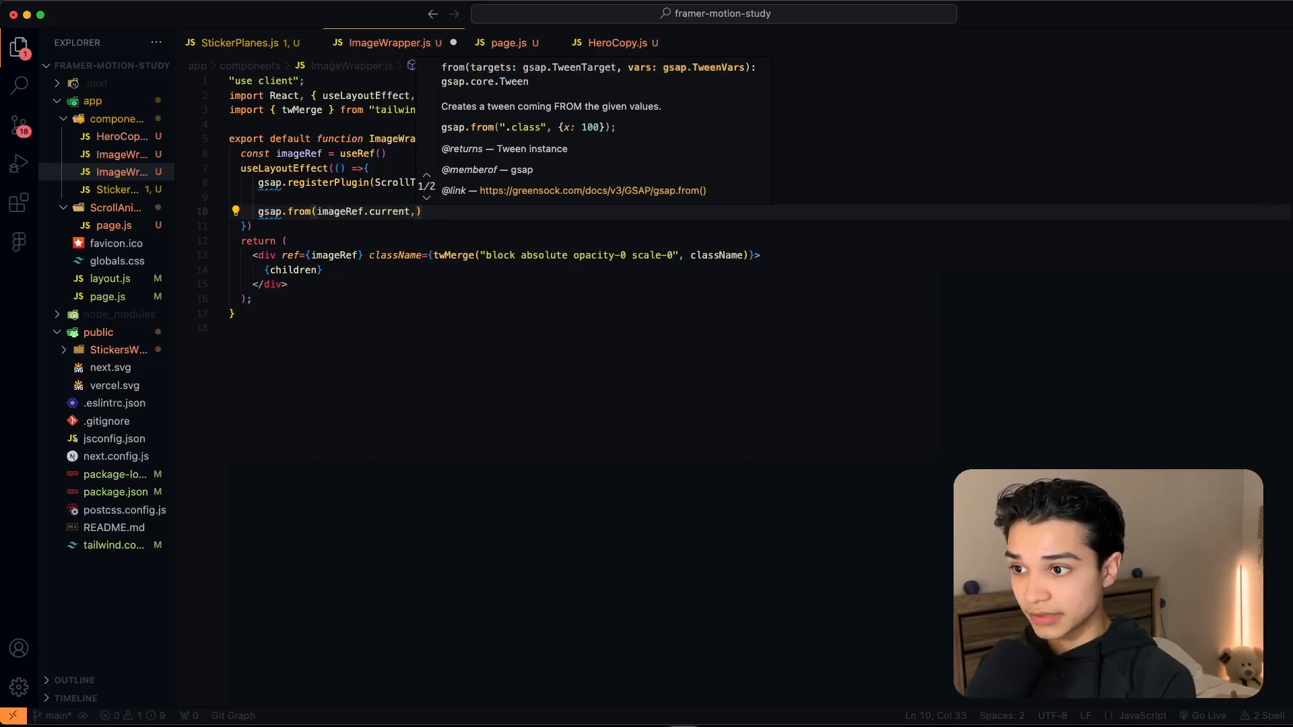
type("{}")
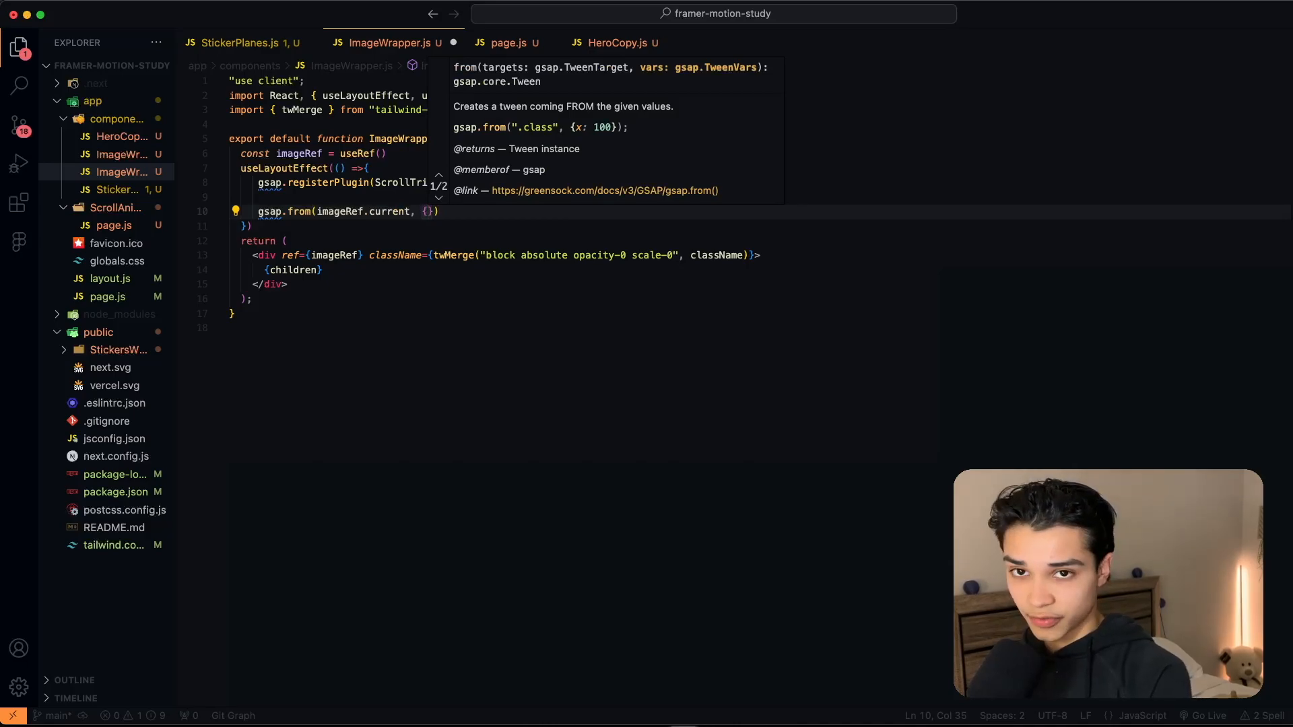
type("opacity:0")
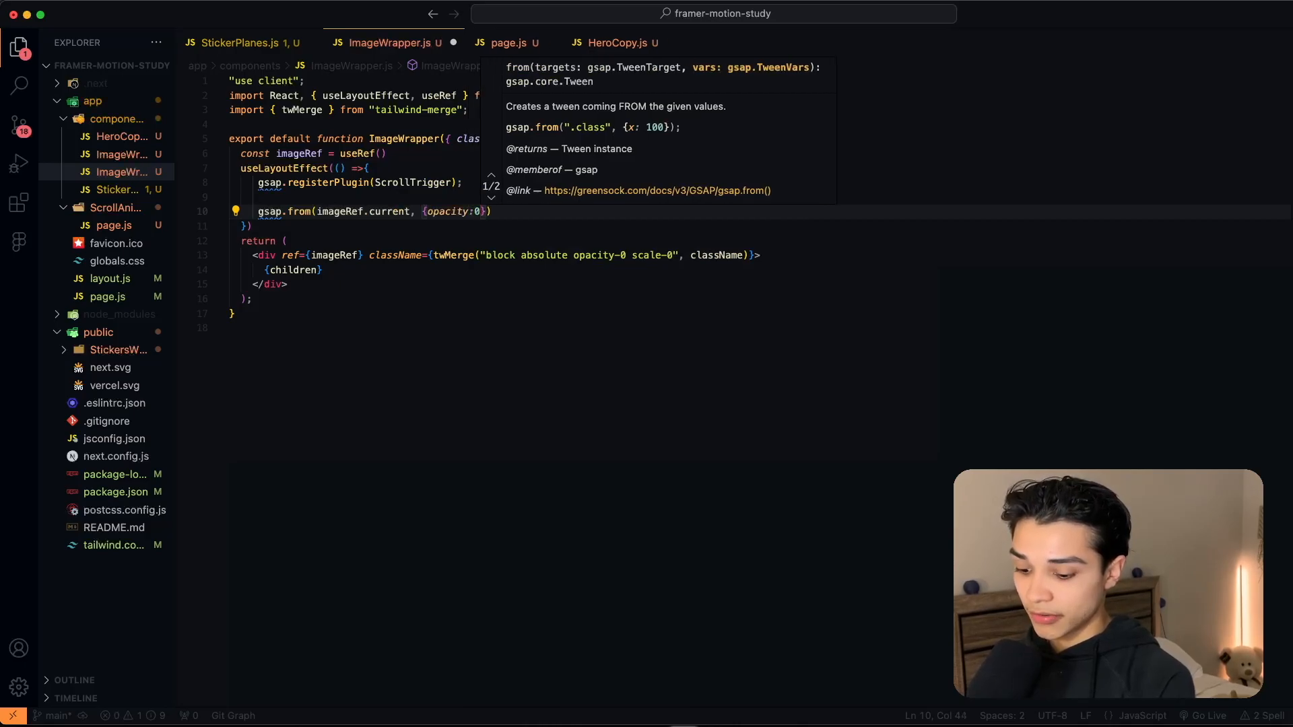
type(", scale: 0")
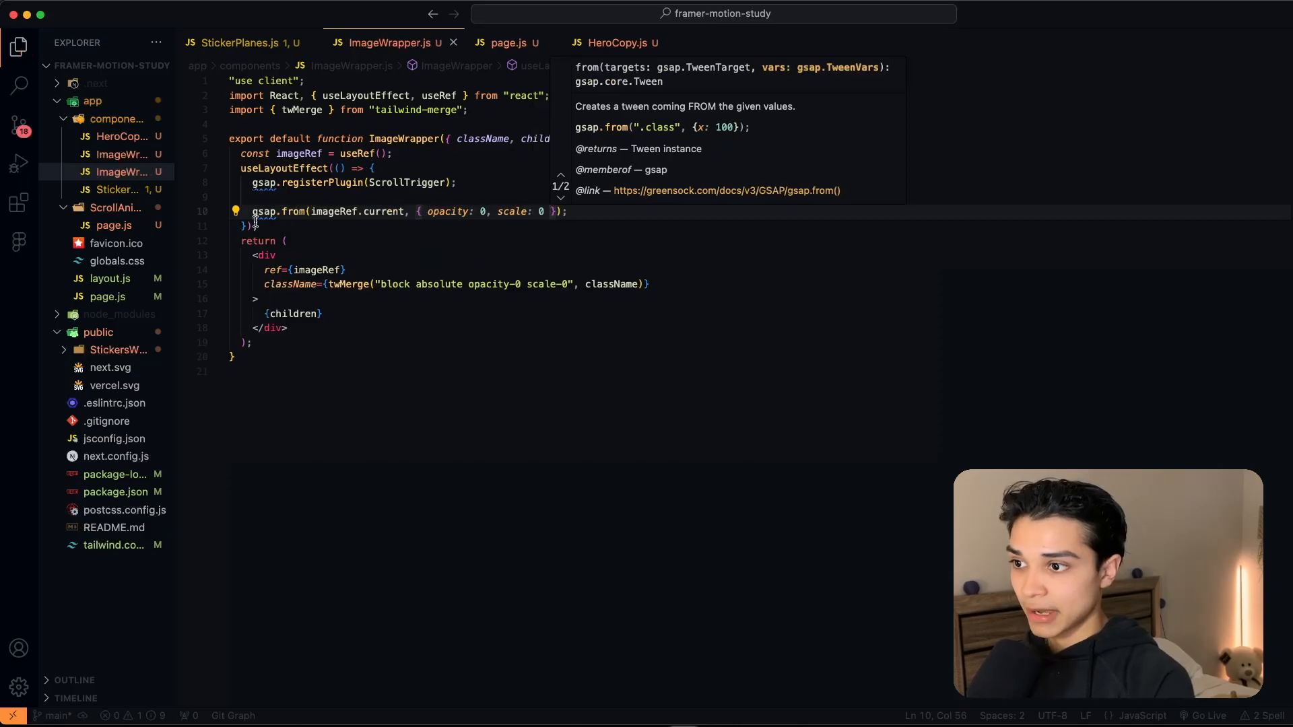
left_click(598, 211)
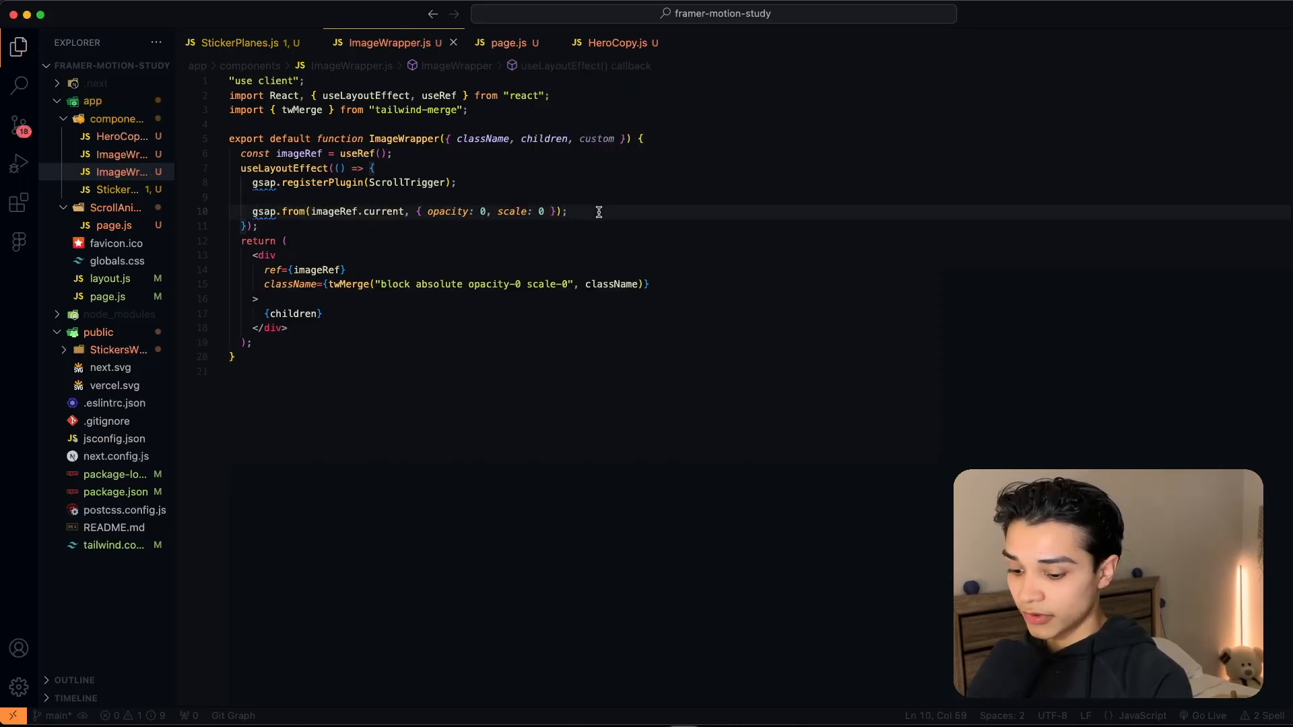
- Start a gsap.to tween on imageRef.current for the full-opacity, full-scale animation
type("gsap")
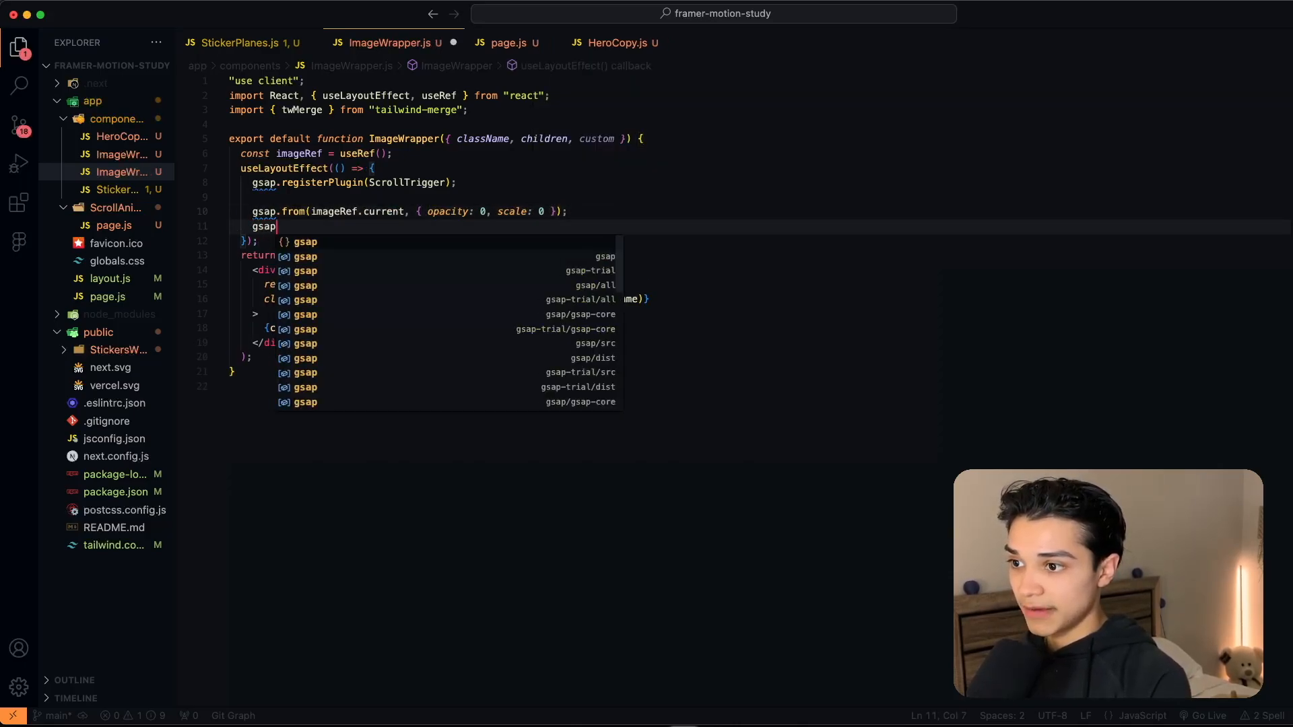
type(".to(i")
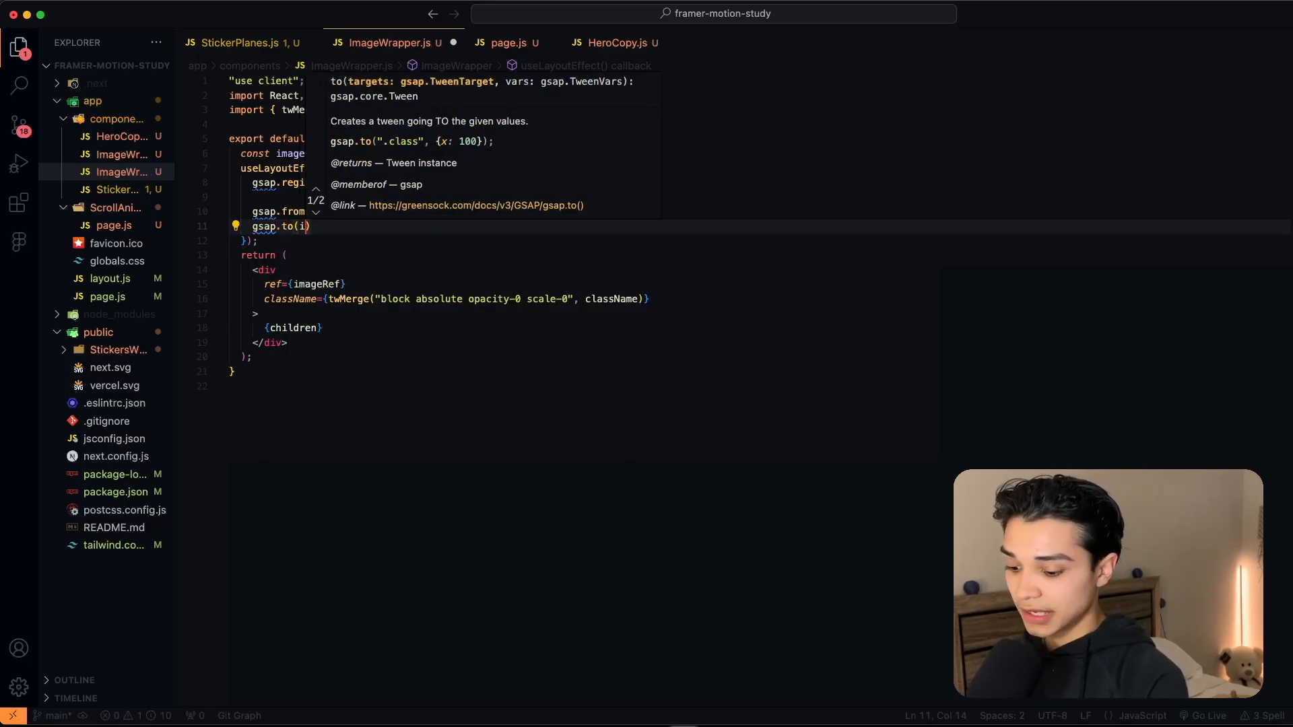
type("mageRef")
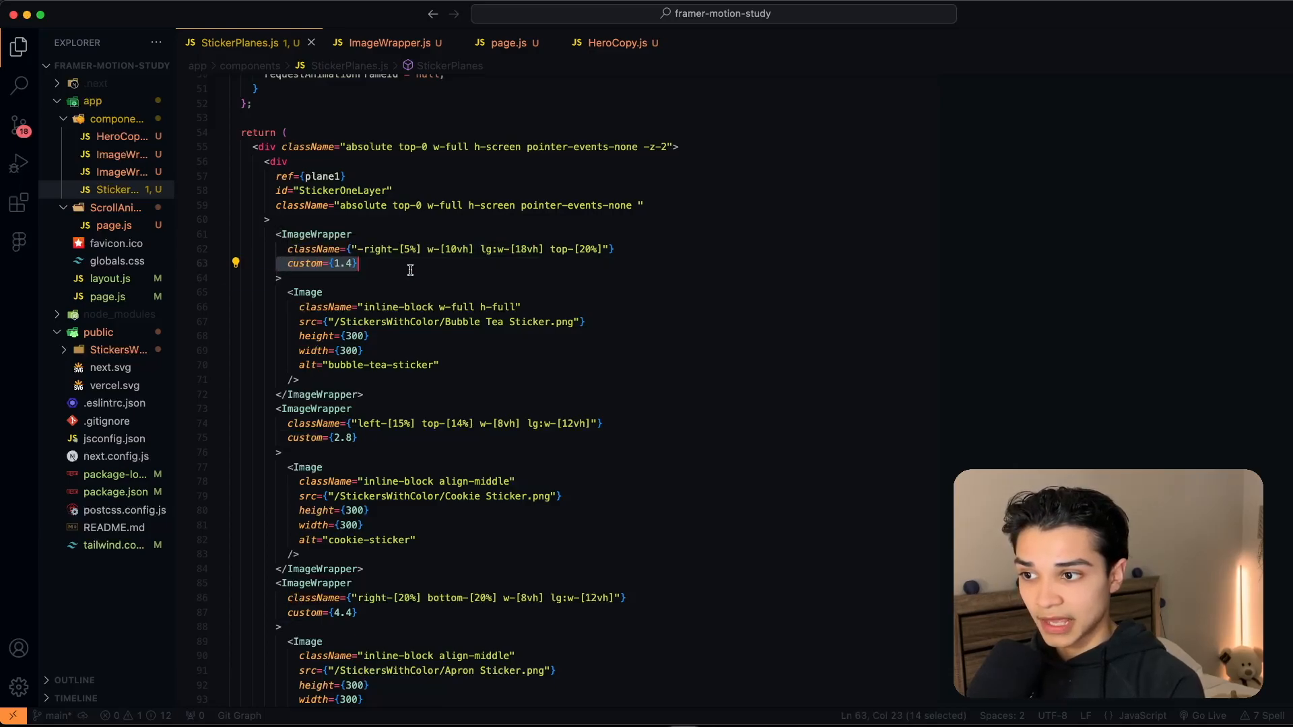
- Return to ImageWrapper.js and select the opacity-0 class in the div's className
left_click(388, 42)
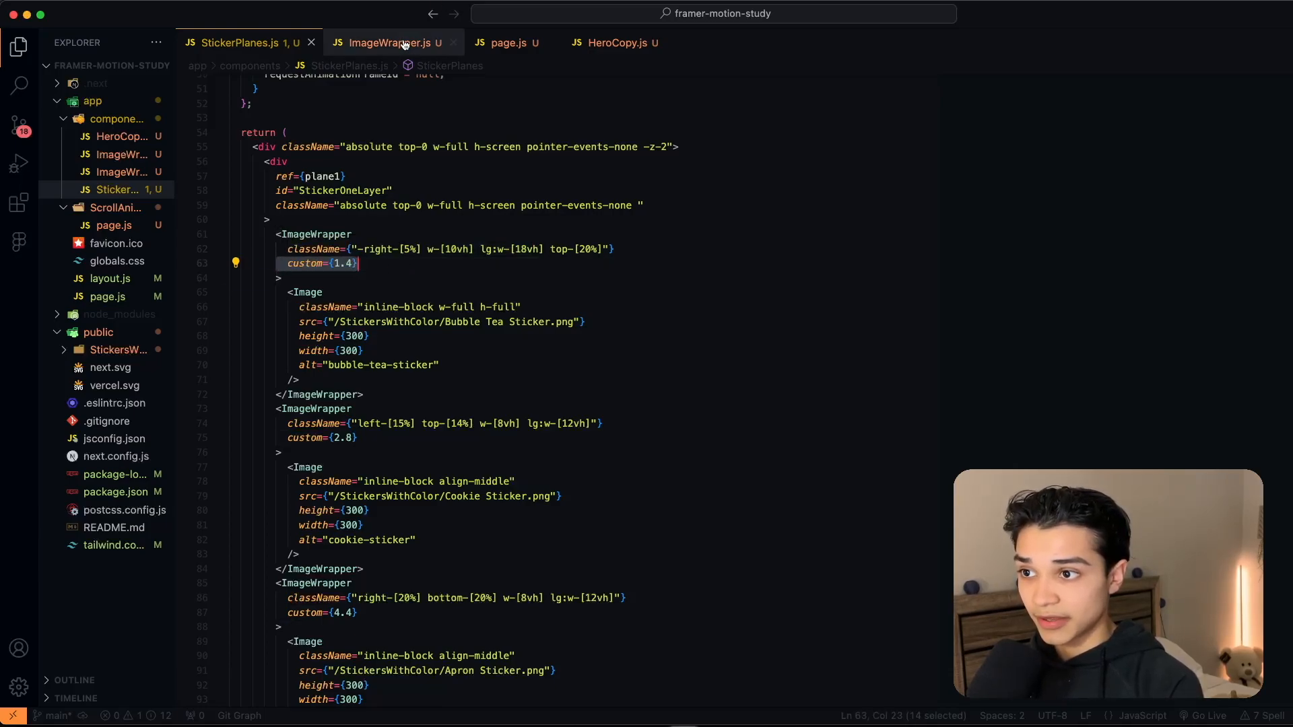
left_click(388, 42)
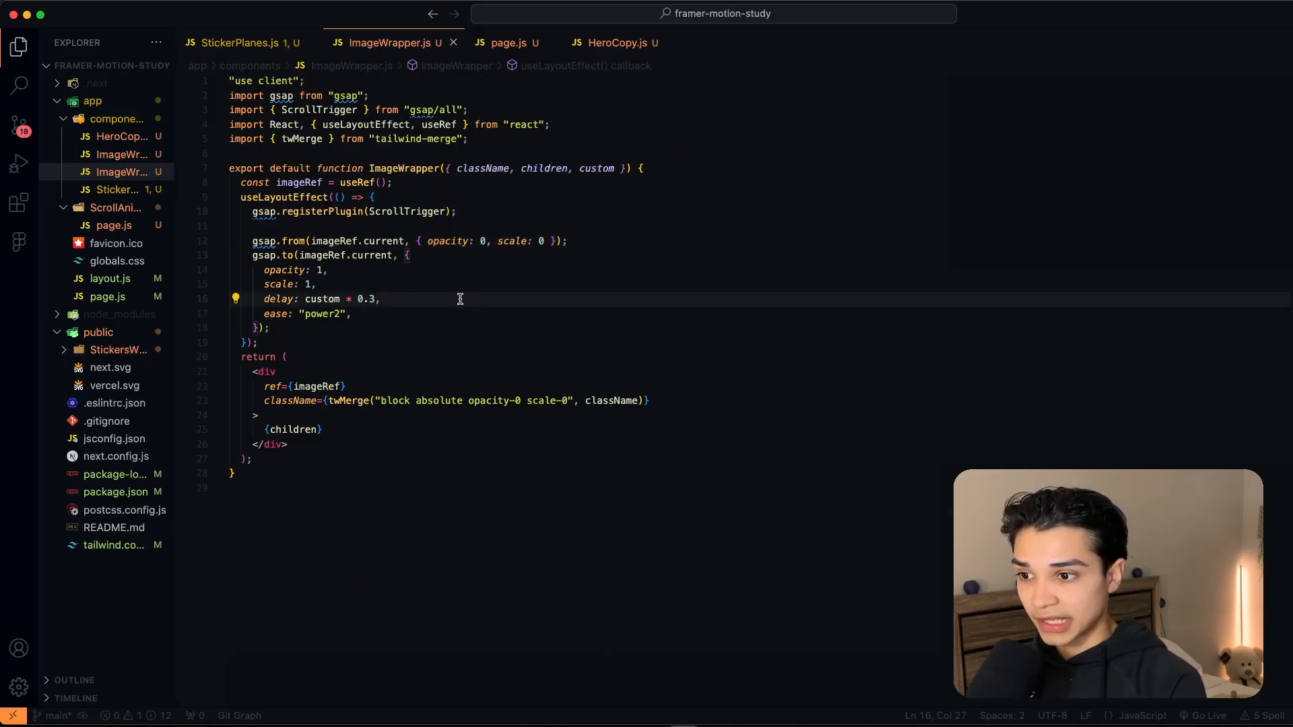
mouse_move(488, 432)
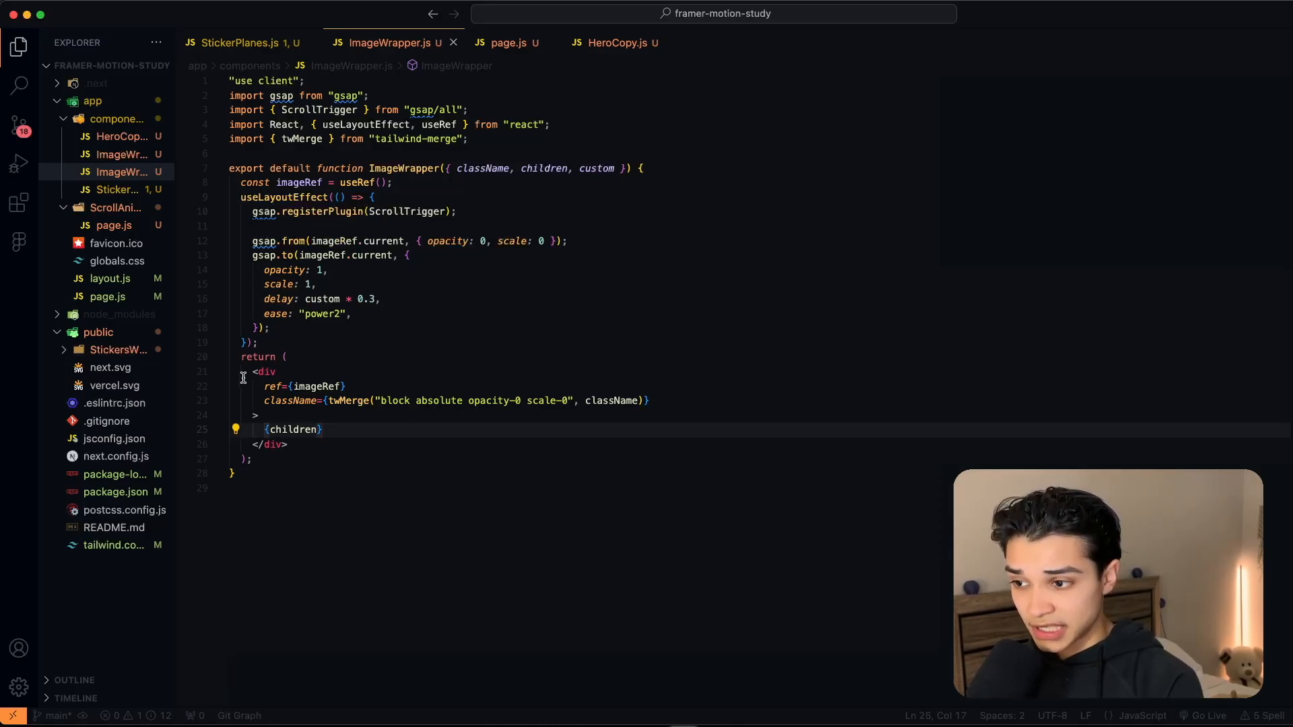
mouse_move(487, 401)
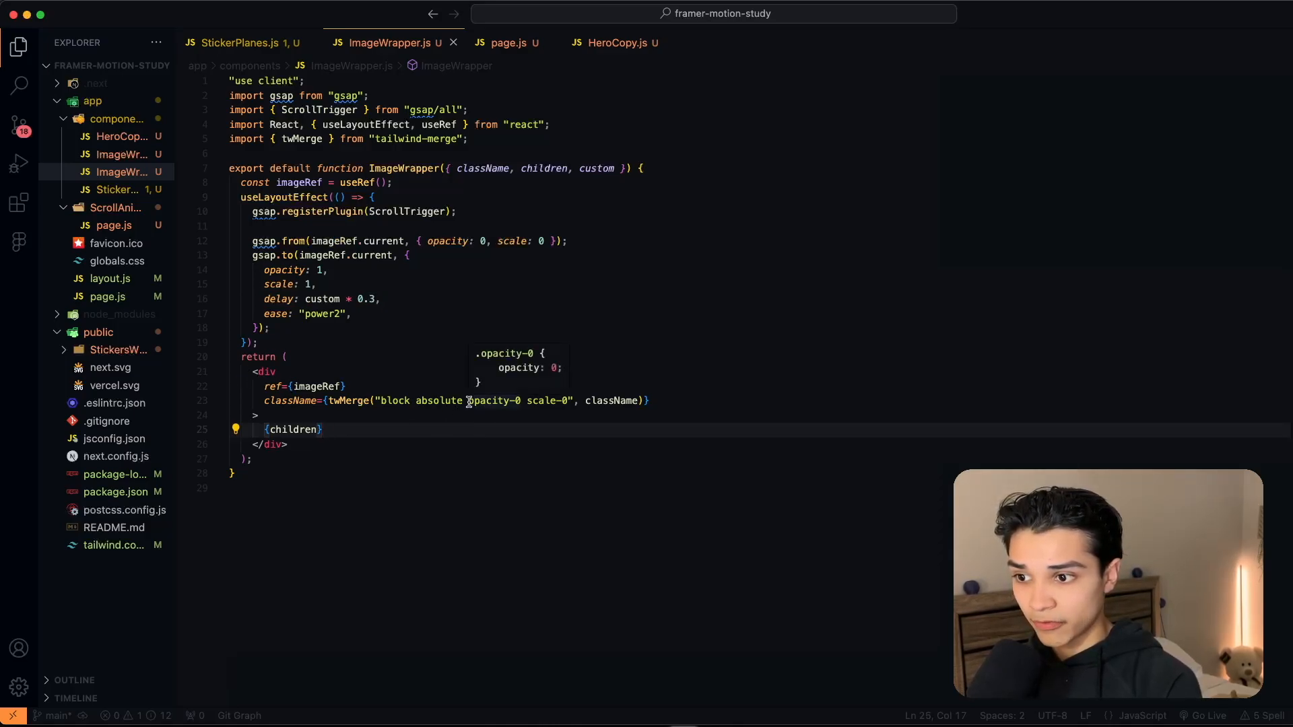
left_click_drag(468, 401, 568, 401)
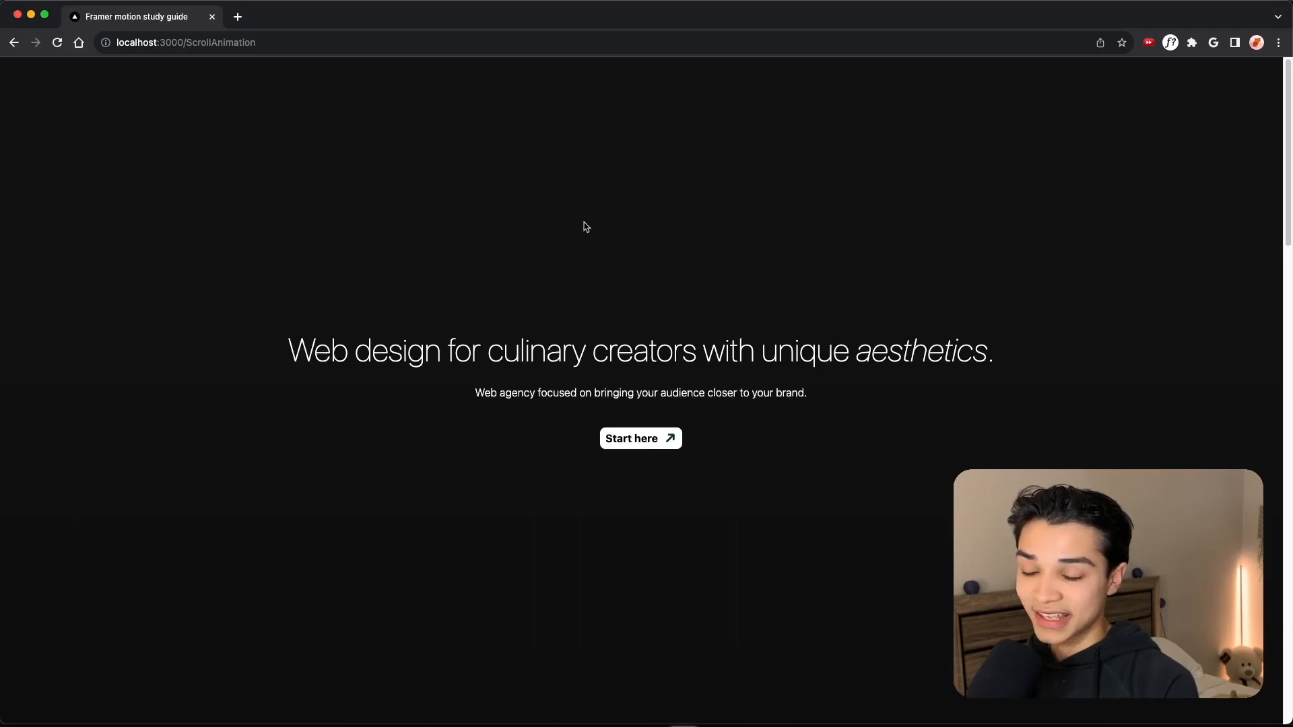
- Add an empty dependency array to useLayoutEffect and begin a border class on the div
left_click(56, 42)
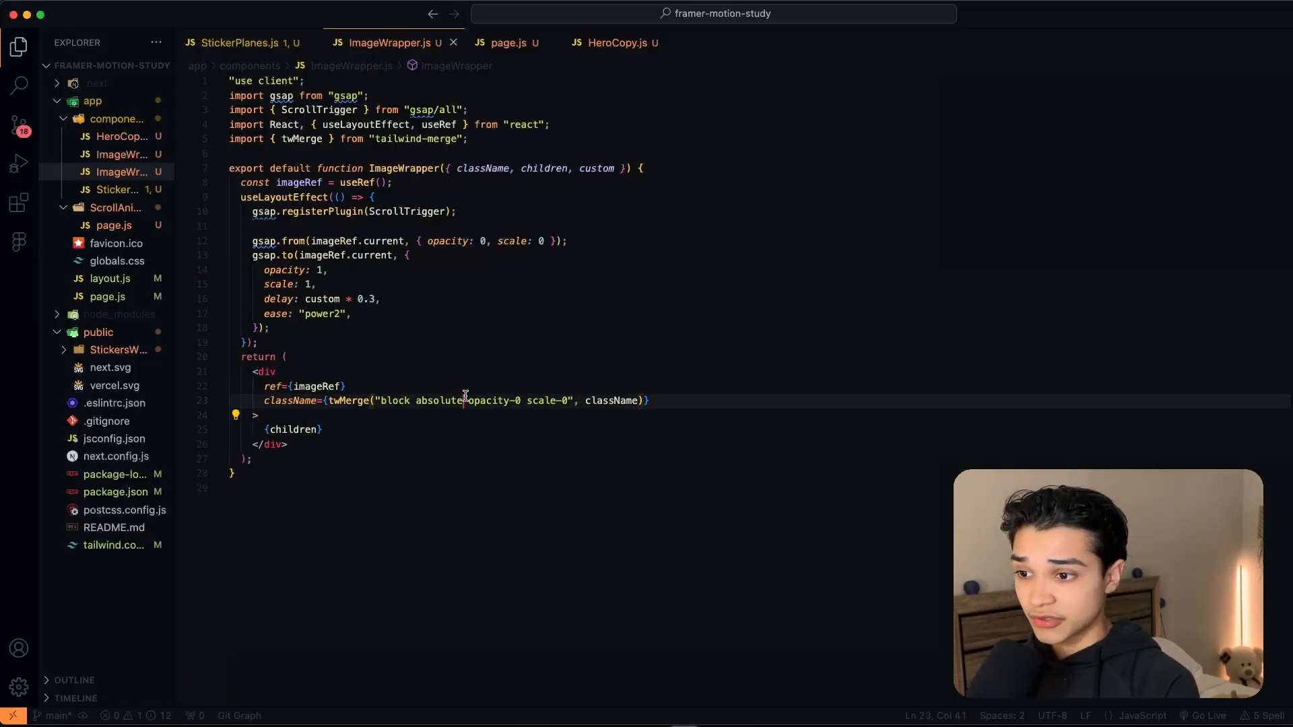
left_click_drag(467, 401, 574, 402)
type(", [")
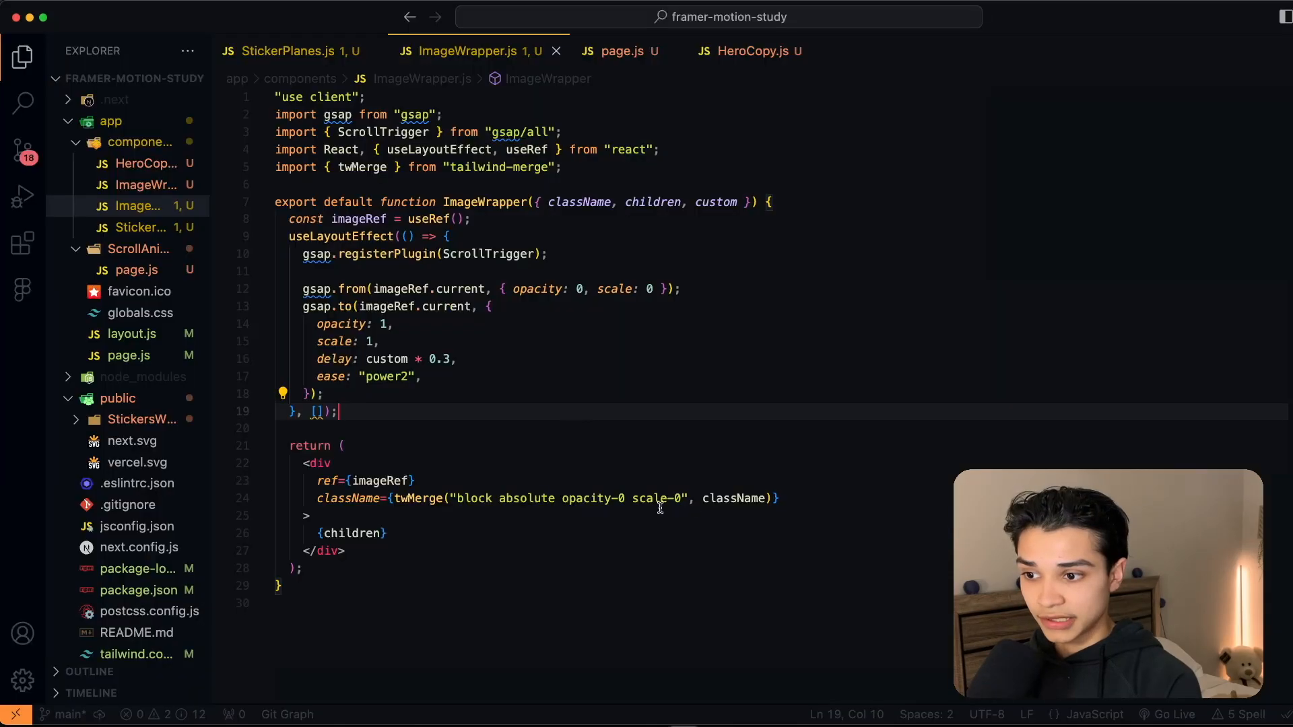
type("bo")
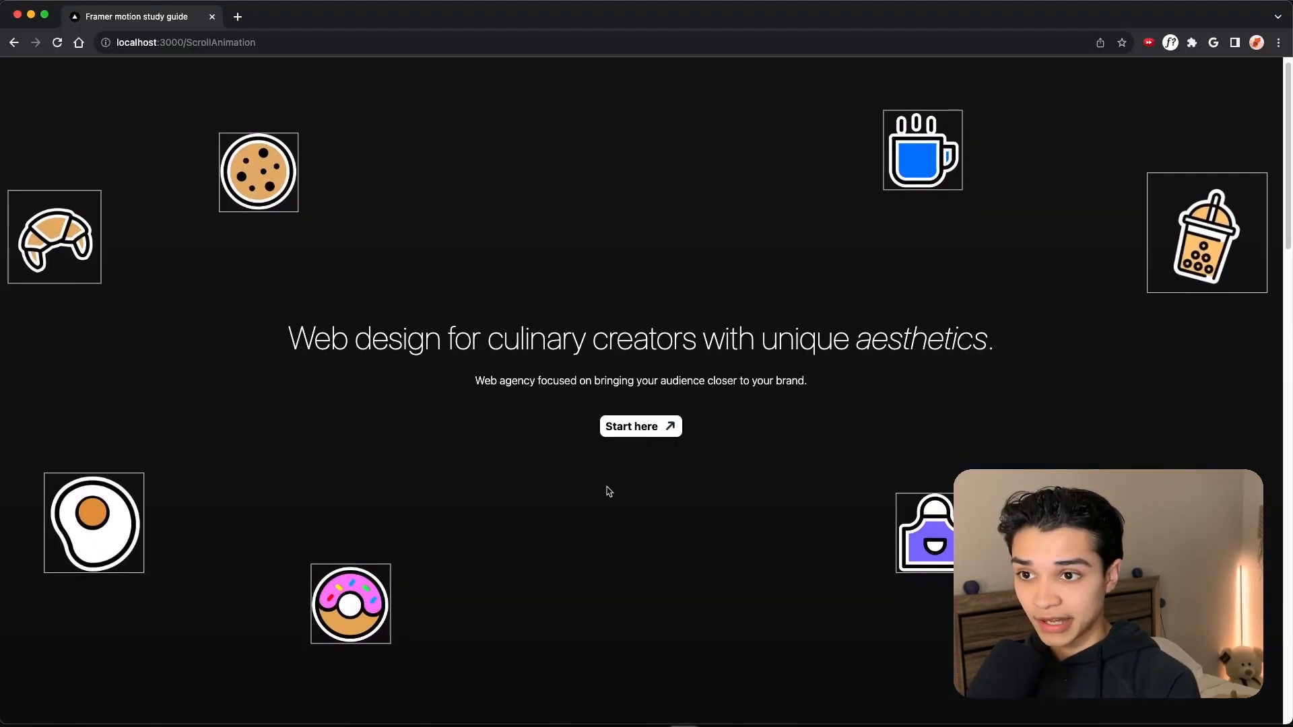
- Scroll the localhost hero page to watch the food stickers animate around the headline
scroll("down", 3)
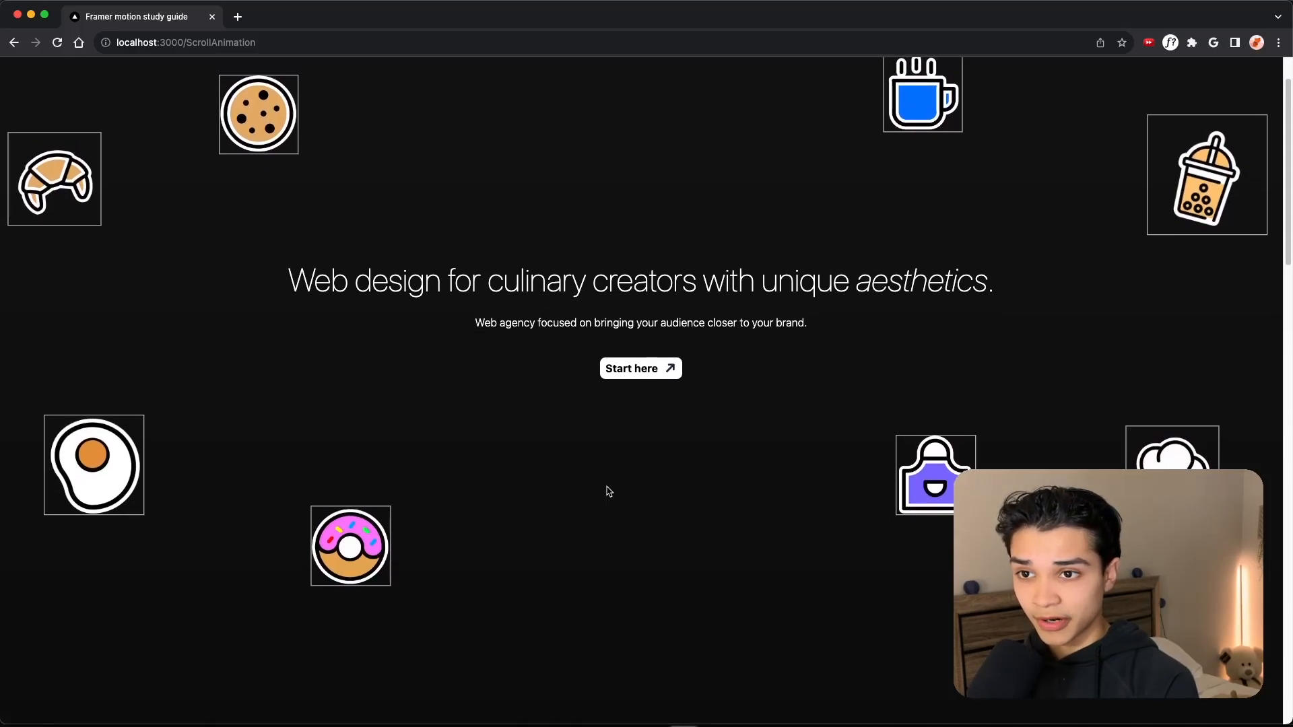
scroll("down", 3)
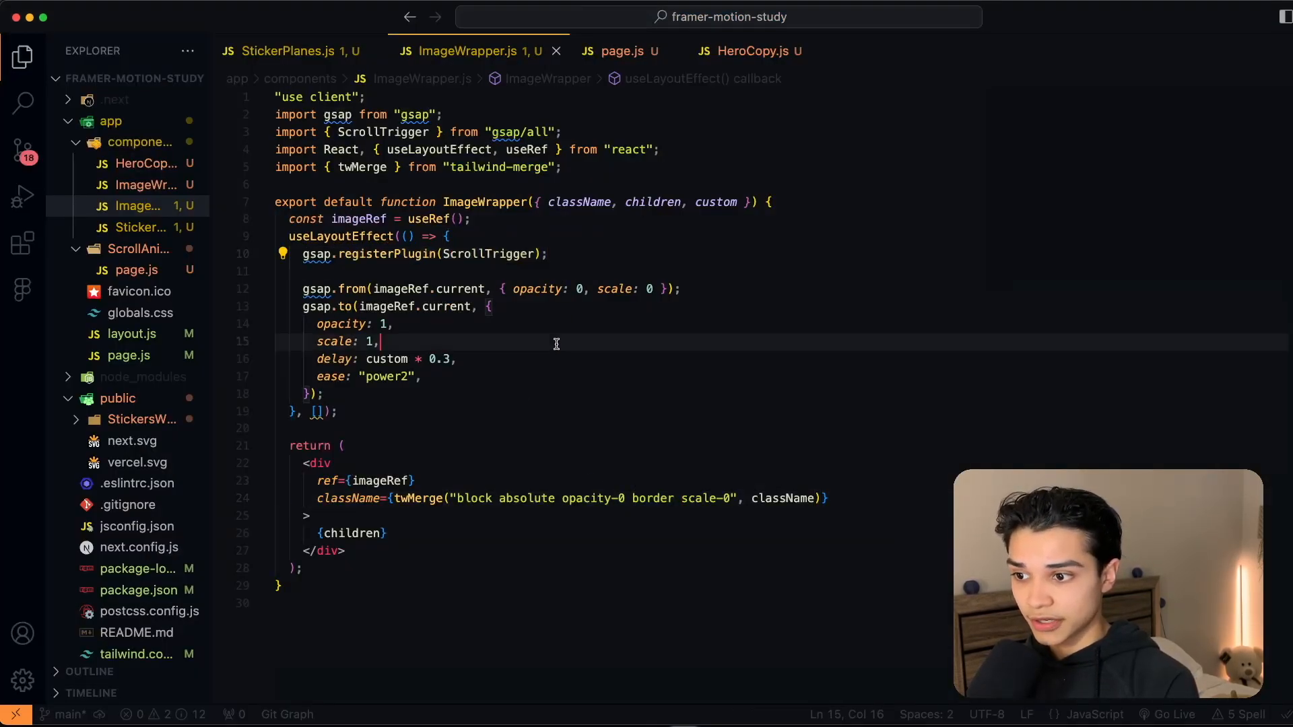
- Define const animation = () => { let tl = gsap.timeline() }
type("const")
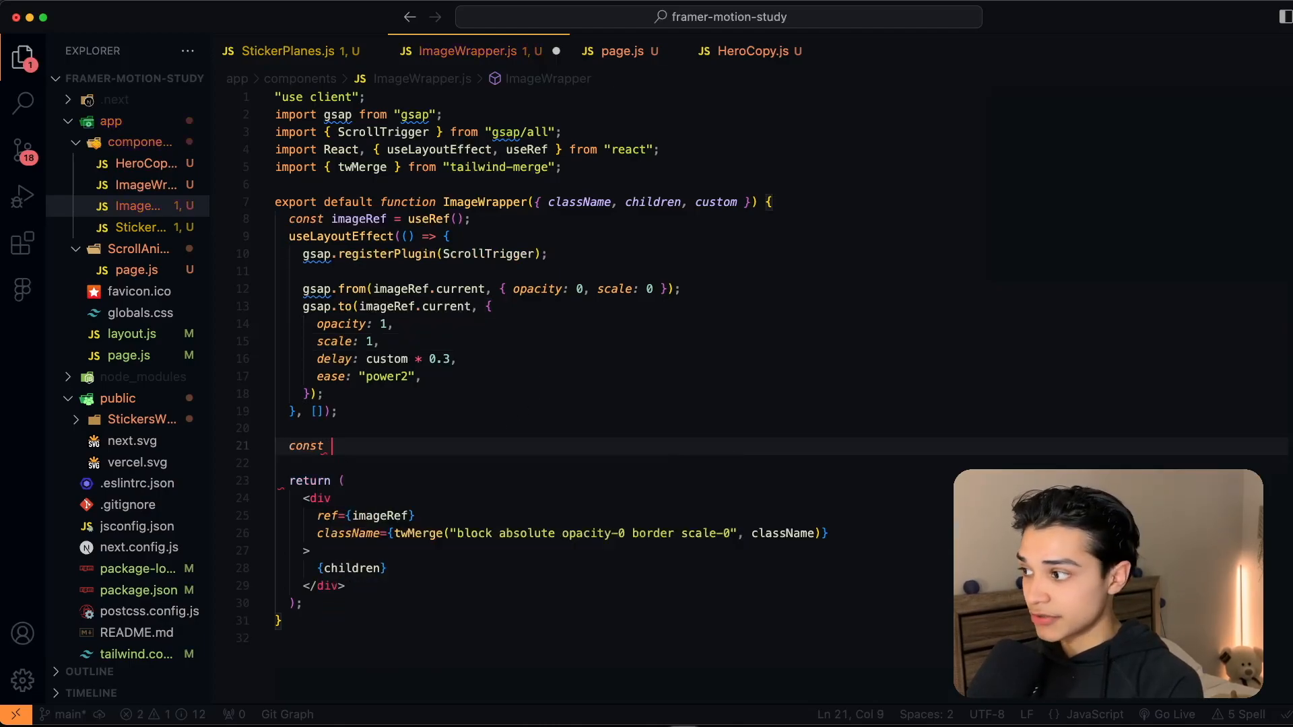
type("animation =")
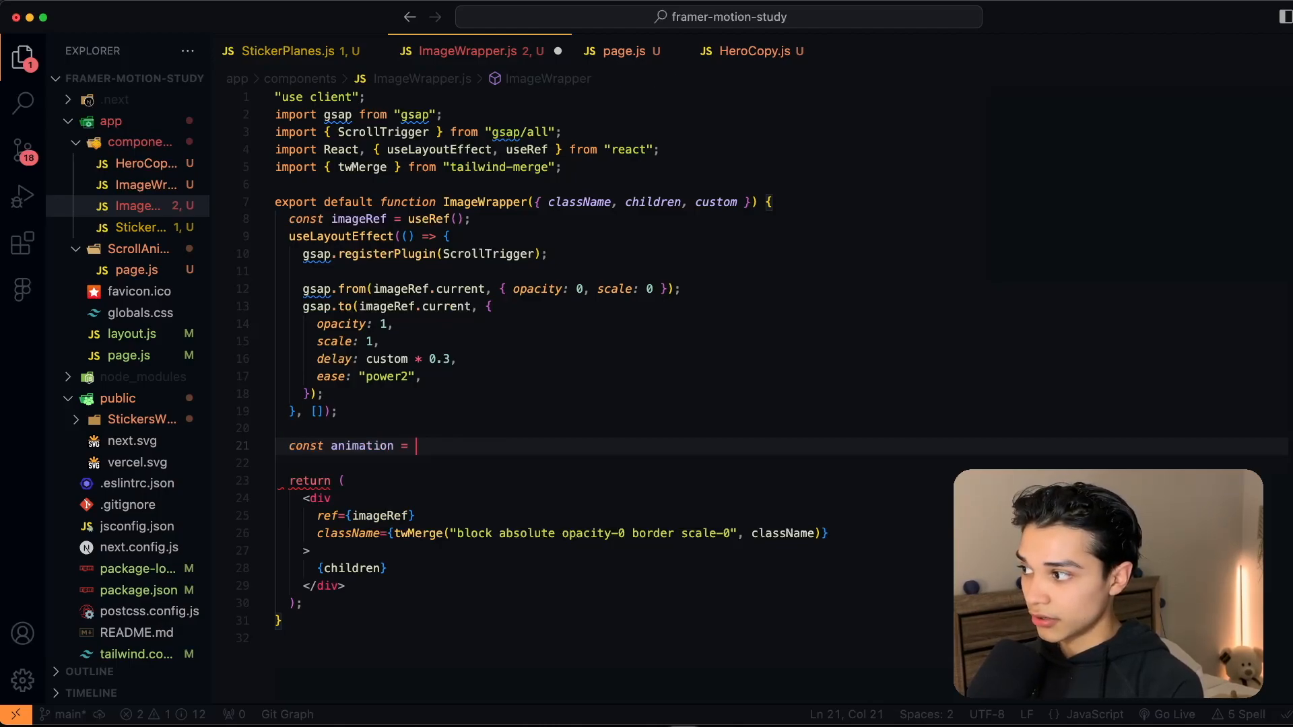
type("() =>{")
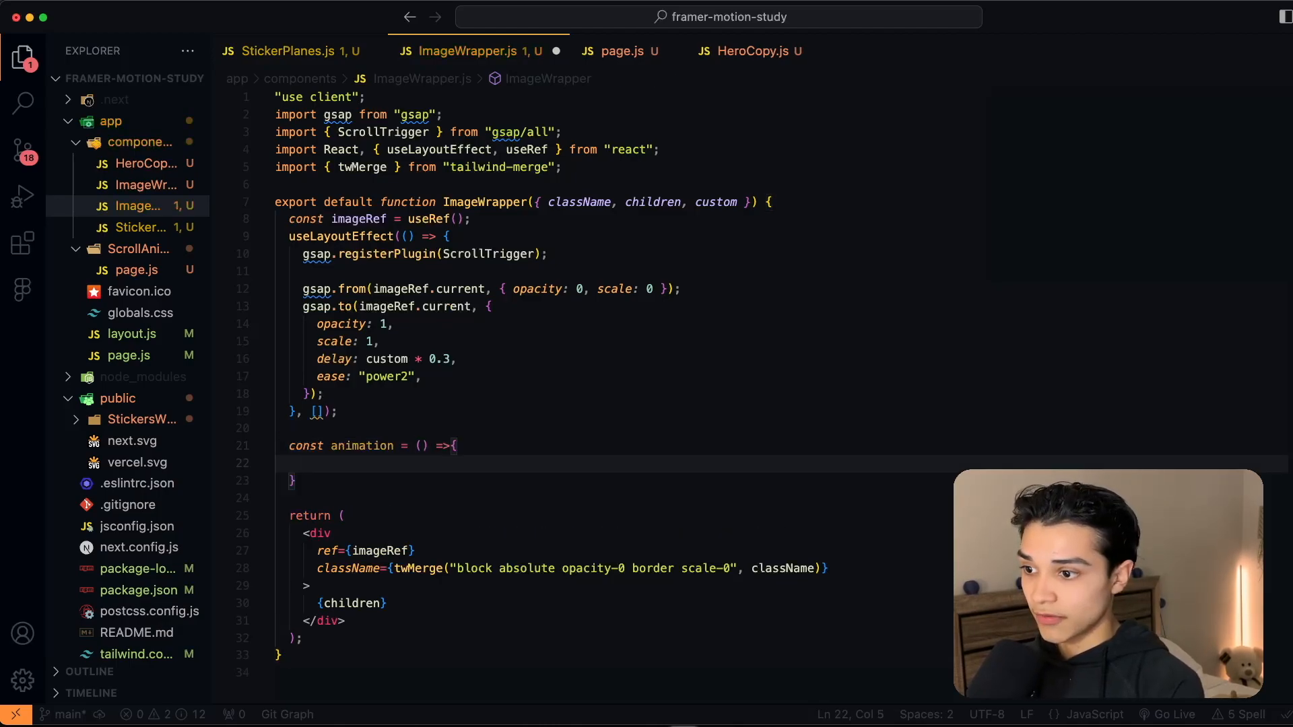
type("let tl")
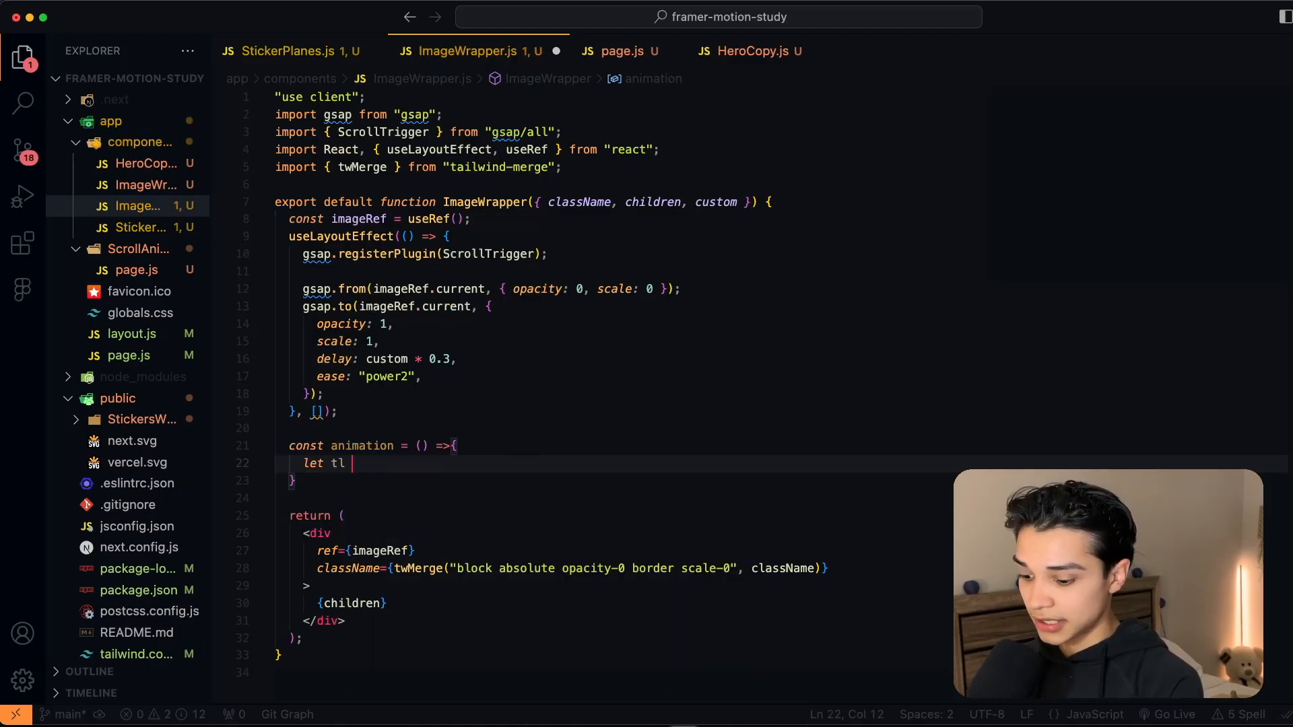
type("= gsap")
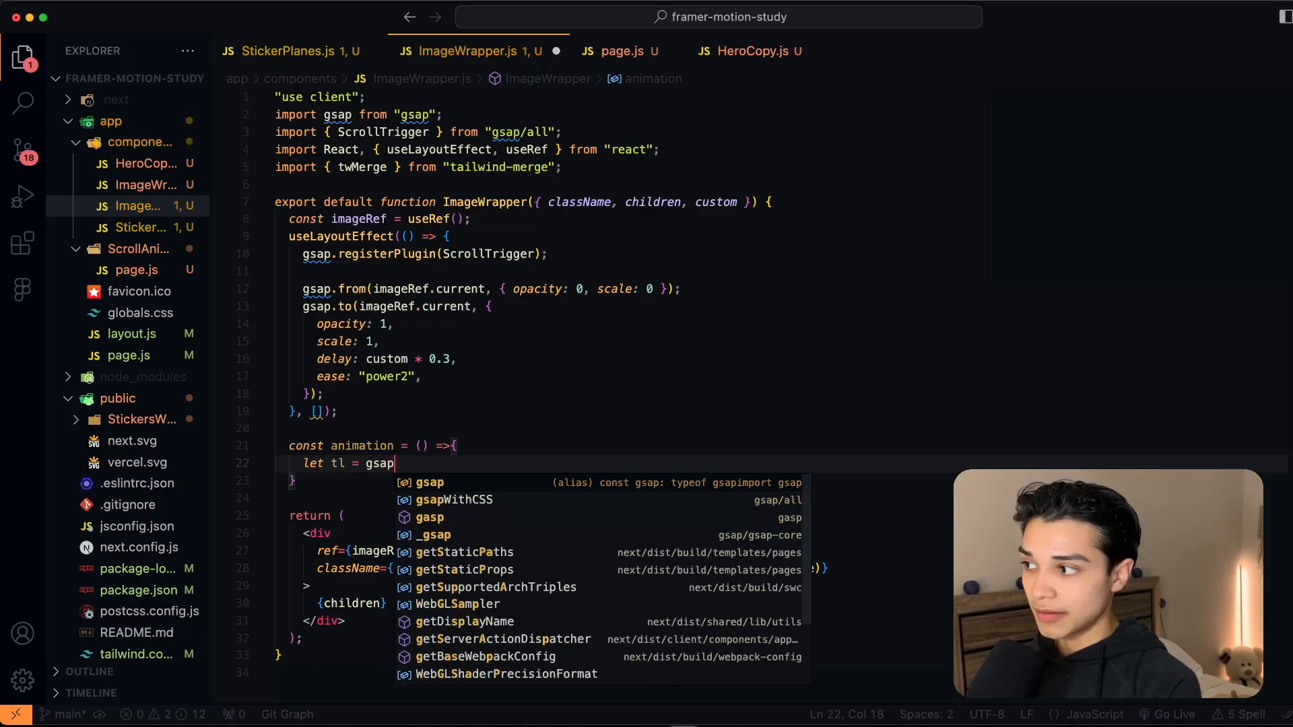
type(".timeline()")
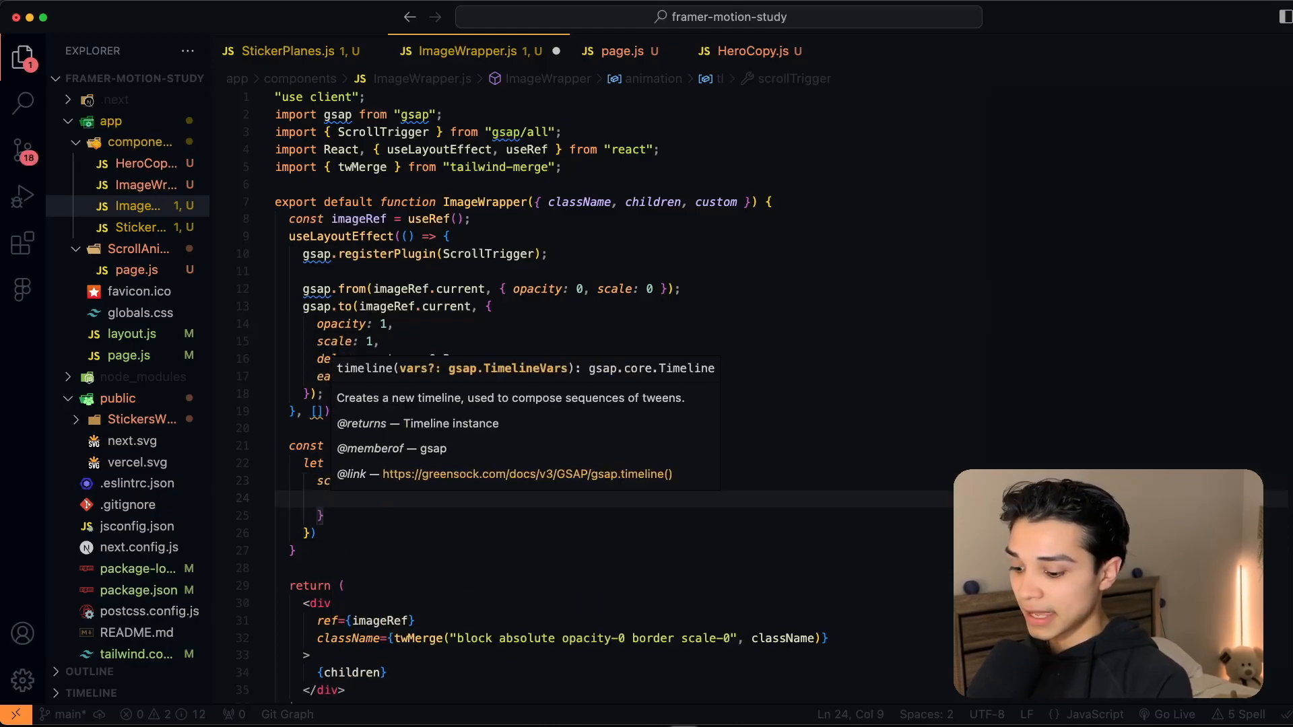
- Give the timeline a scrollTrigger with trigger imageRef.current, start 'top top', end 'bottom top', scrub true
type("trigger:i")
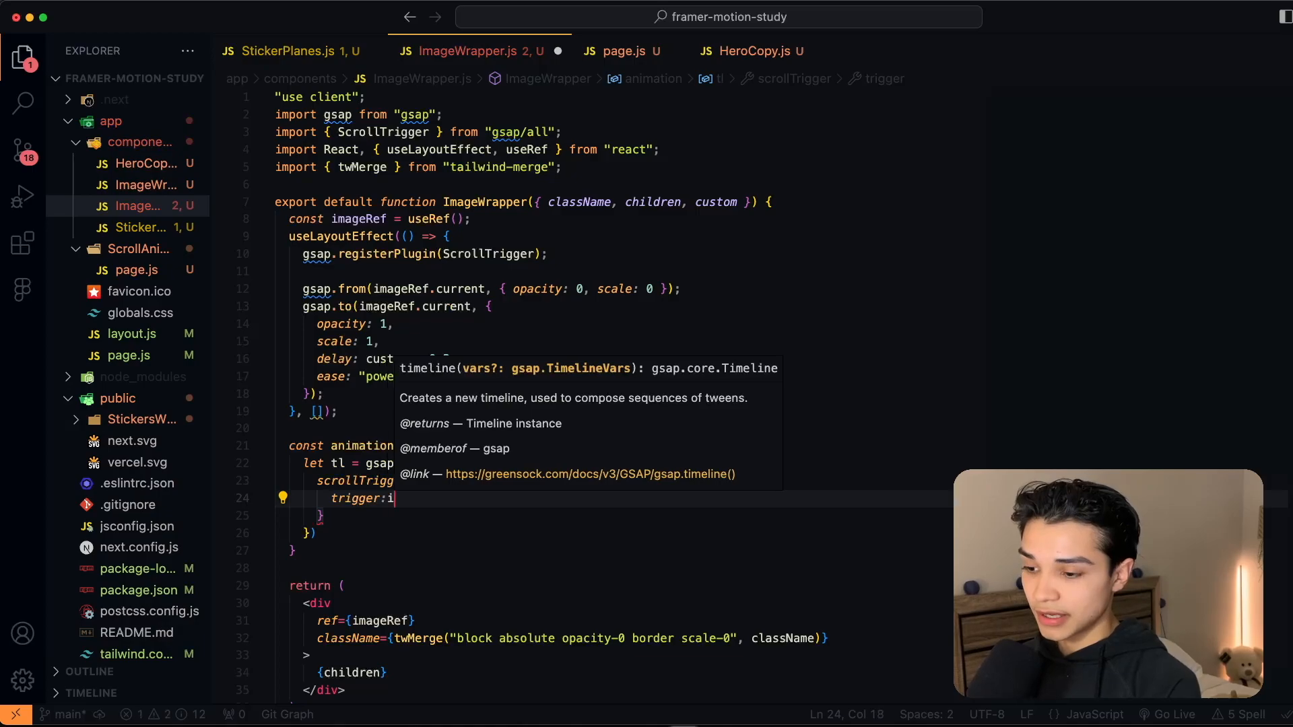
type("mageRef")
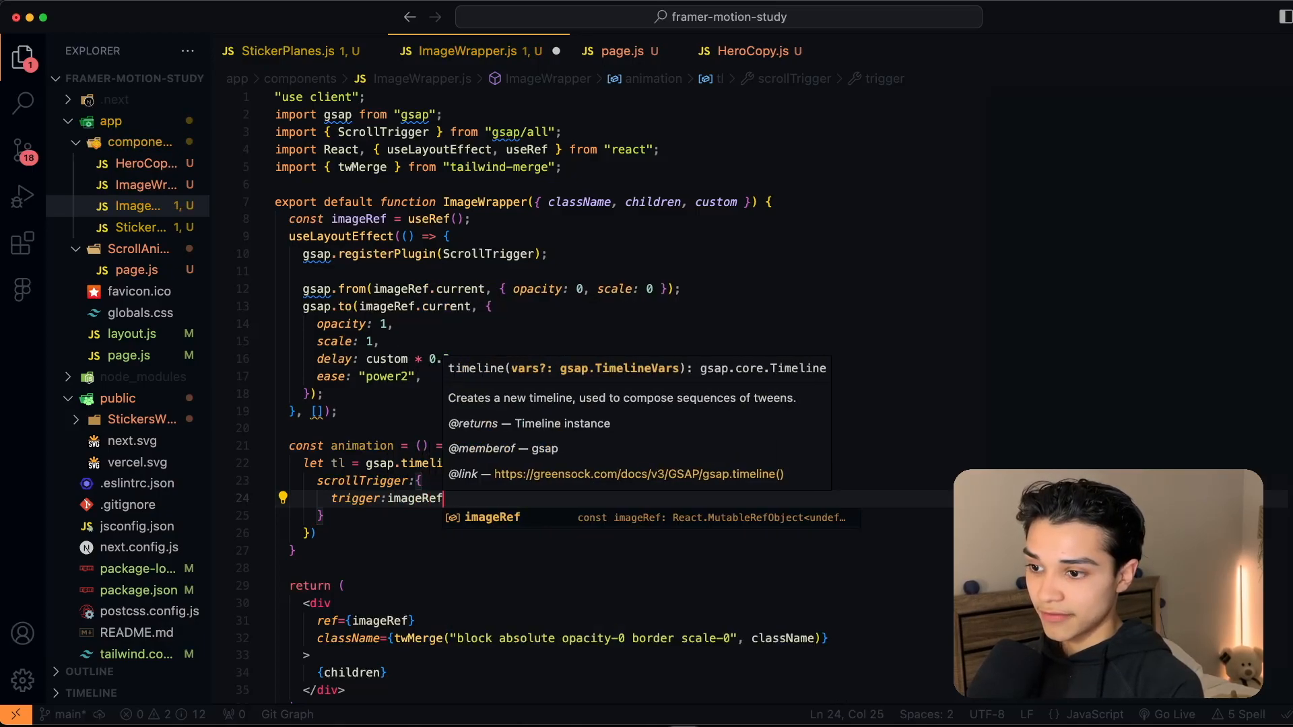
type(".current,")
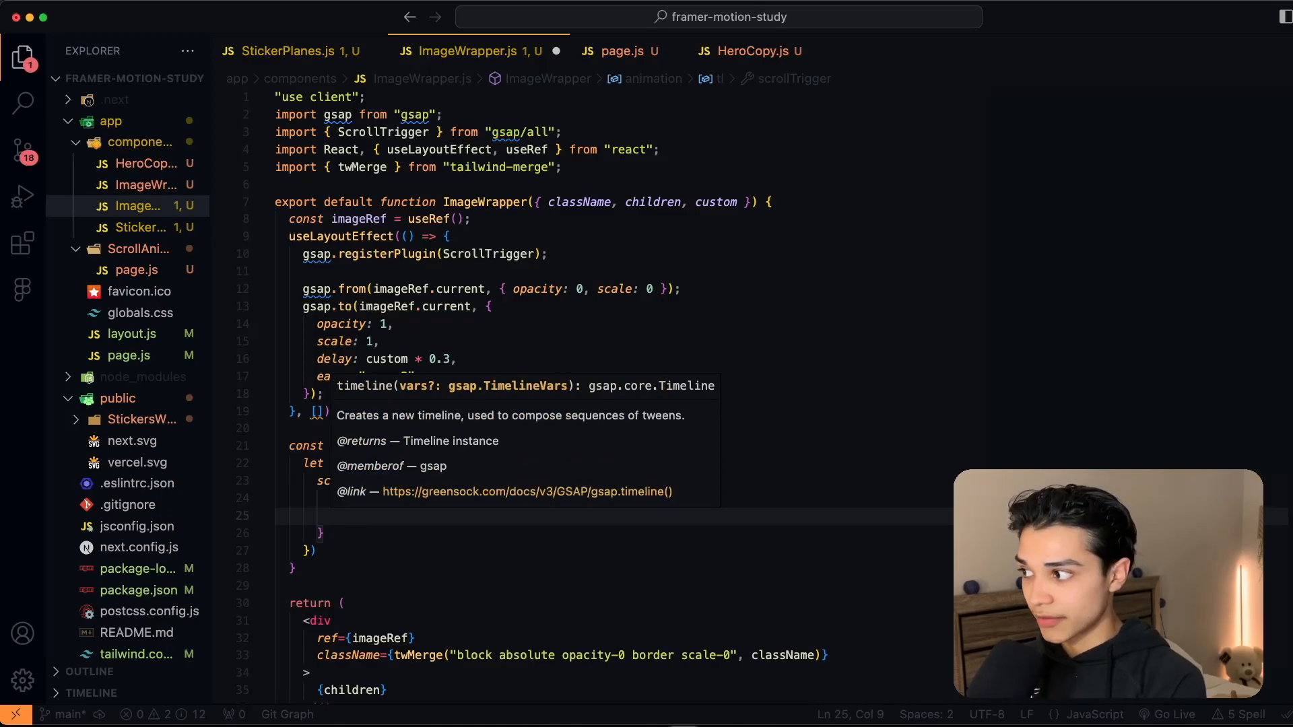
type("start")
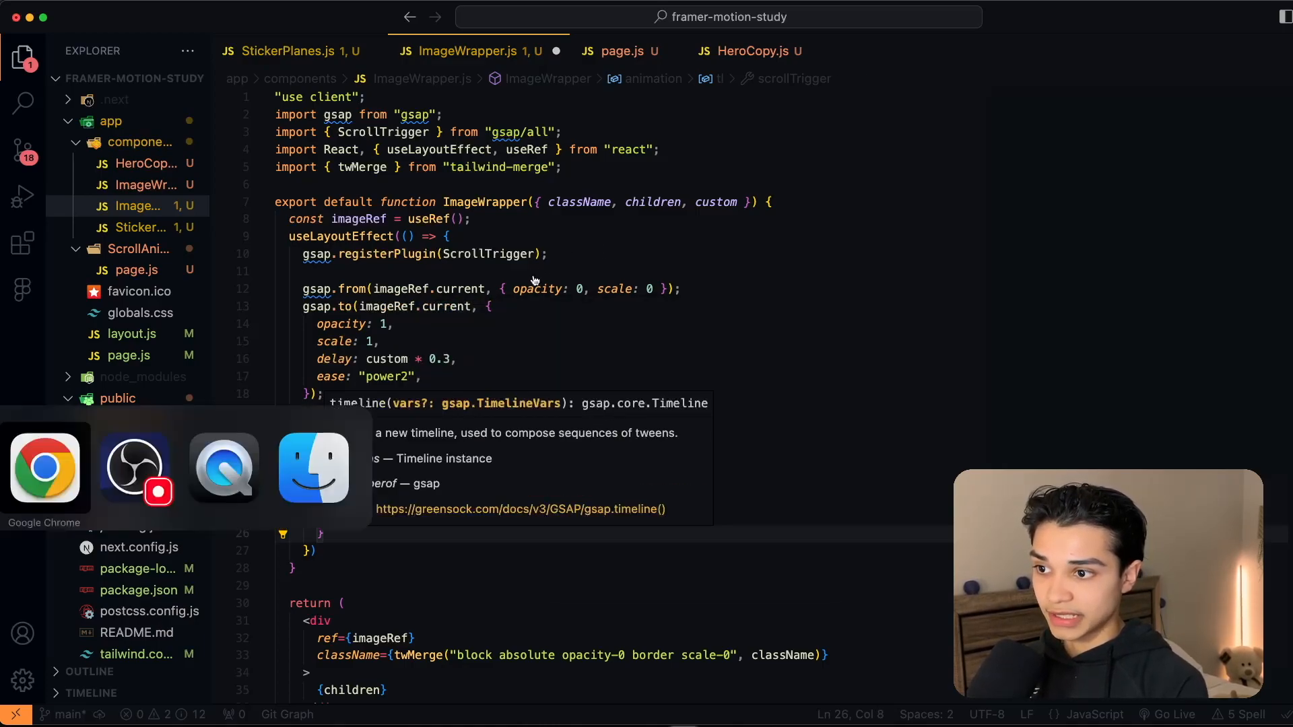
left_click(43, 468)
type("end:\"bottom top")
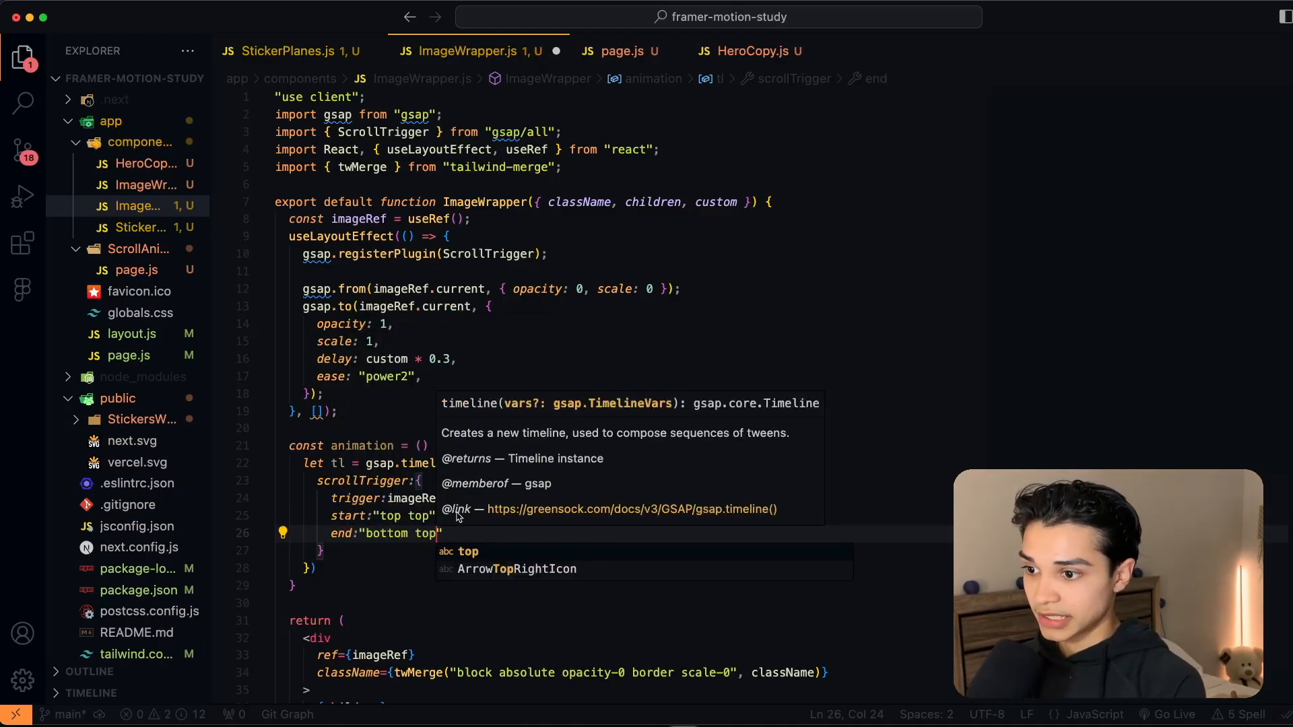
type("s")
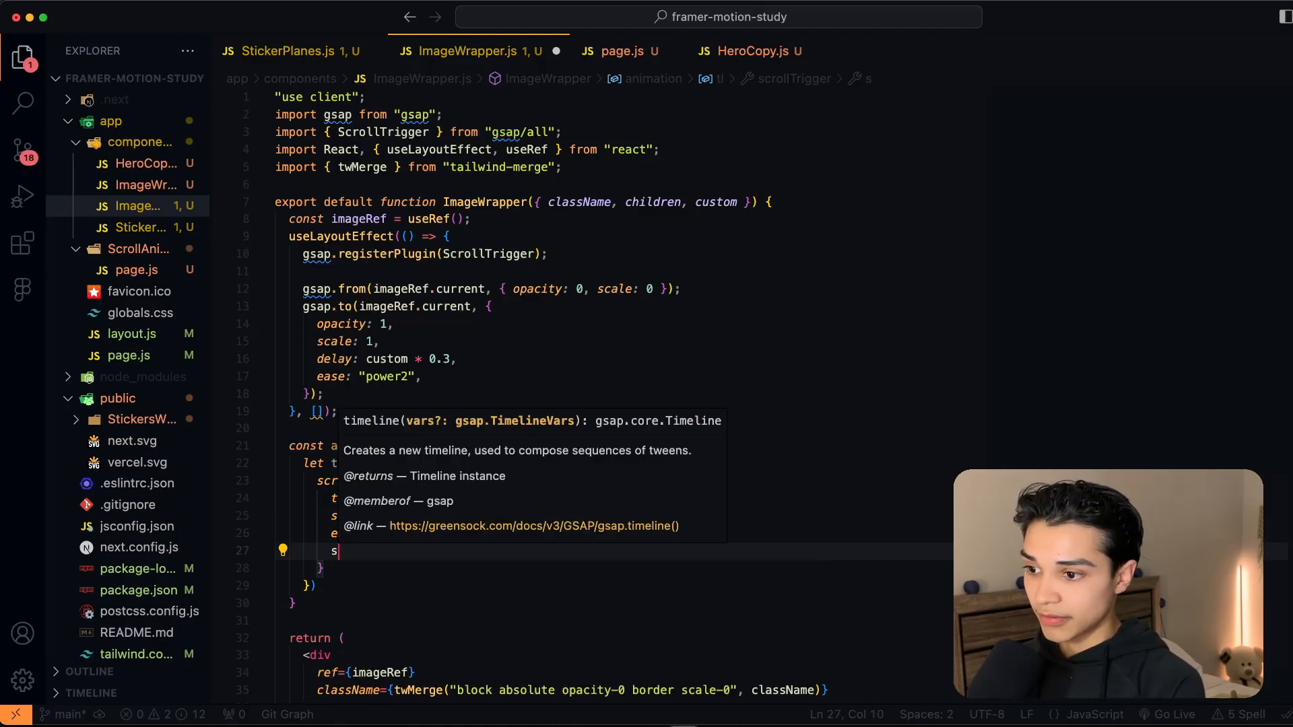
type("scrub:tru")
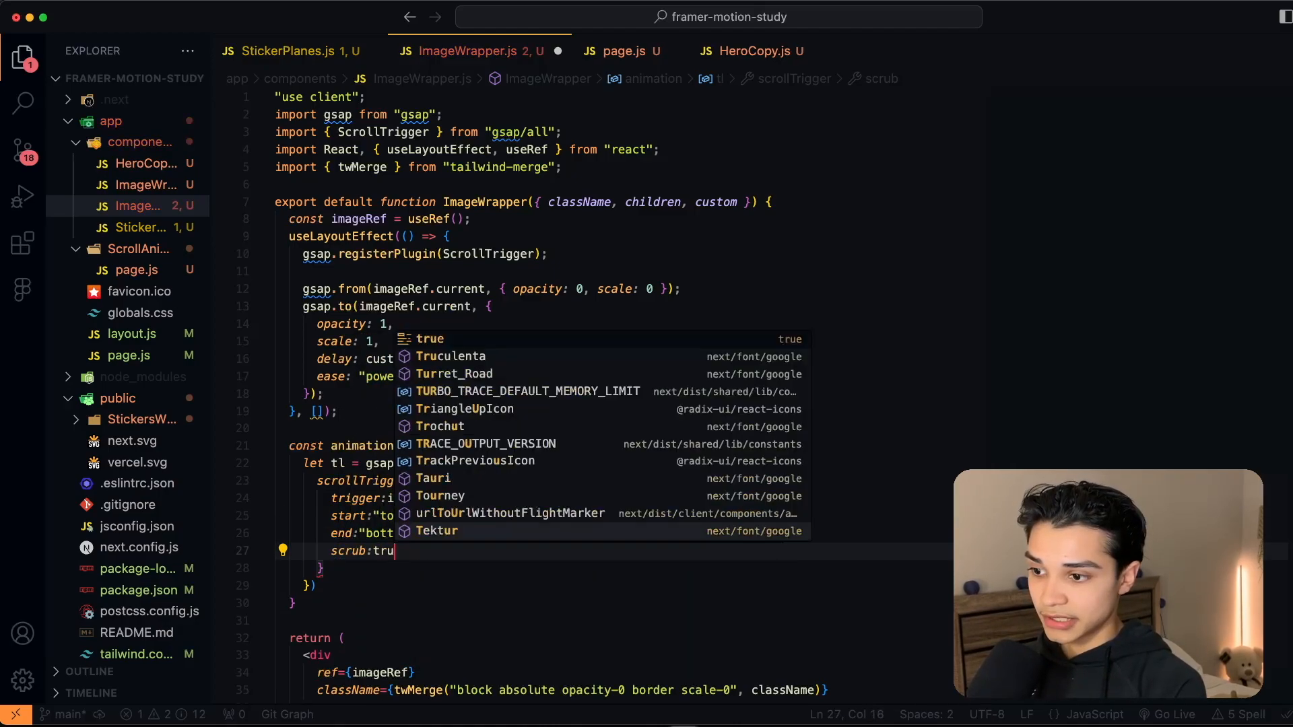
type("e,")
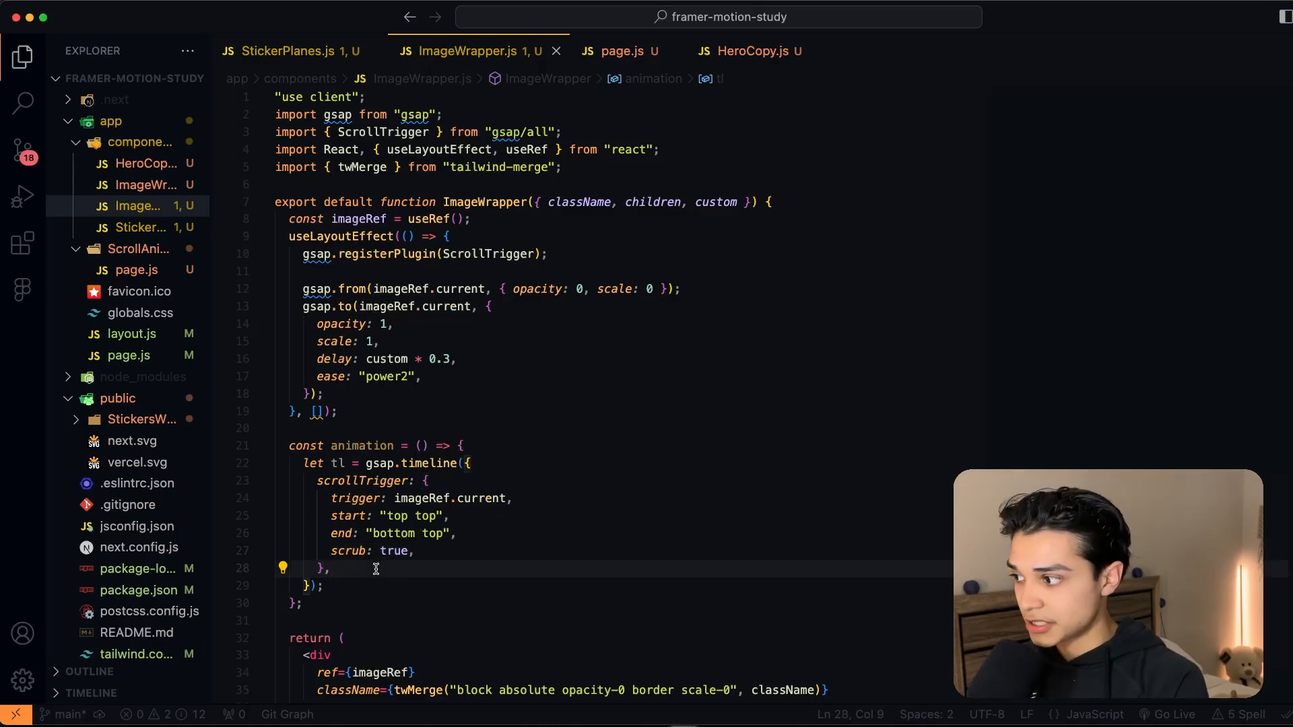
- Add tl.to(imageRef.current, { scale: 0, ease: 'none' }) to the timeline
type("tl.to")
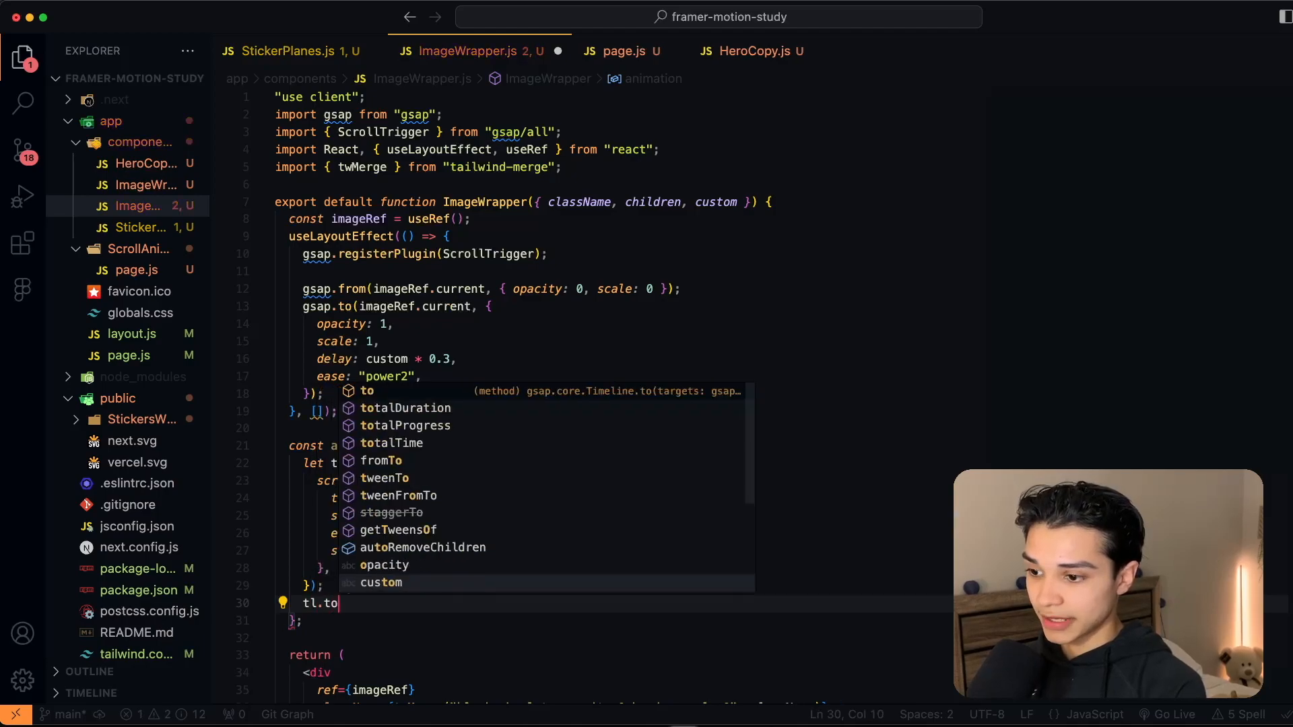
type("(im")
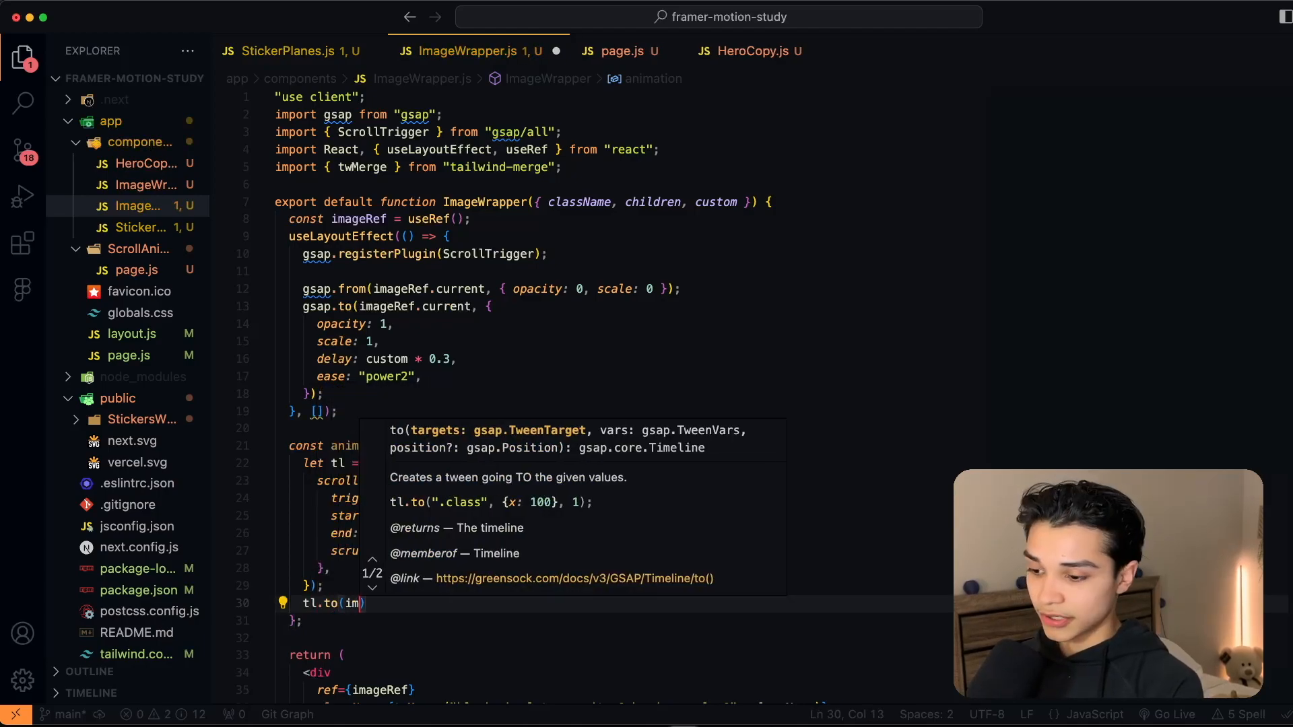
type("ageRef.")
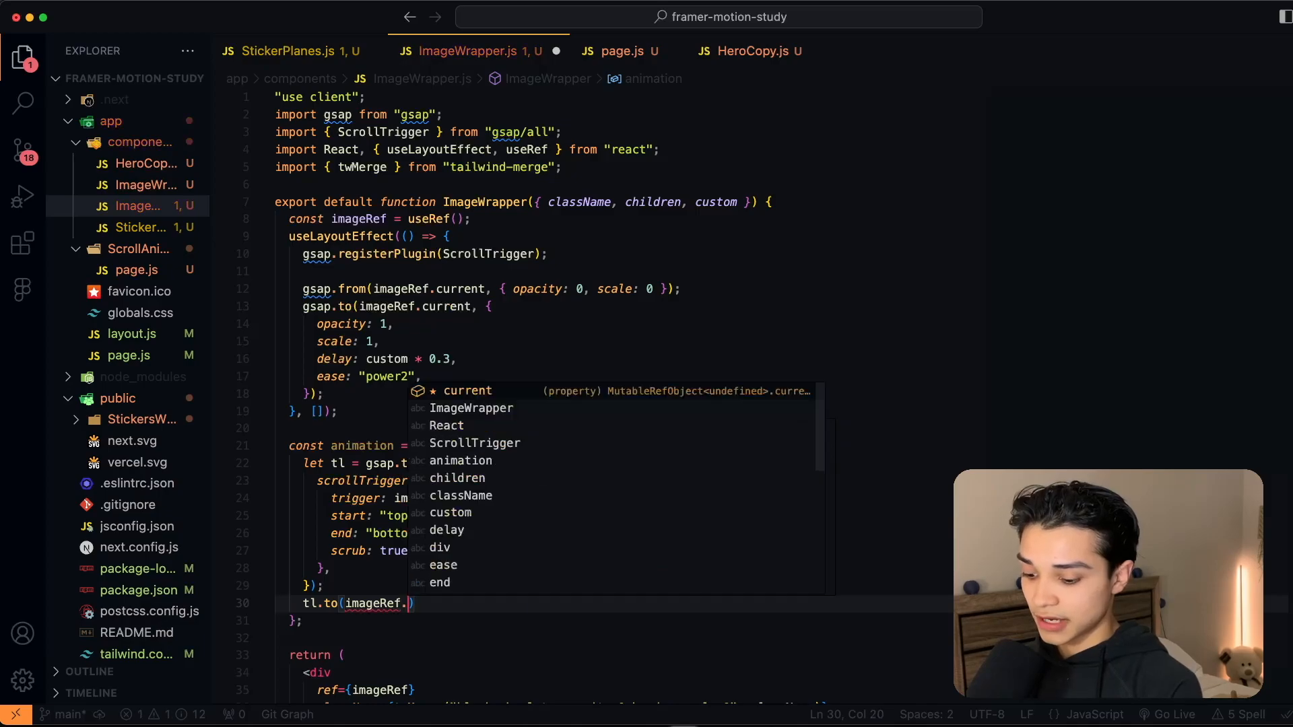
type("current, {}")
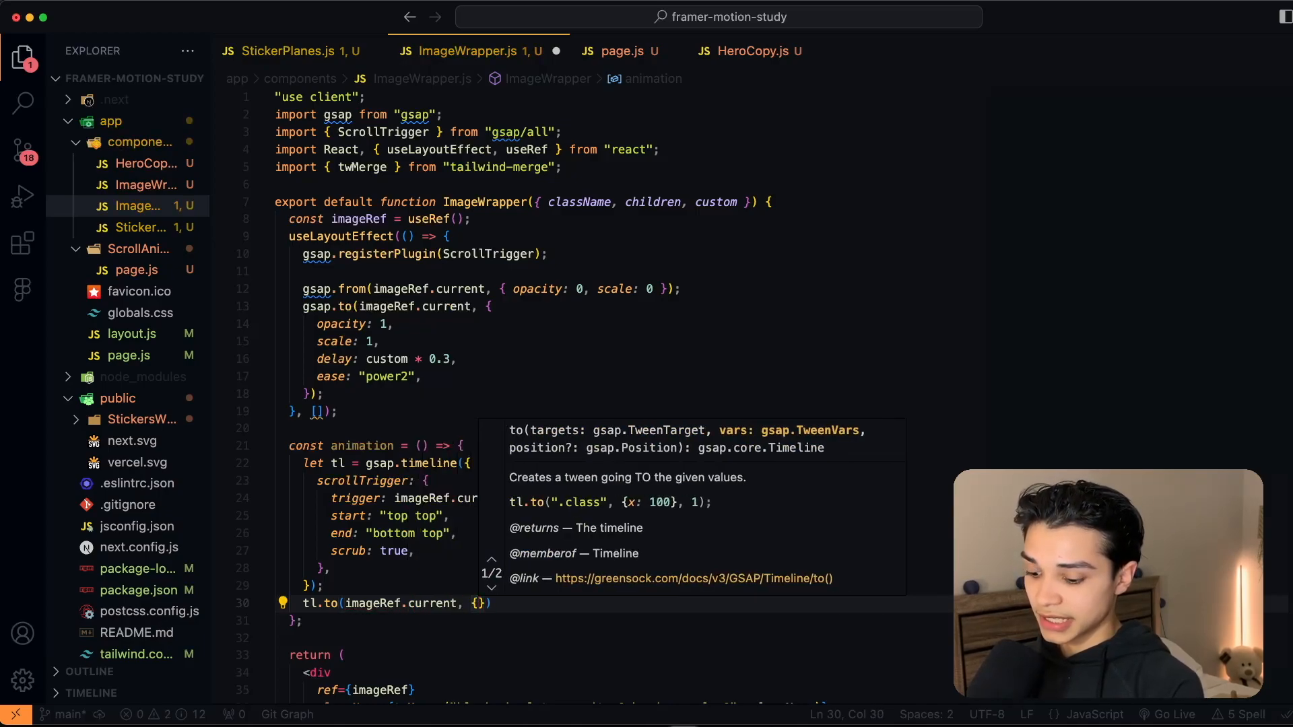
type("scale:0")
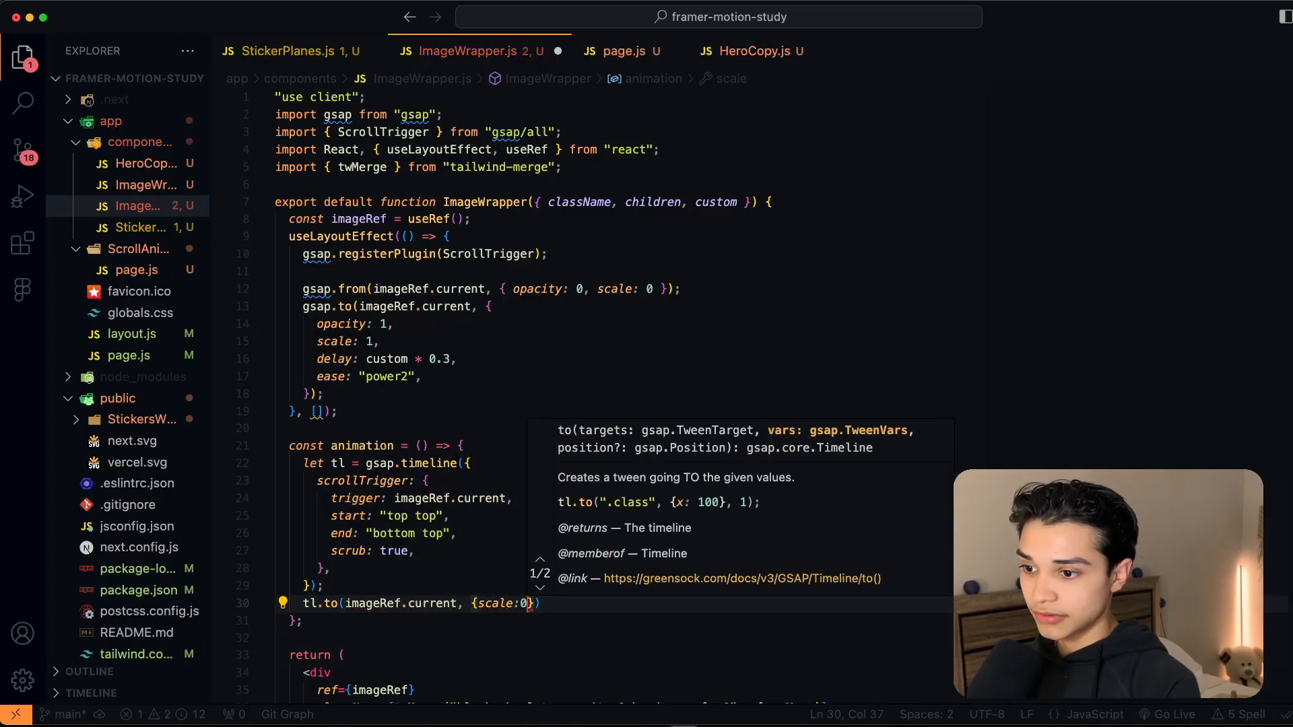
type(", ease: \"none")
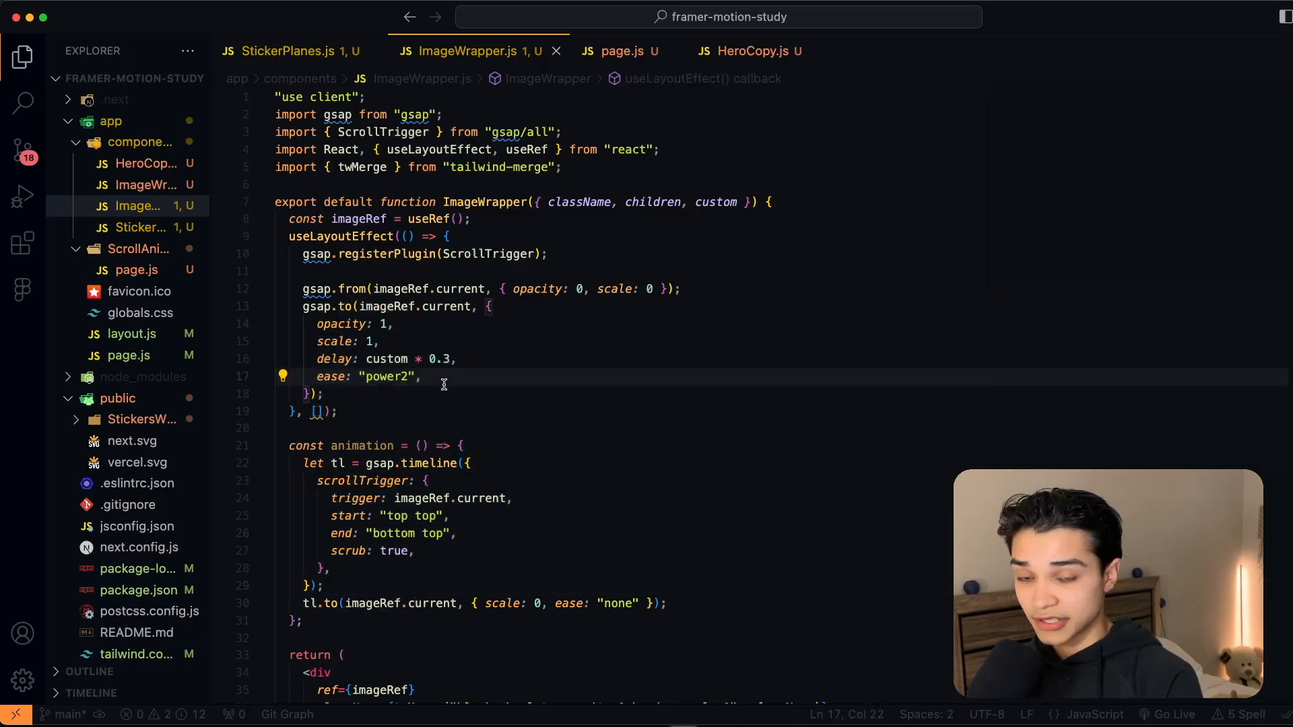
- Add onComplete: animation to the gsap.to entrance tween so scrolling animation starts after it
type("on")
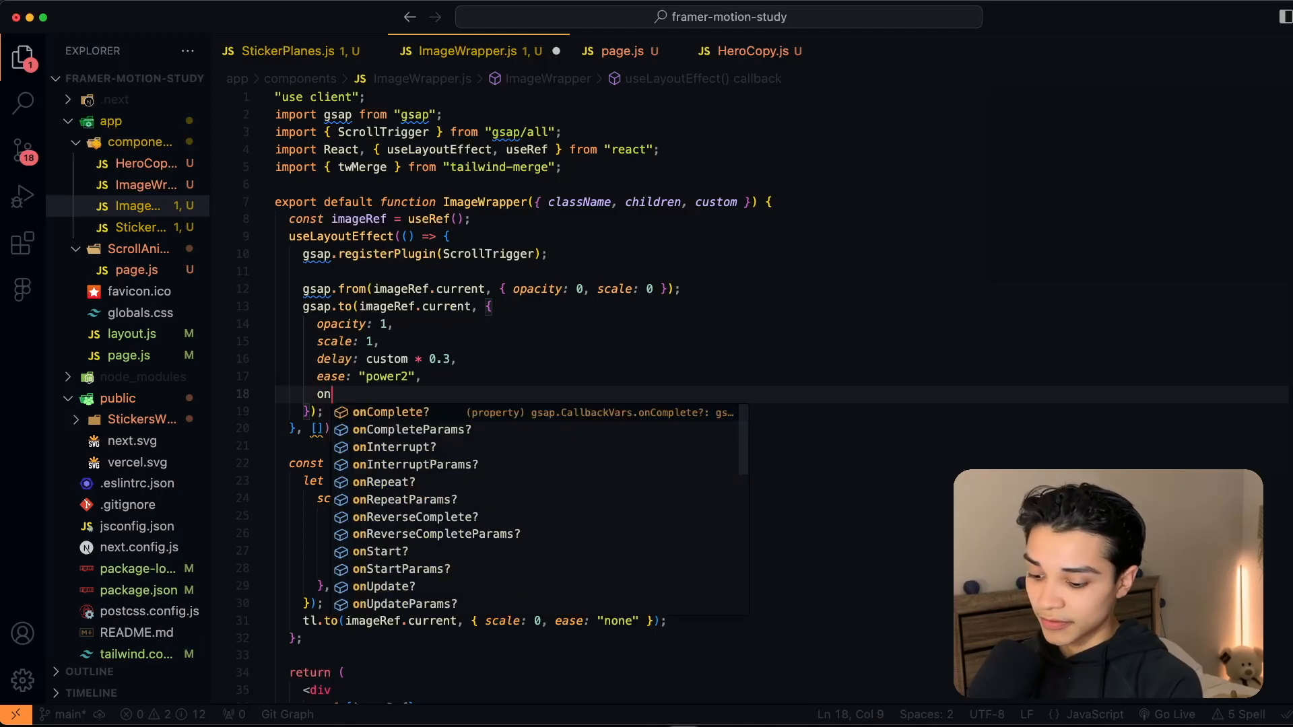
type("Complete:")
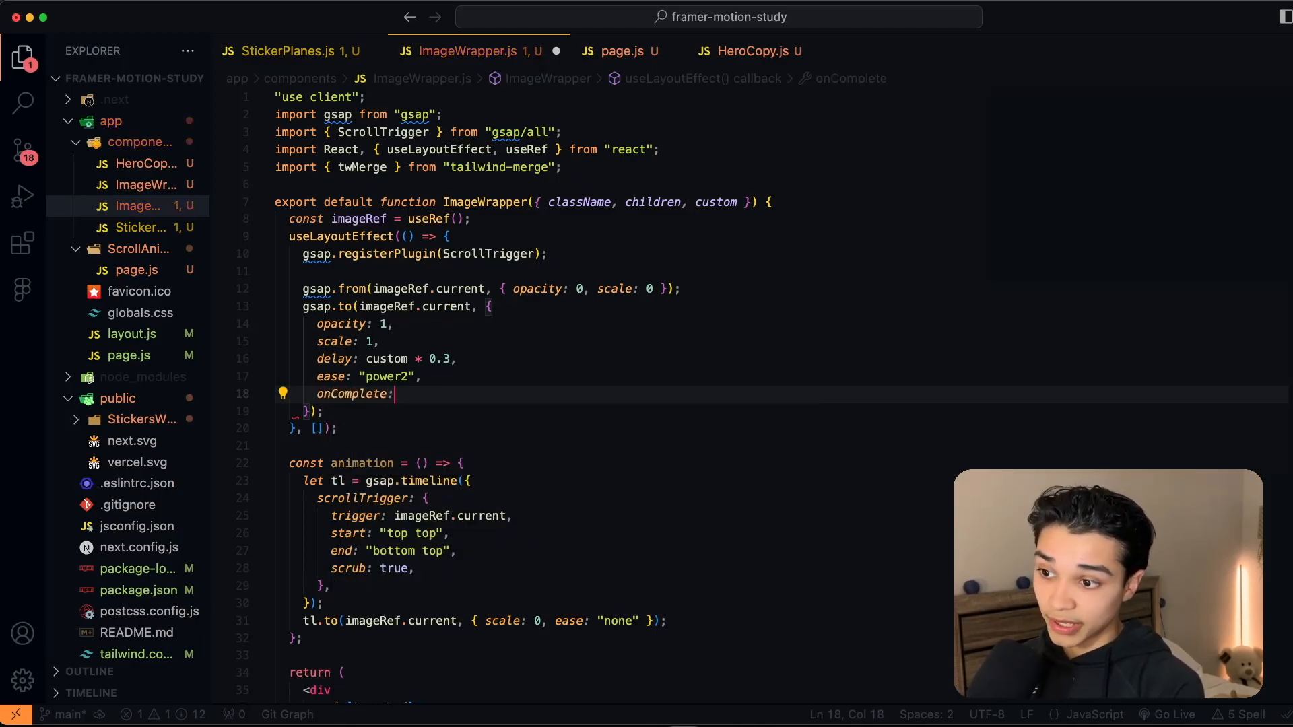
type("animation")
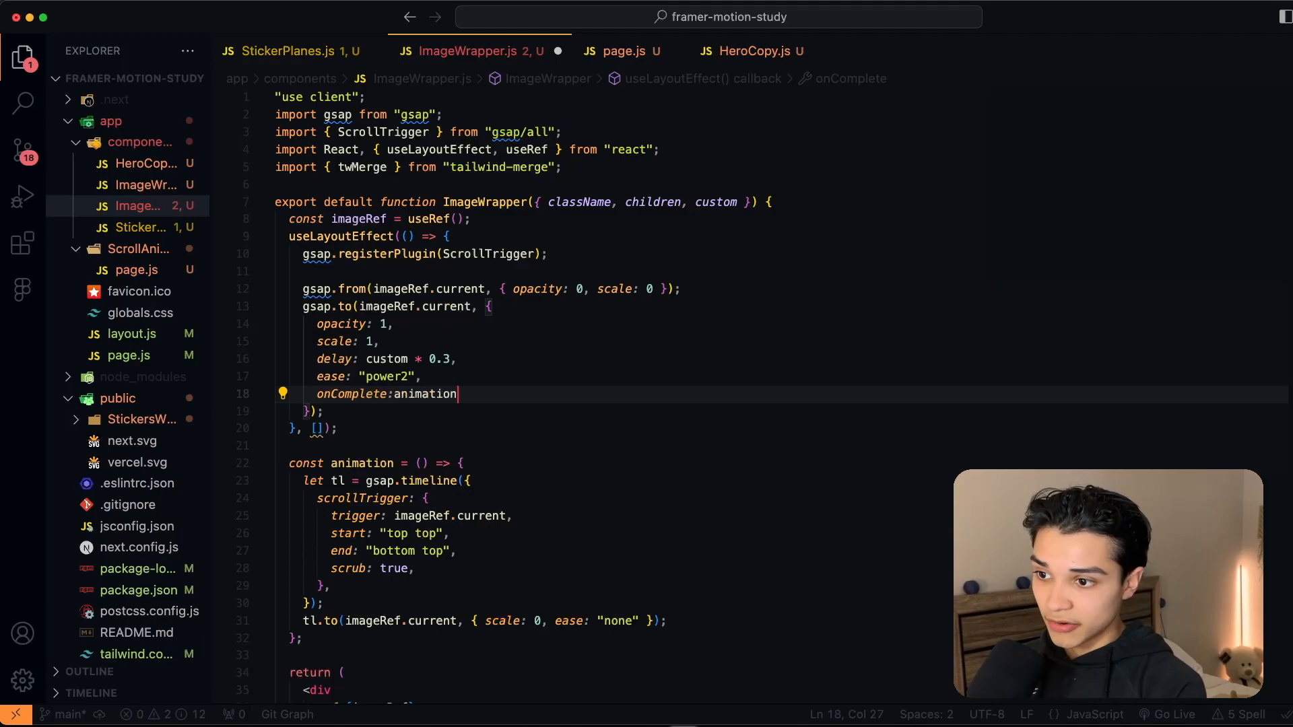
type(",")
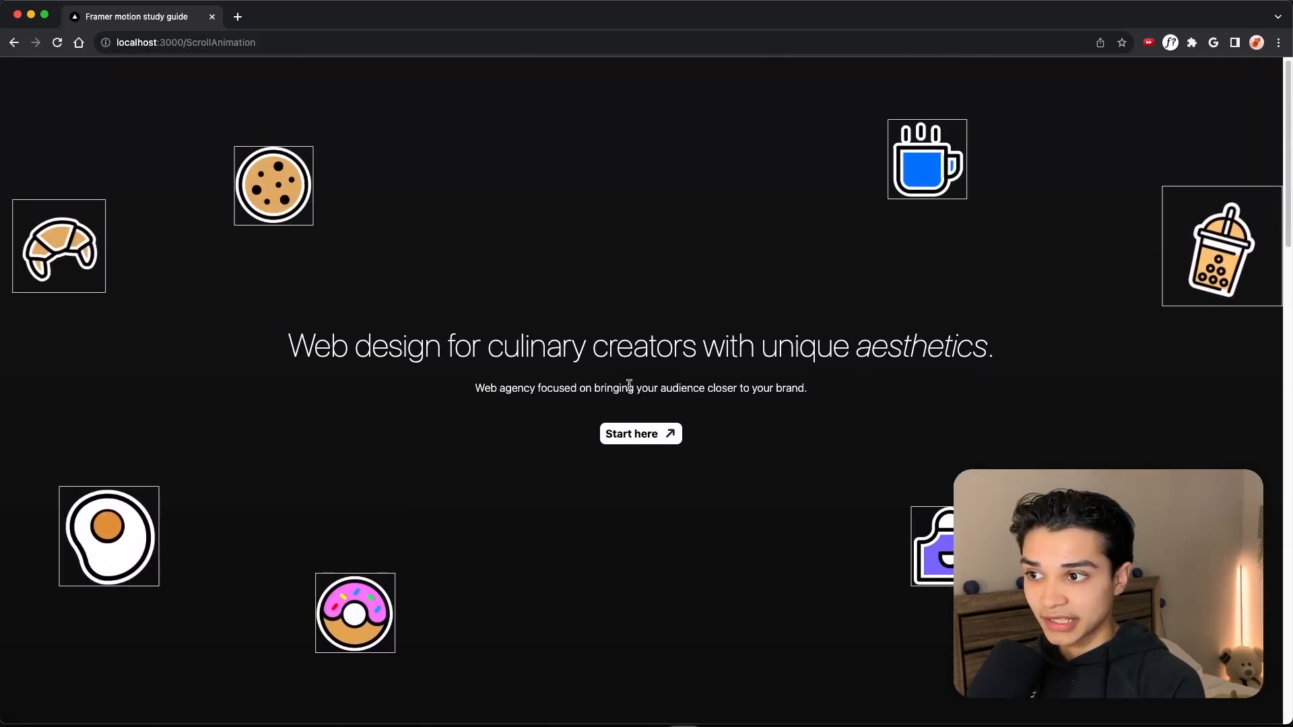
- Scroll down past the hero on localhost:3000/ScrollAnimation to watch the stickers shrink away
scroll("down", 3)
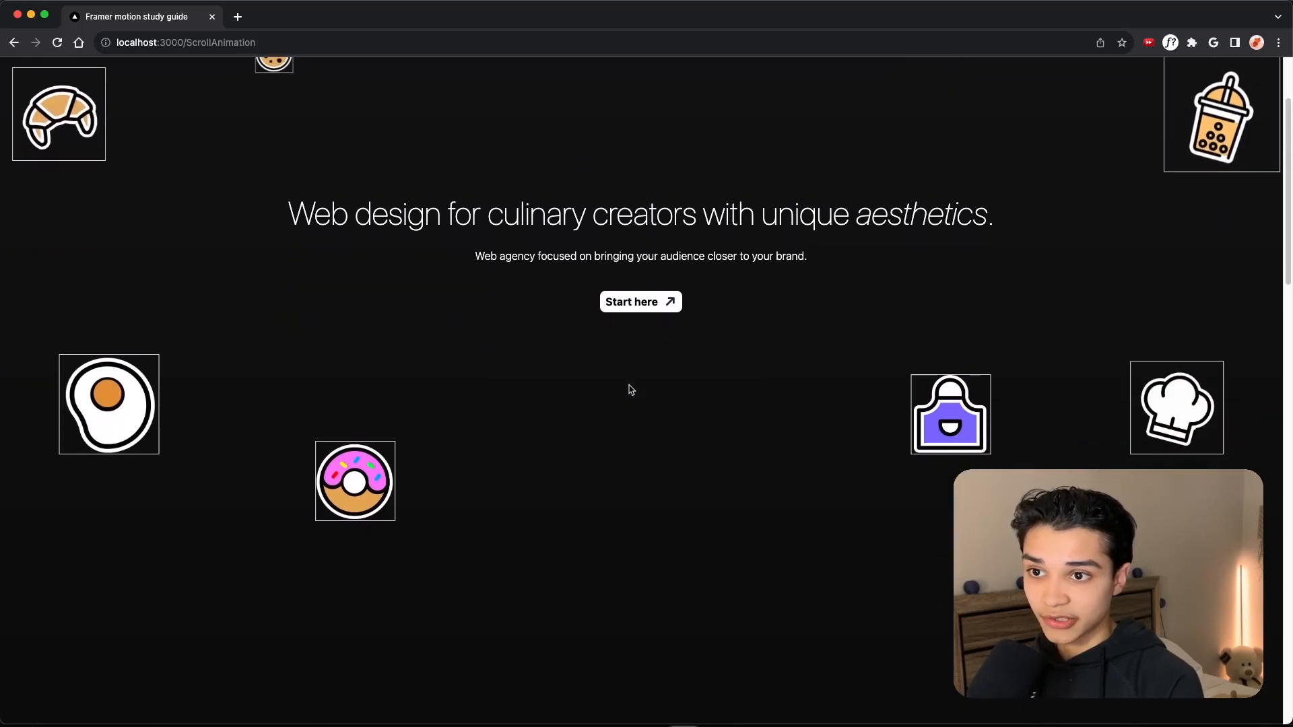
scroll("down", 3)
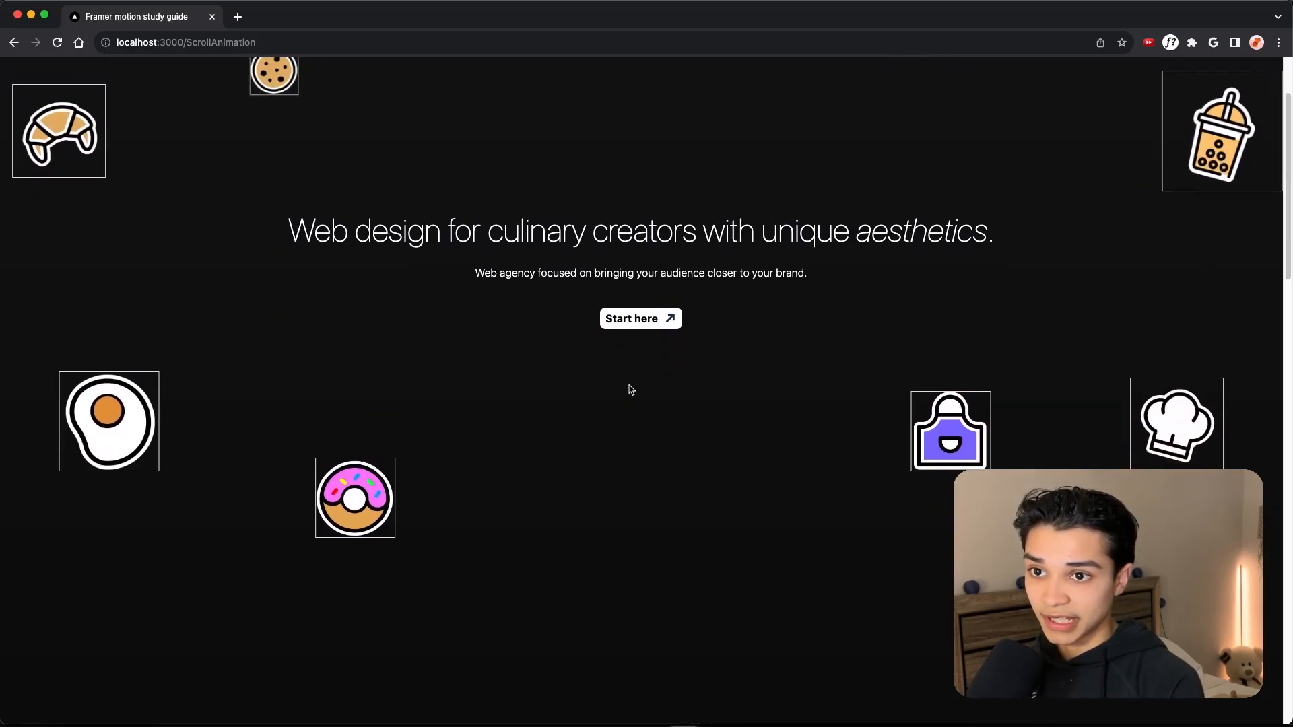
scroll("down", 3)
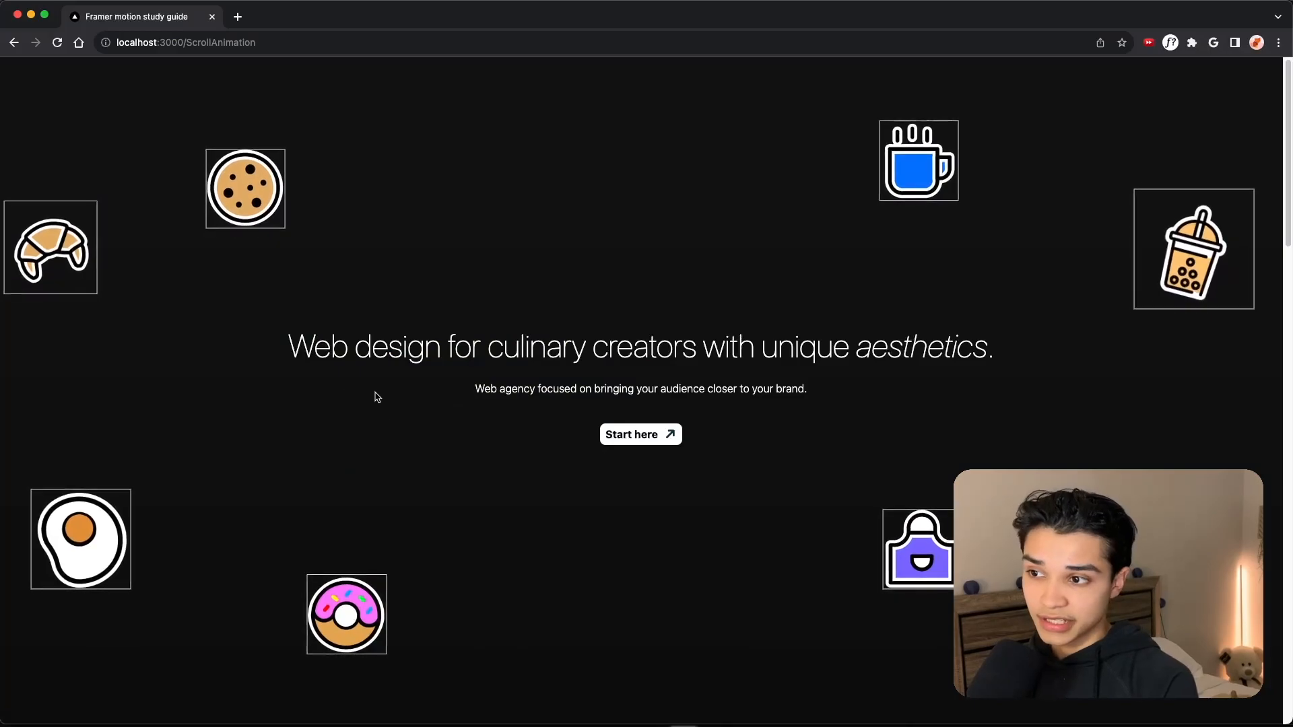
scroll("down", 3)
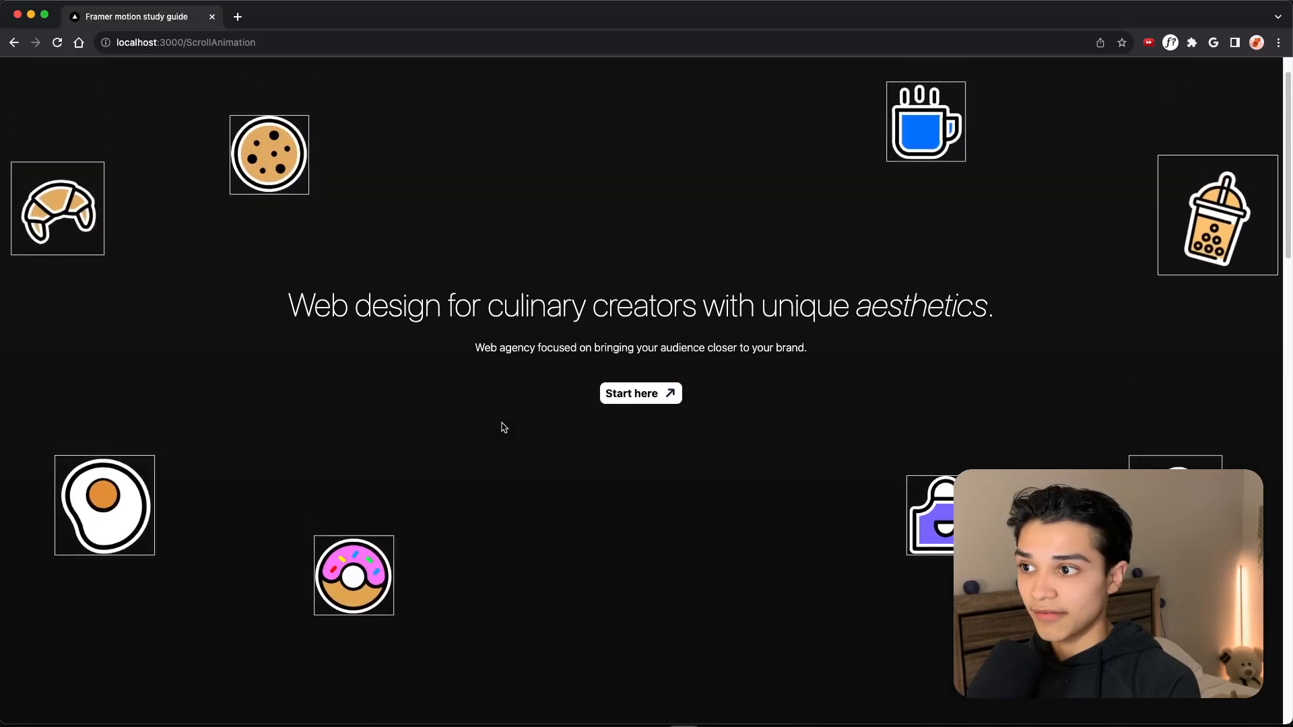
scroll("down", 3)
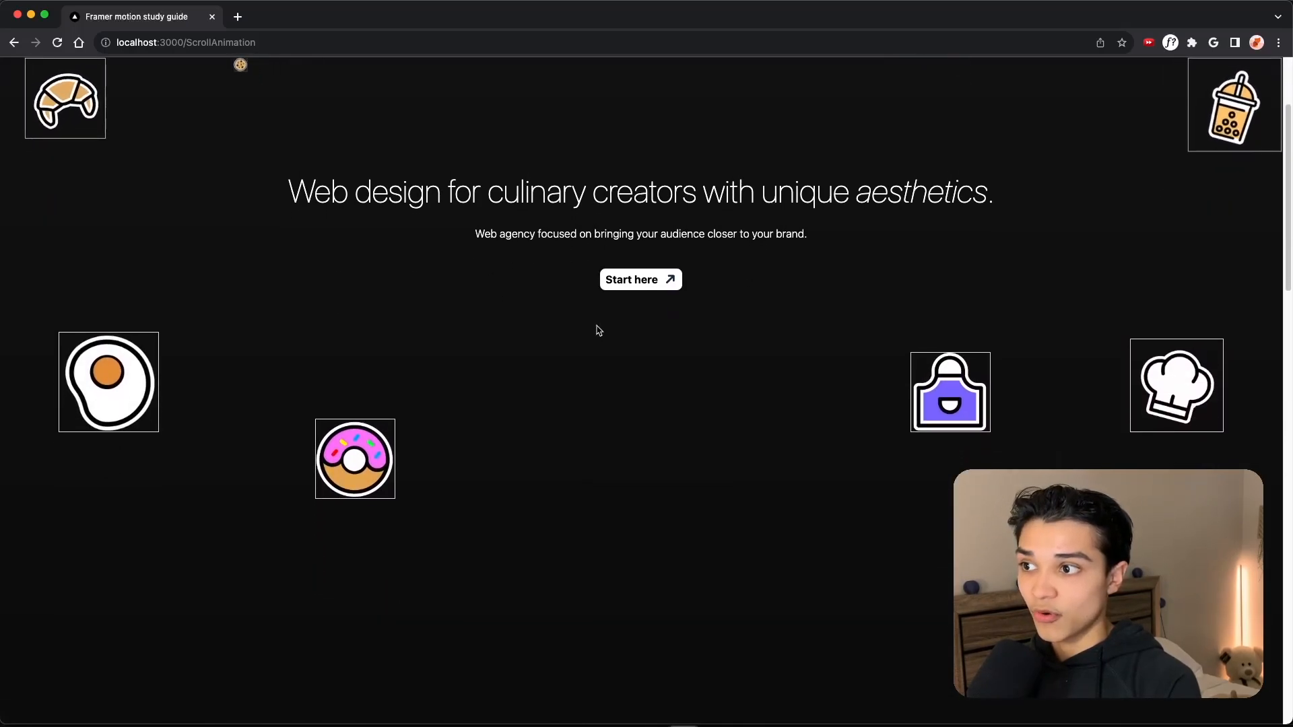
scroll("down", 3)
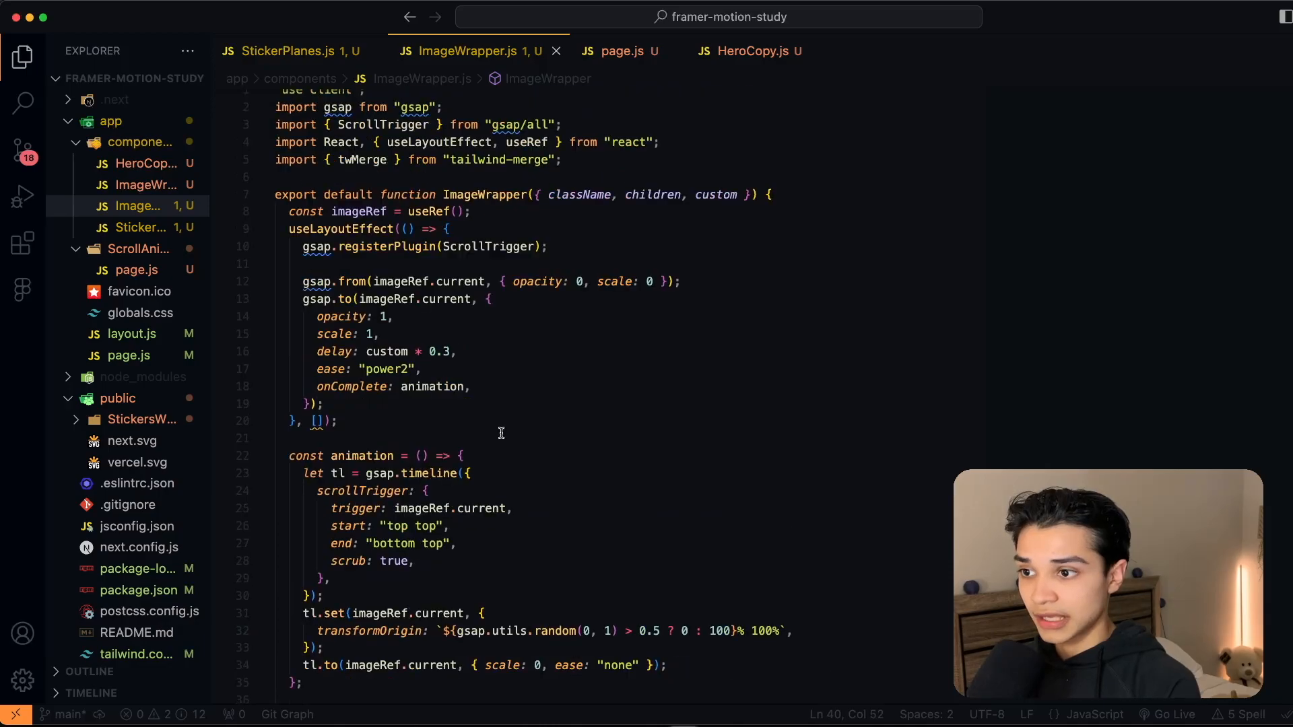
- Scroll to the timeline and add tl.set with a random 0% or 100% bottom transformOrigin before tl.to
scroll("down", 3)
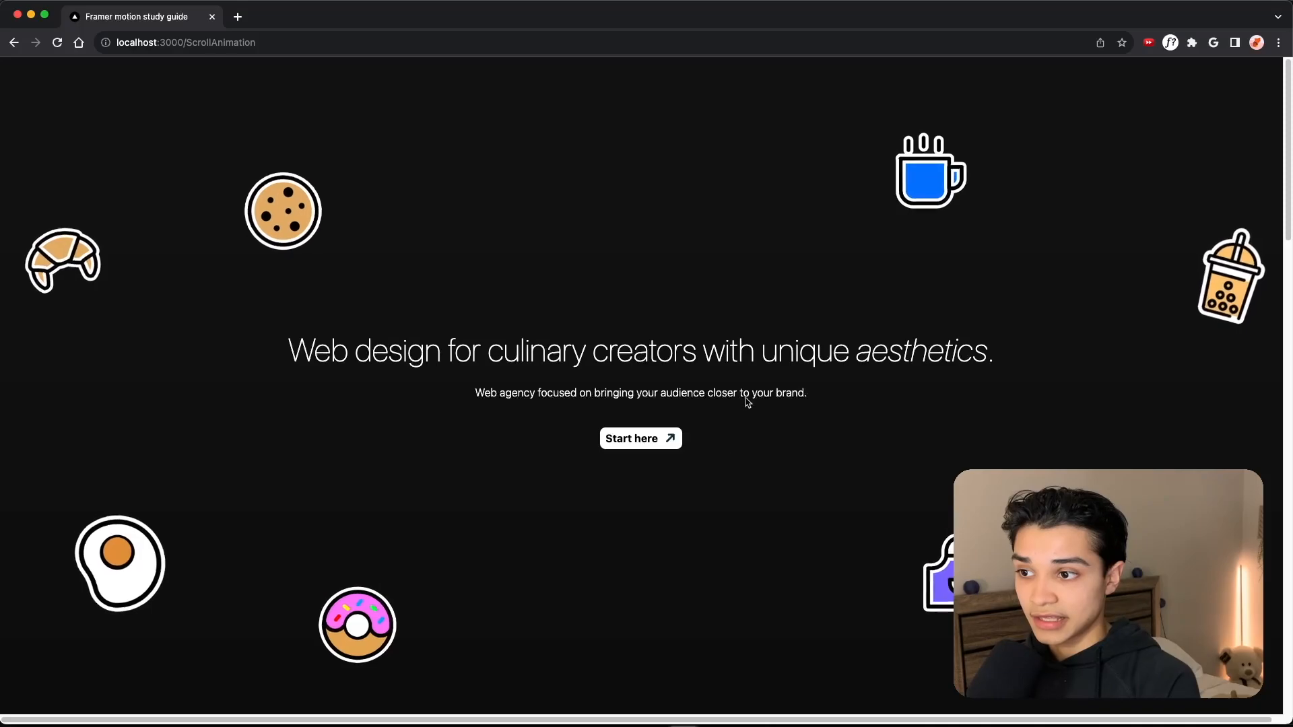
- Scroll down and back up the ScrollAnimation page to see stickers shrink toward corners and reappear
scroll("down", 3)
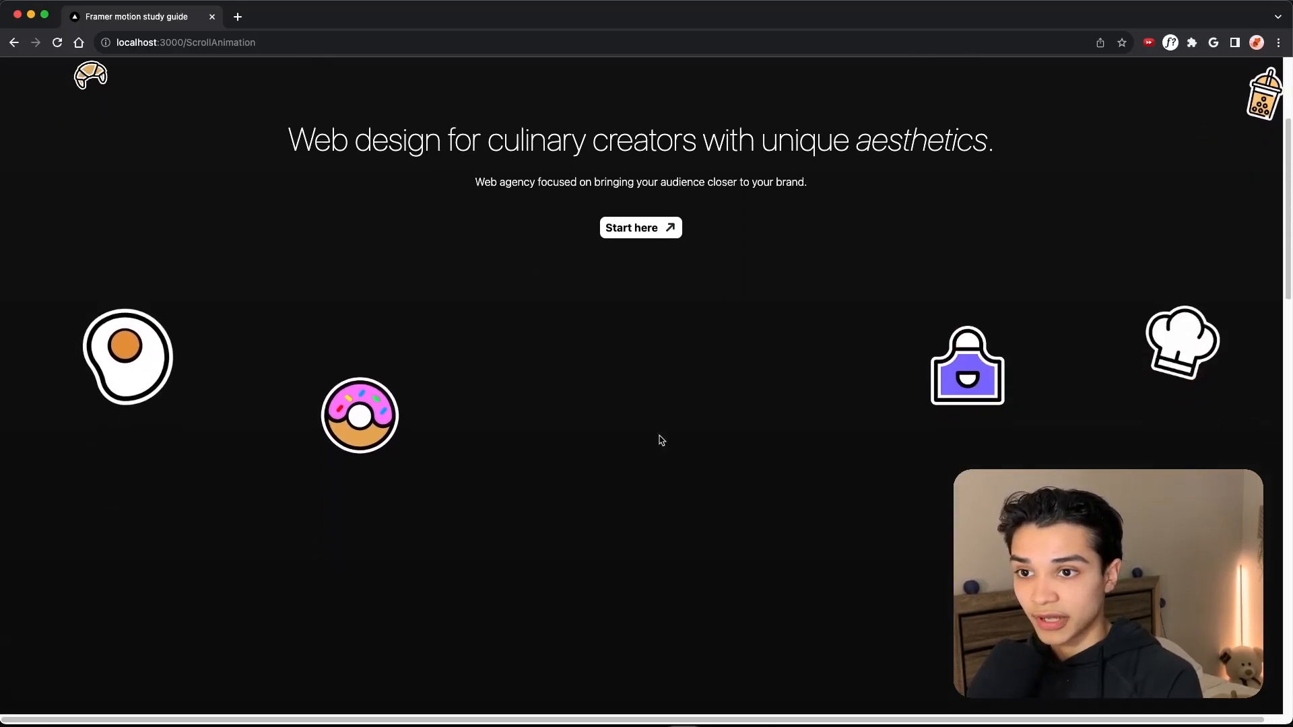
scroll("up", 3)
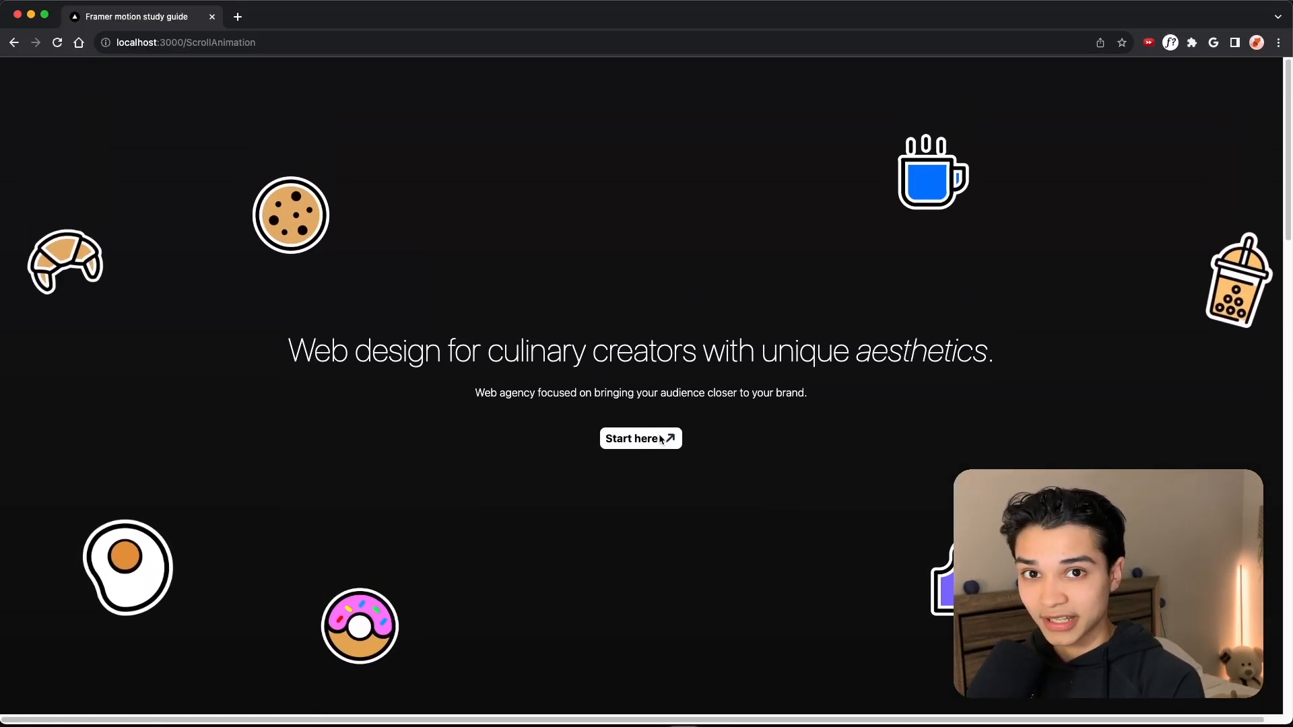